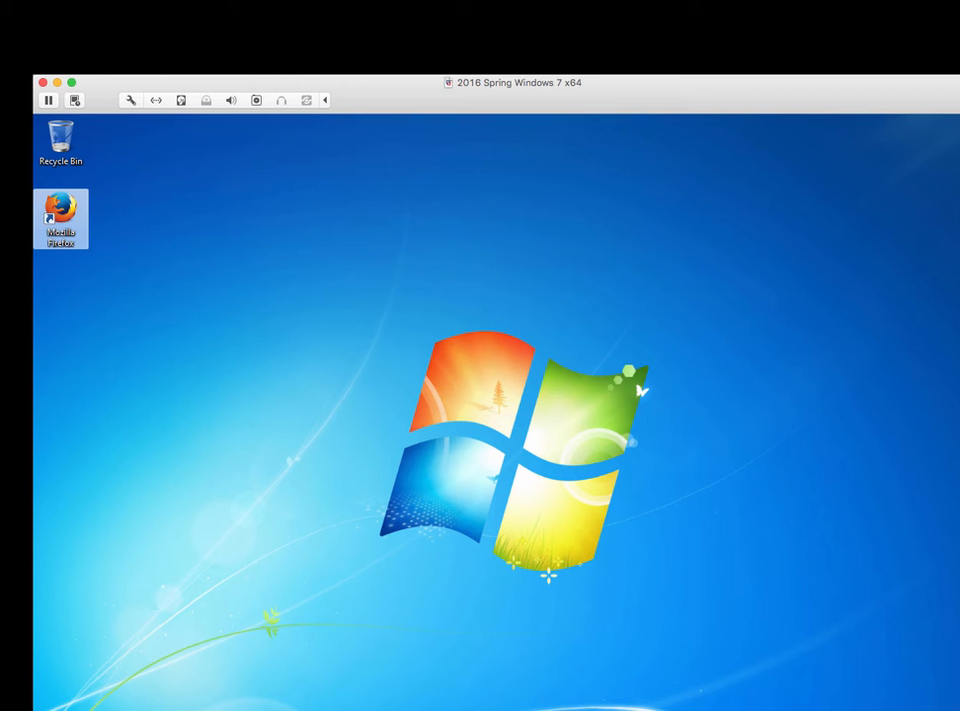
Step: Launch Firefox and load oxygenxml.com/ from the address bar
double_click(61, 206)
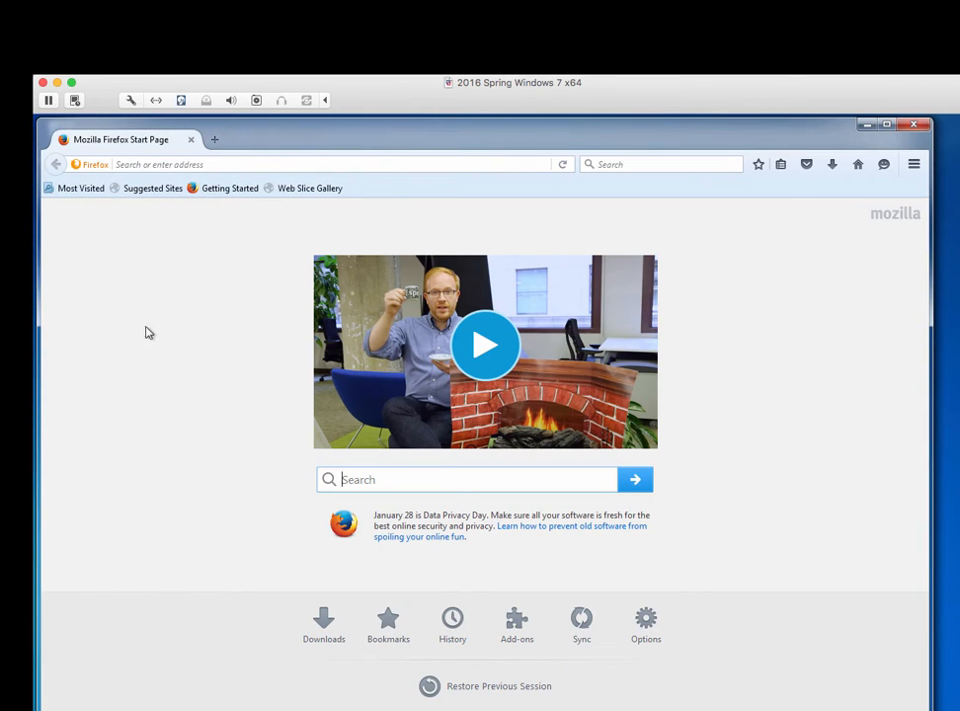
left_click(296, 164)
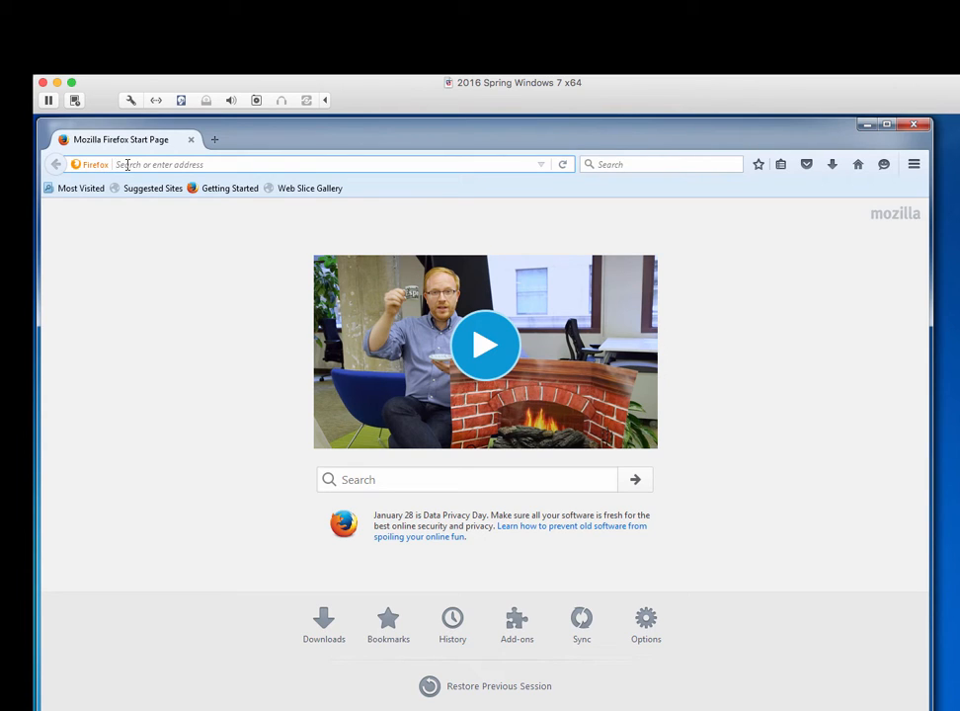
type("oxygenxml.com/")
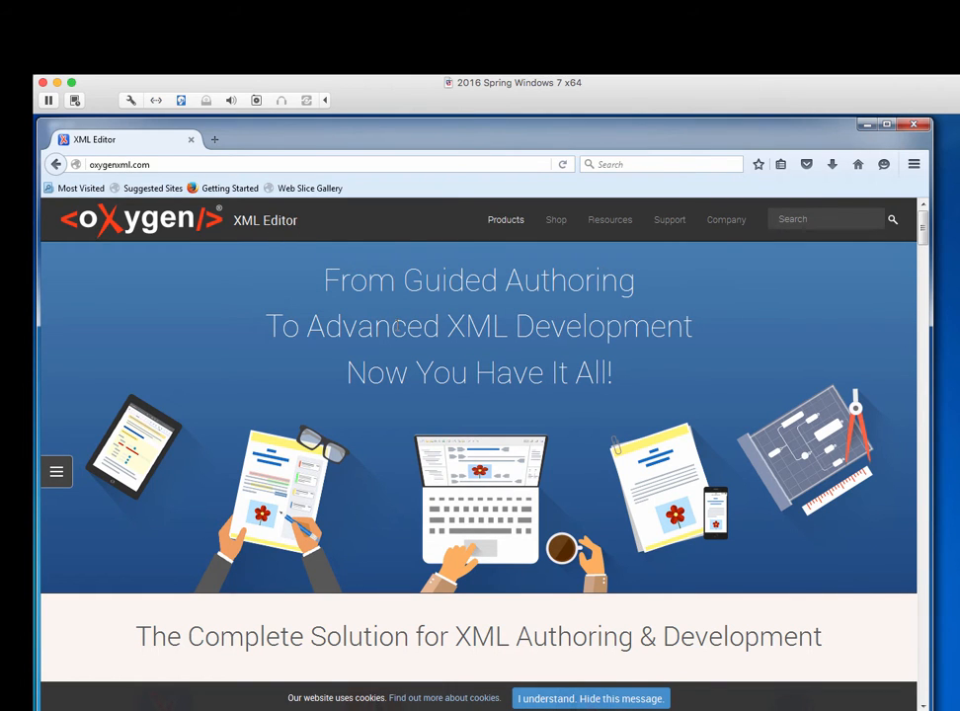
Step: Scroll the oxygenxml.com home page down to the Oxygen XML Editor 17.1 section
scroll("down", 3)
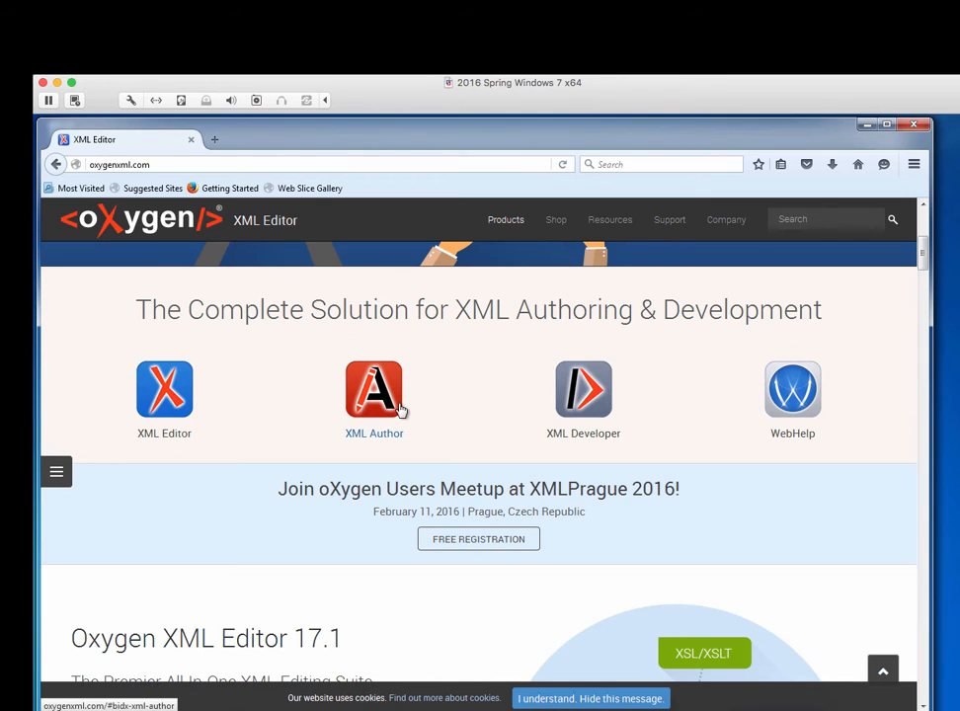
scroll("down", 3)
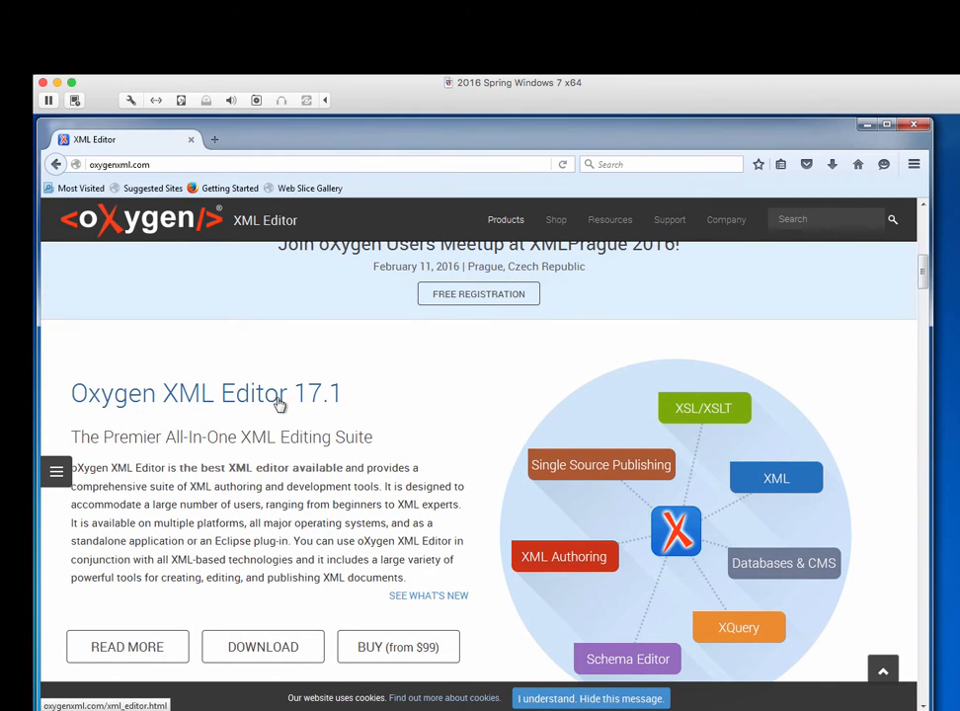
mouse_move(353, 397)
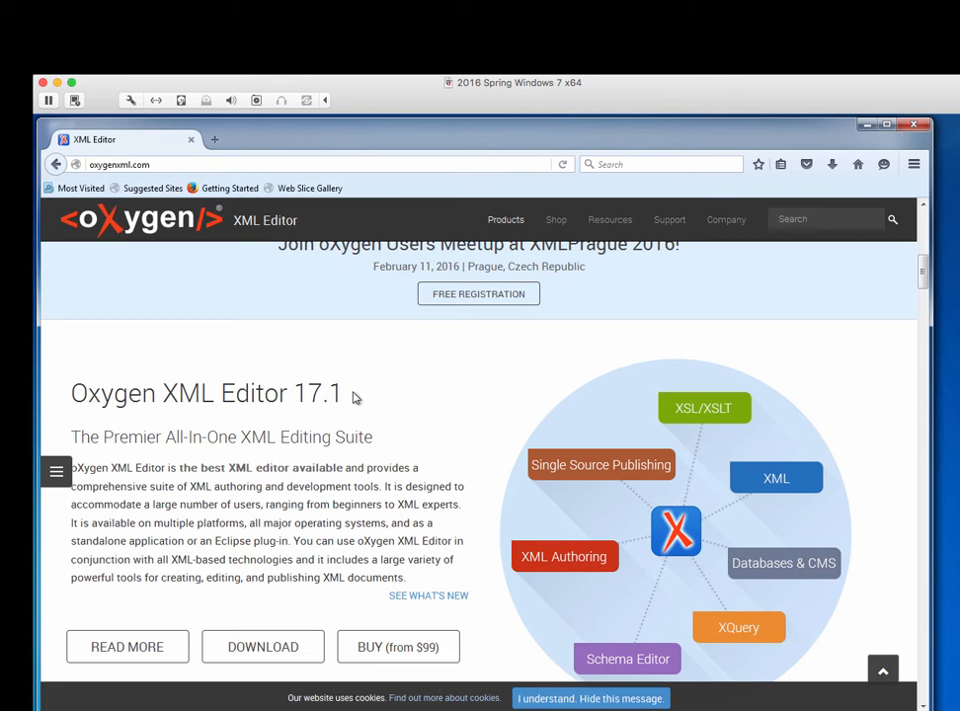
mouse_move(321, 406)
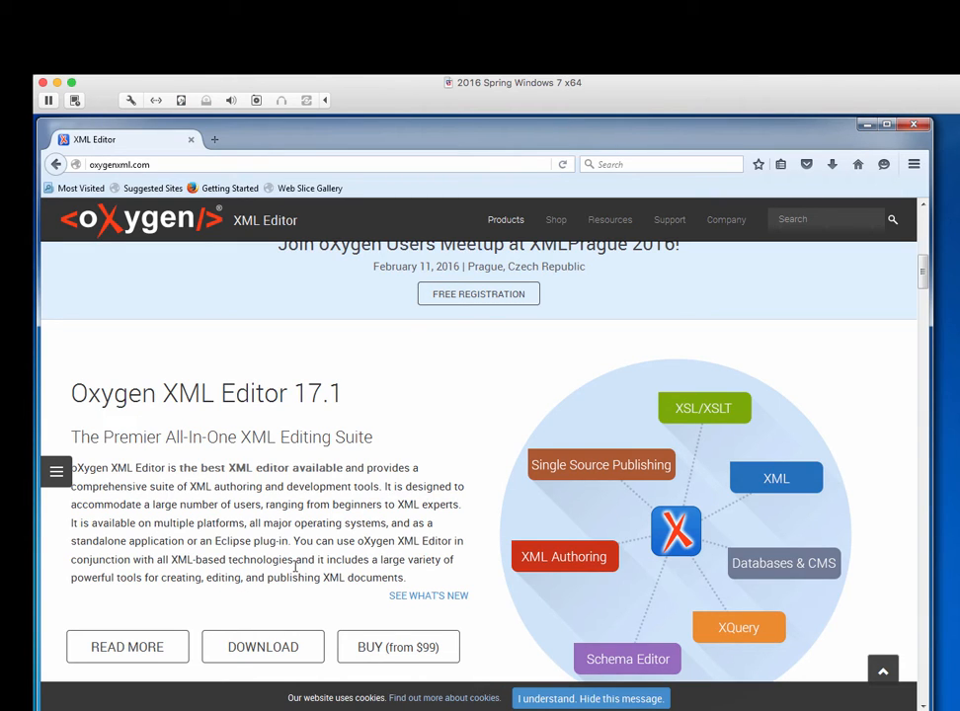
mouse_move(290, 573)
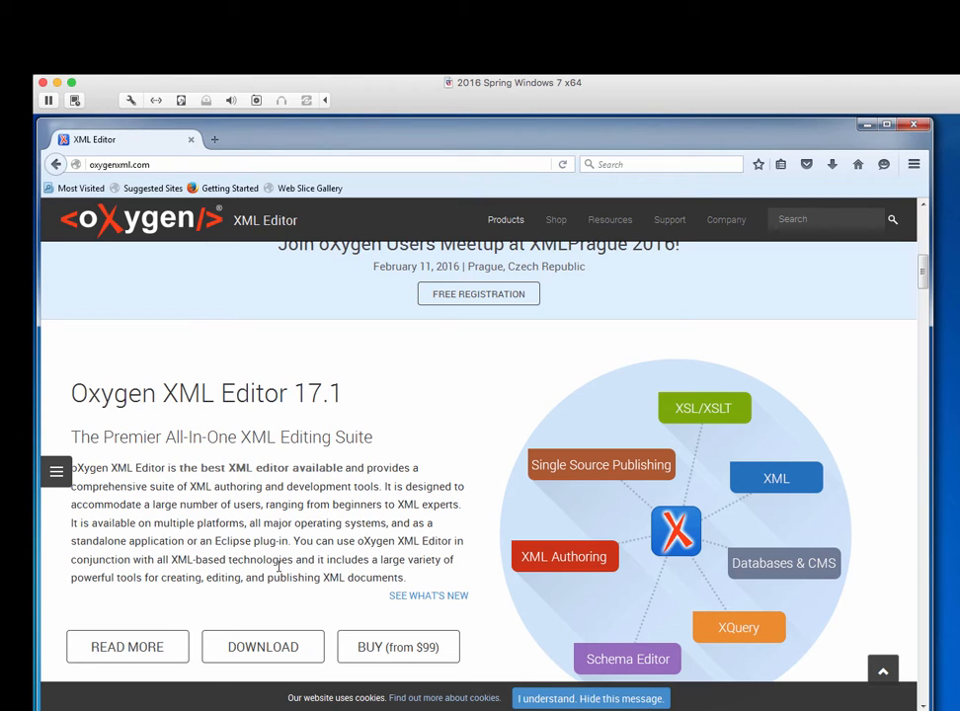
mouse_move(267, 573)
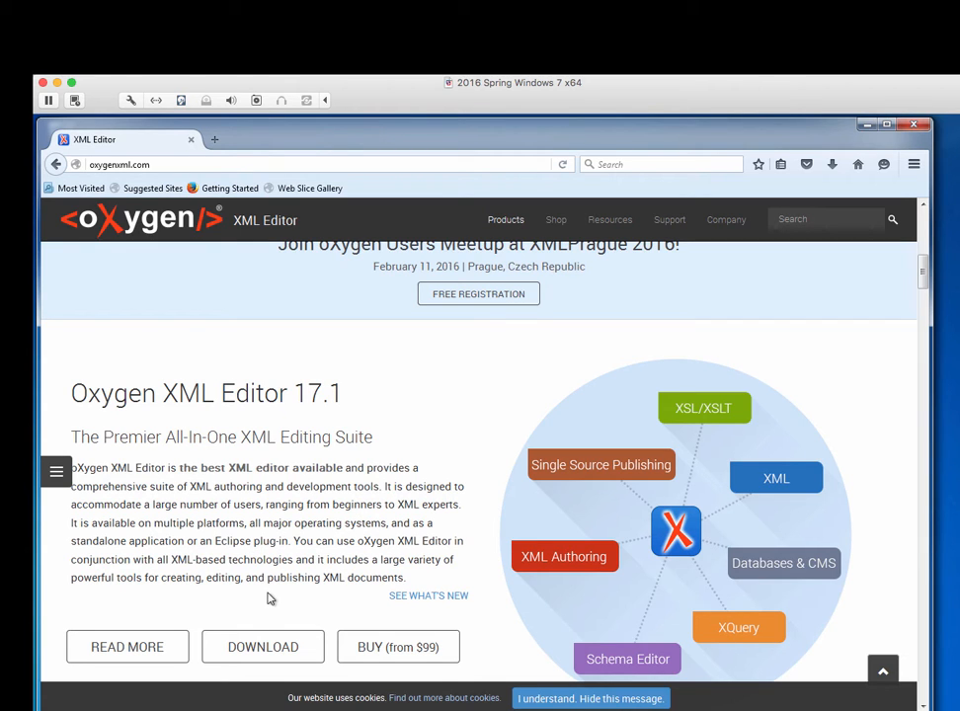
mouse_move(261, 647)
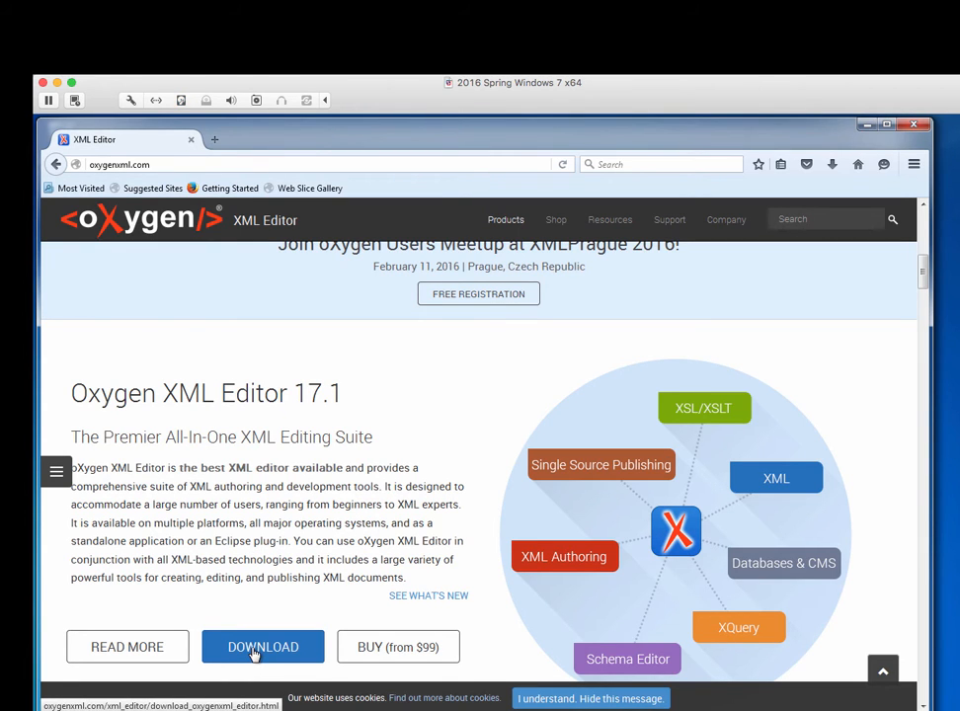
Step: Download the Windows 64-bit (Java SE 8u60) installer from the DOWNLOAD page
left_click(262, 646)
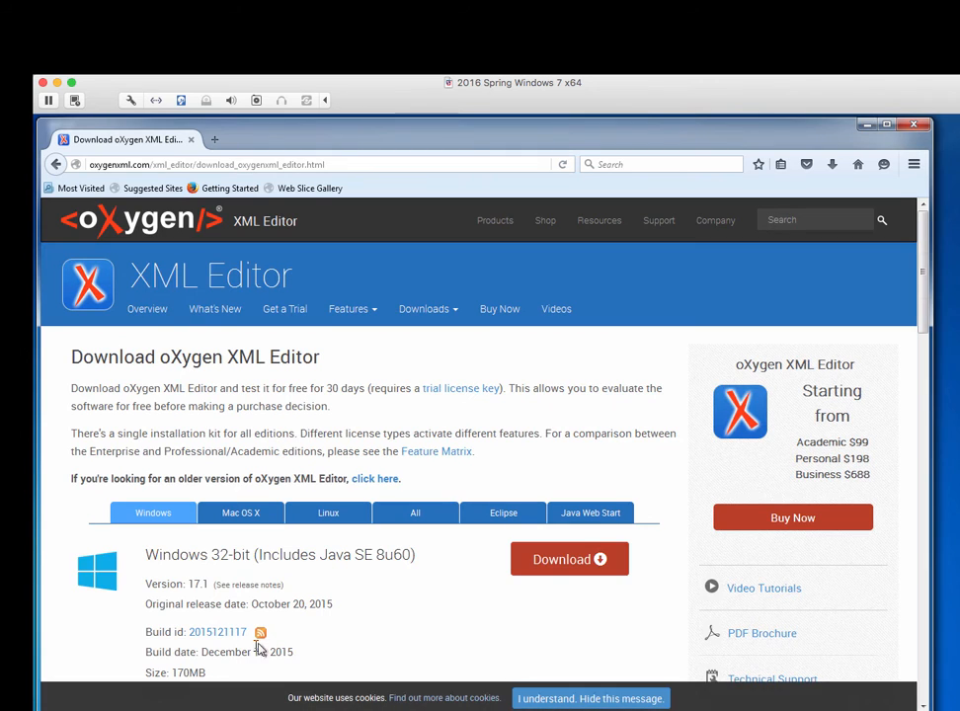
scroll("down", 3)
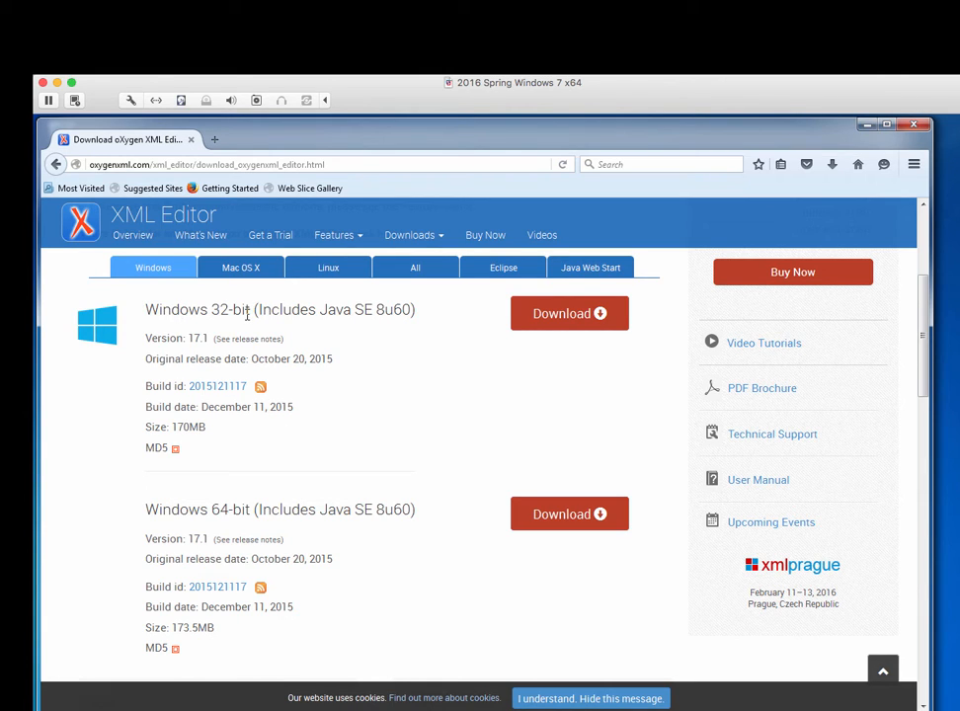
mouse_move(356, 315)
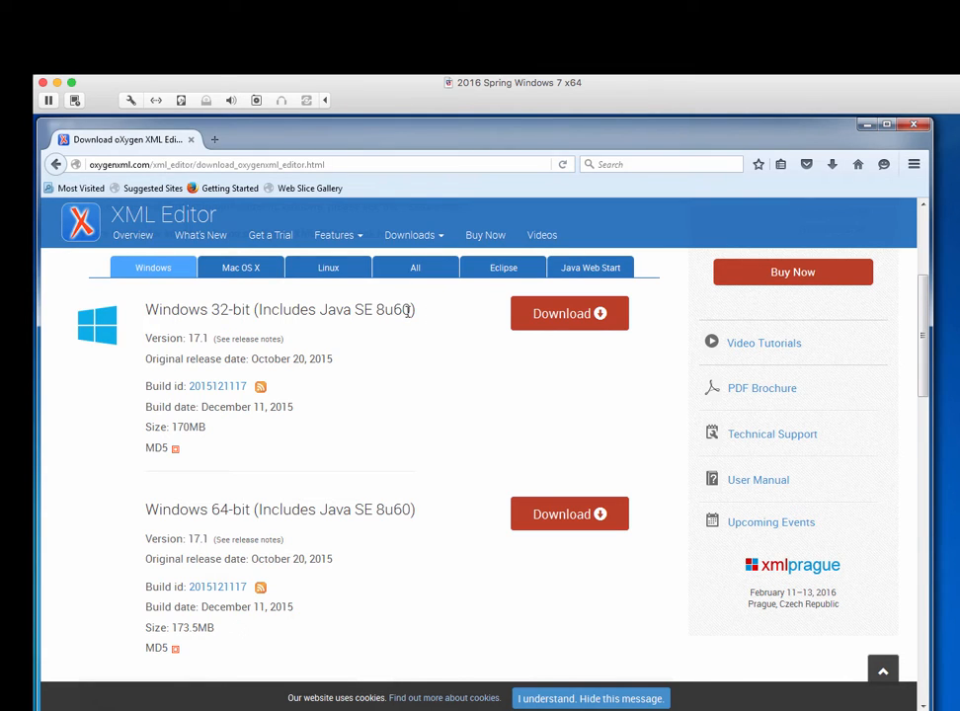
mouse_move(374, 498)
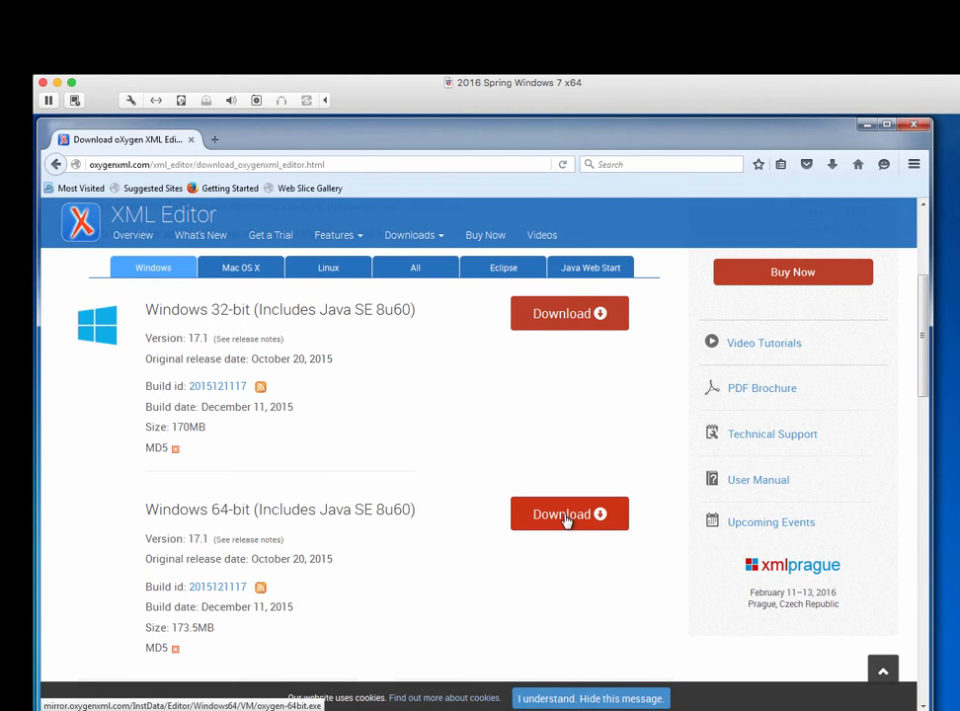
left_click(568, 514)
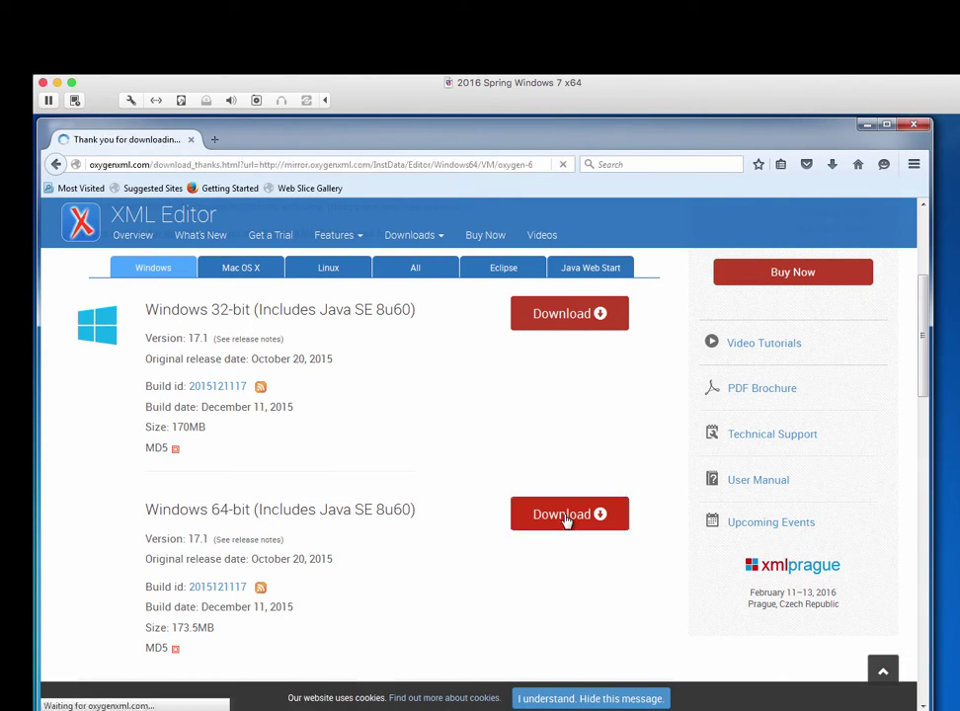
left_click(569, 514)
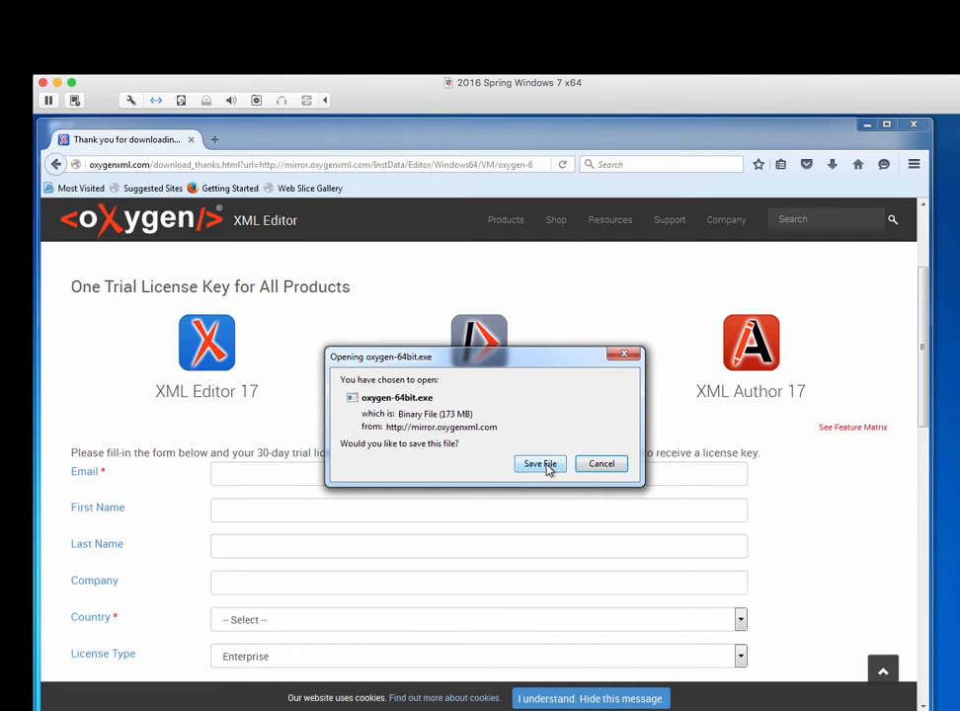
Step: Save oxygen-64bit.exe to disk and scroll the trial license form
left_click(539, 464)
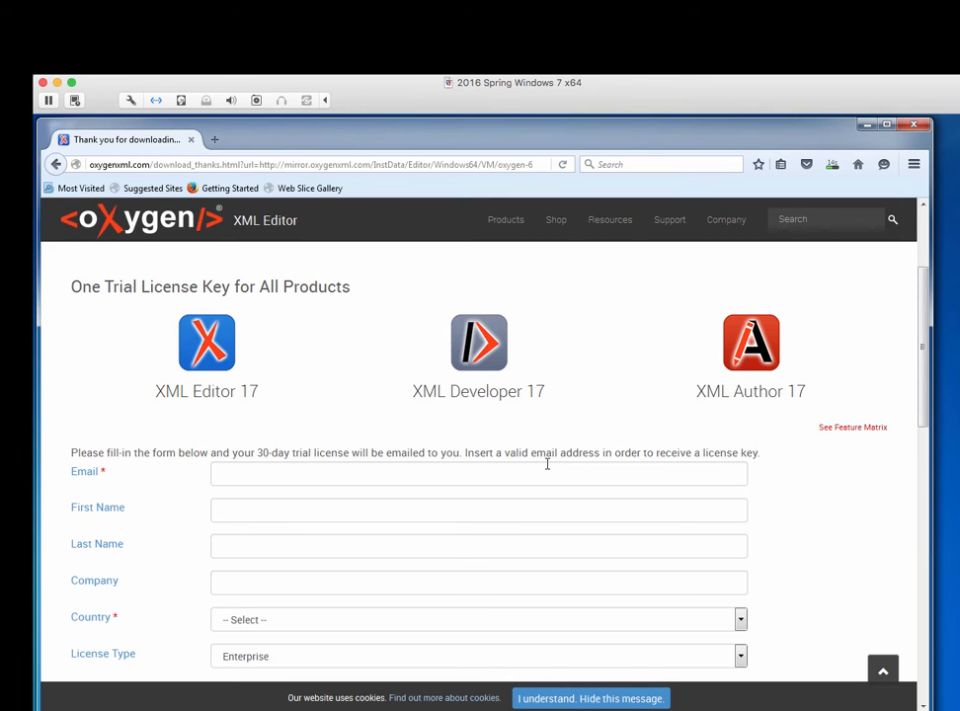
mouse_move(849, 391)
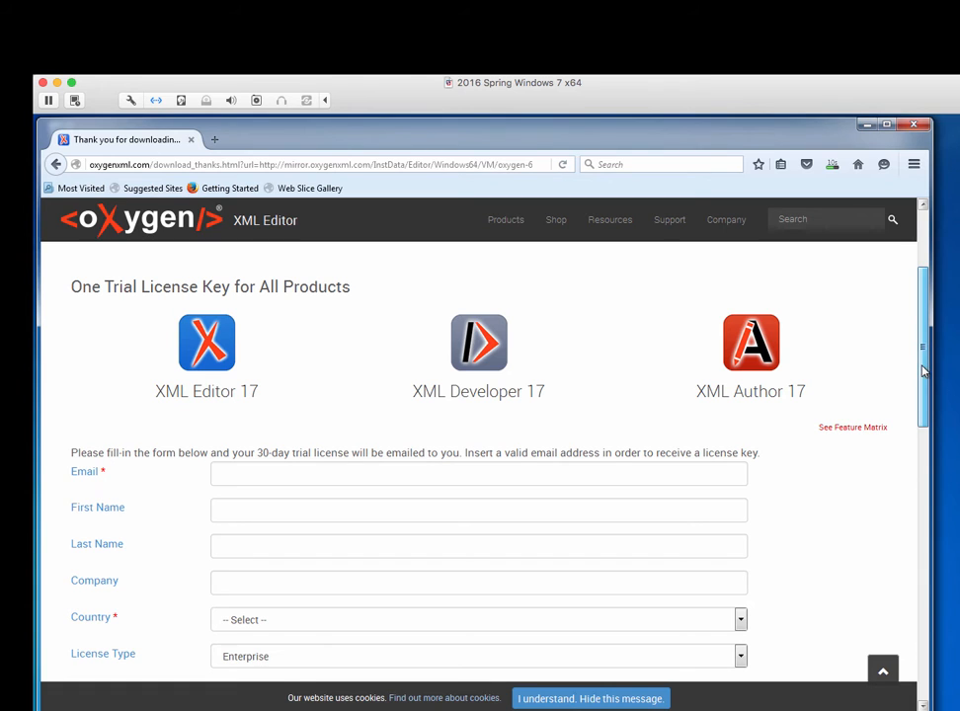
scroll("down", 3)
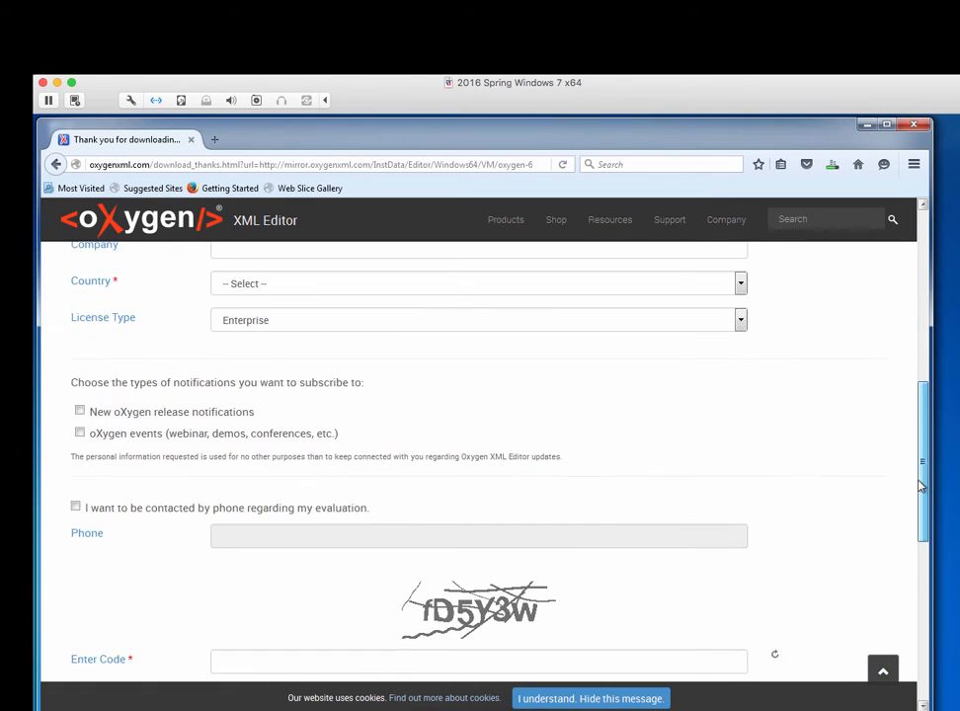
scroll("up", 3)
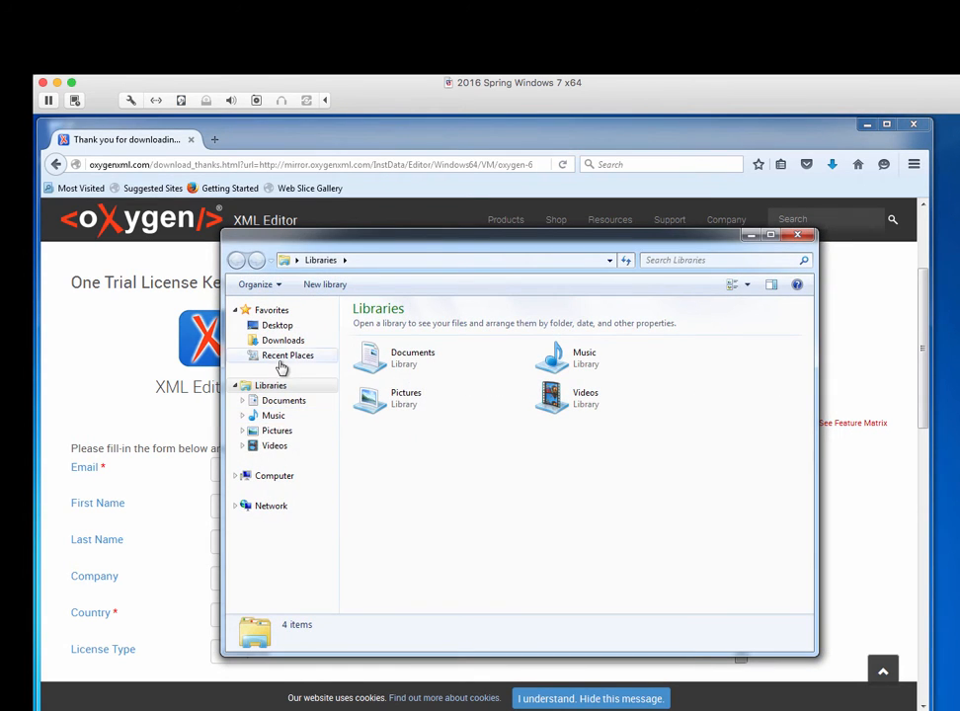
Step: Run oxygen-64bit from Downloads, allowing it, choosing English, and granting permission
left_click(283, 340)
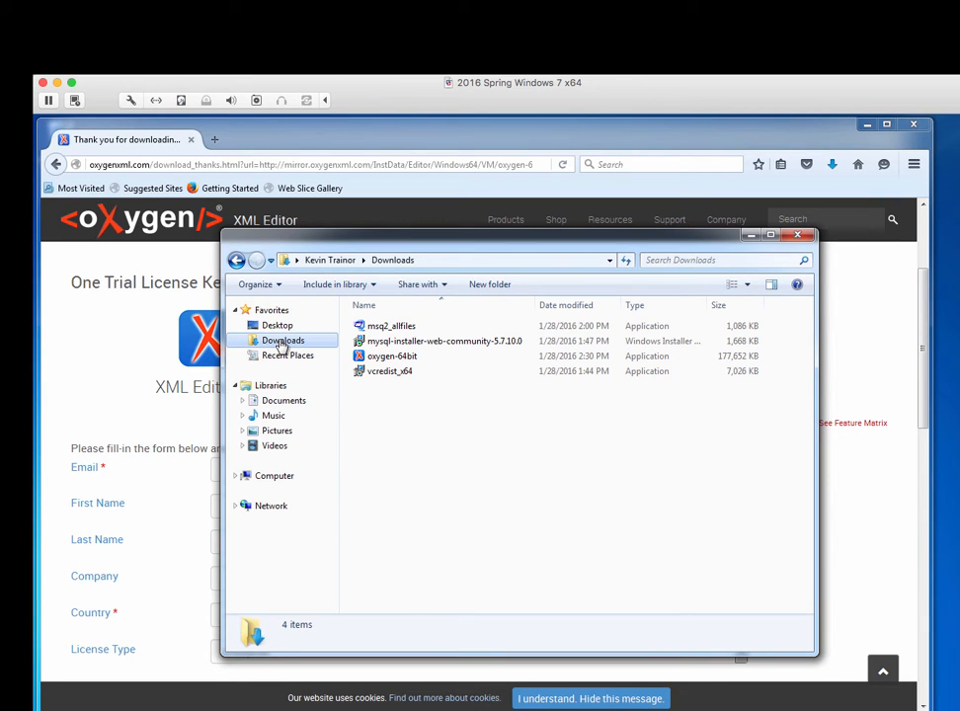
mouse_move(392, 356)
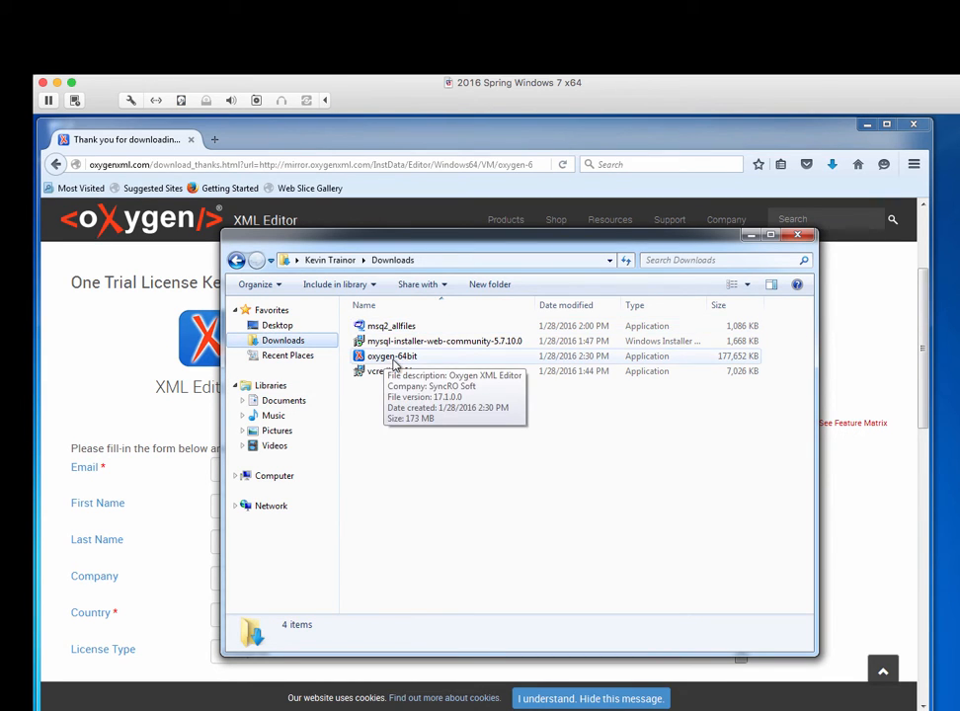
mouse_move(381, 361)
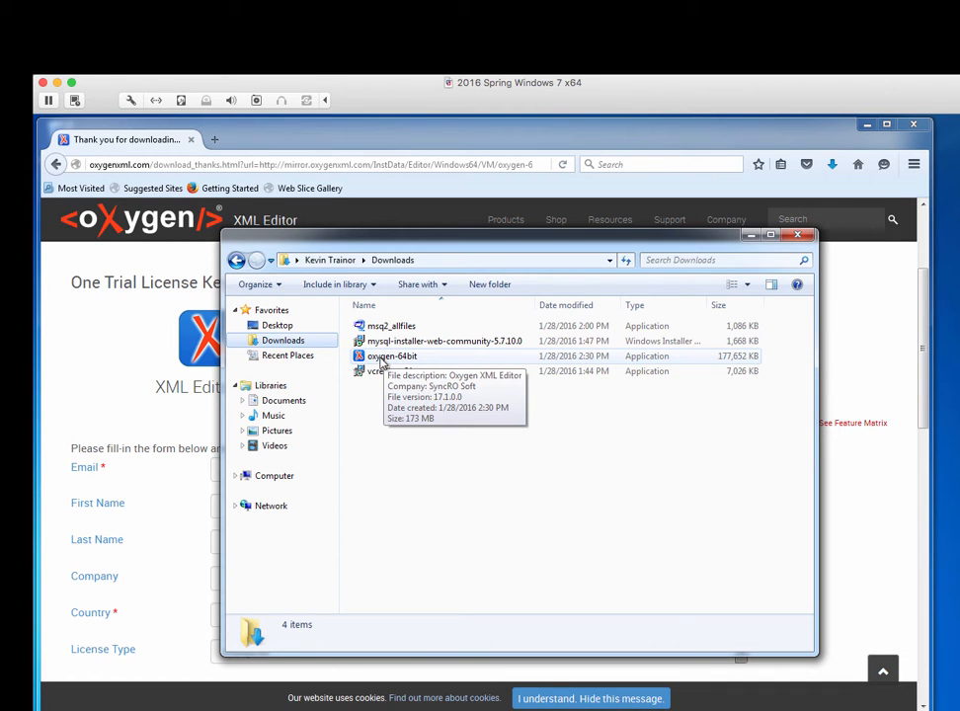
left_click(391, 356)
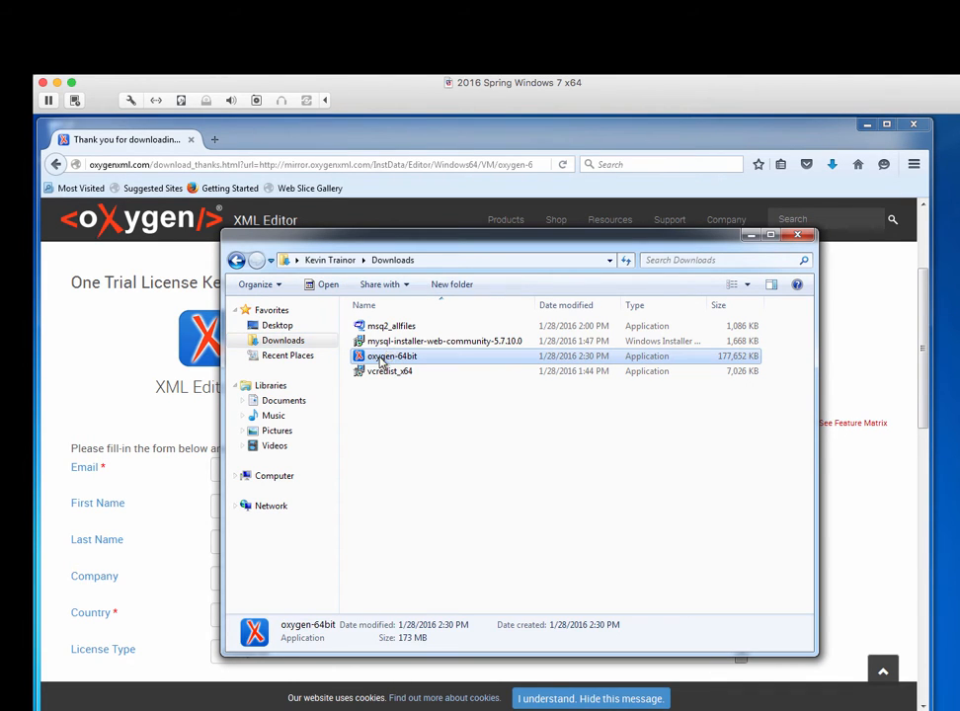
double_click(392, 356)
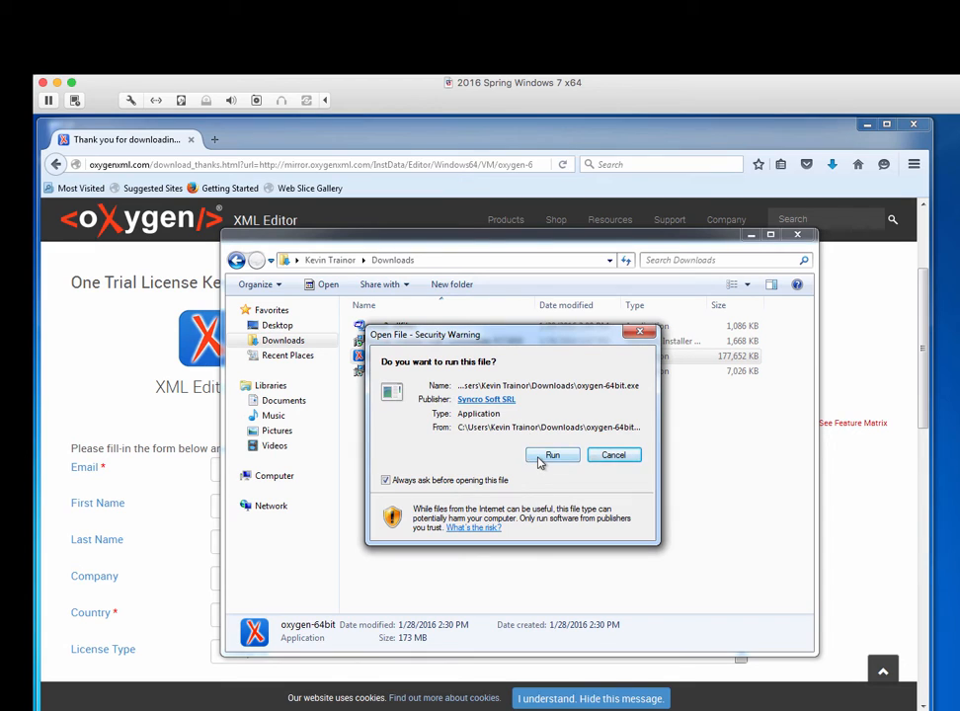
left_click(552, 455)
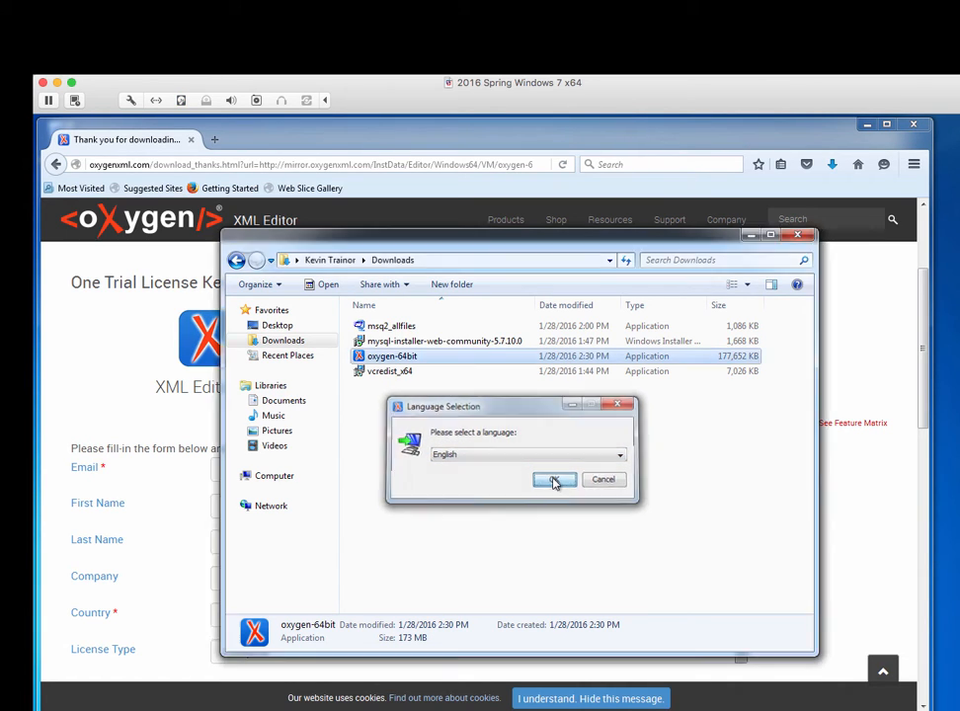
left_click(555, 480)
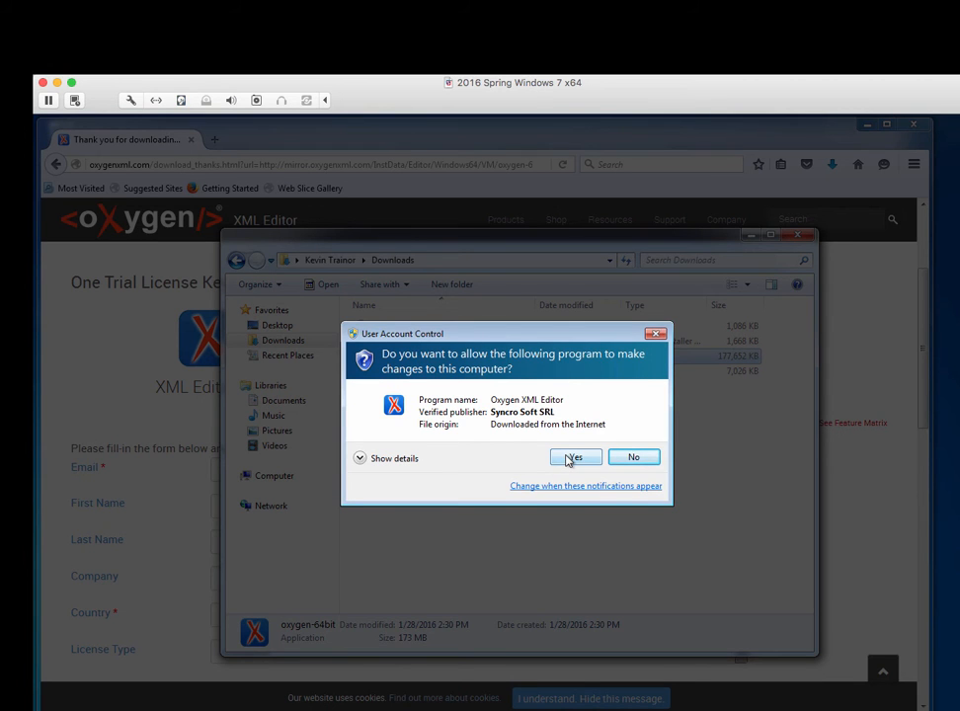
left_click(575, 457)
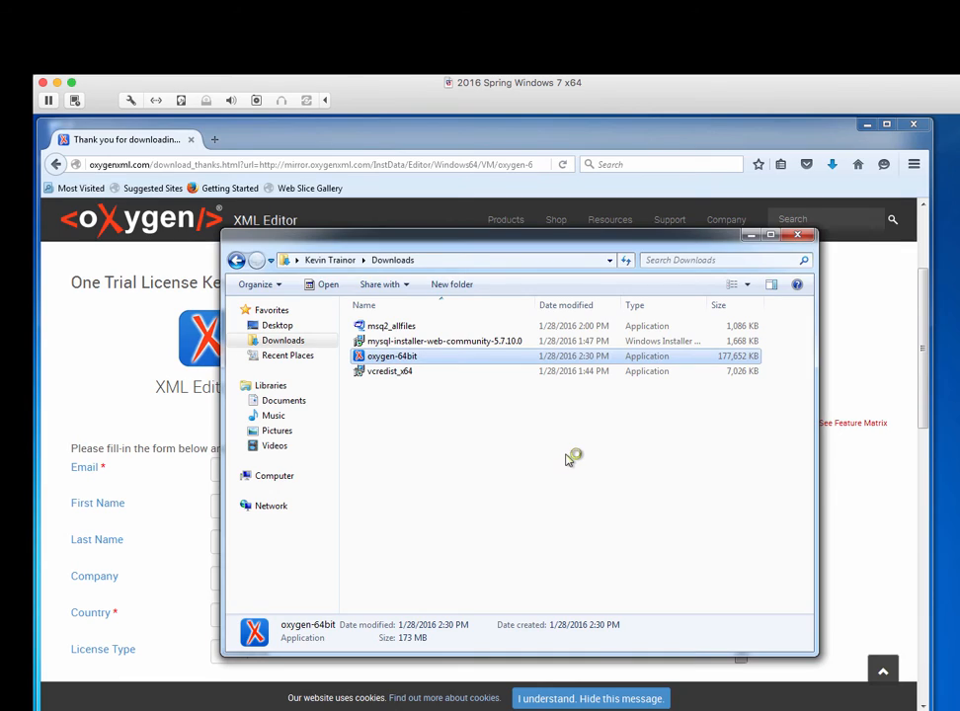
double_click(393, 356)
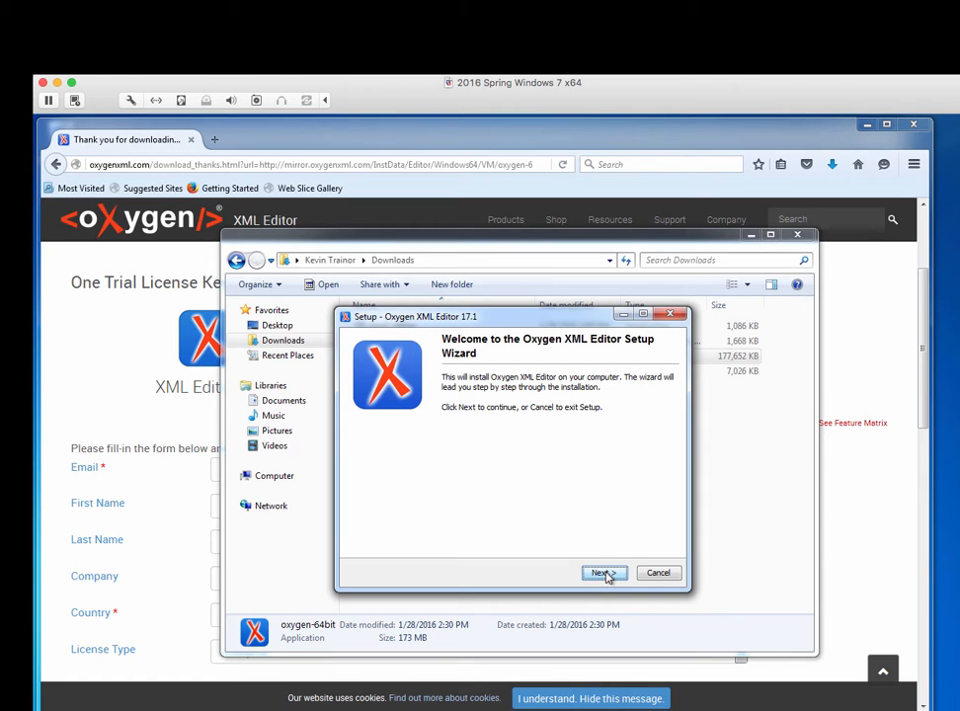
Step: Accept the license and keep the default install location and Start Menu folder
left_click(604, 573)
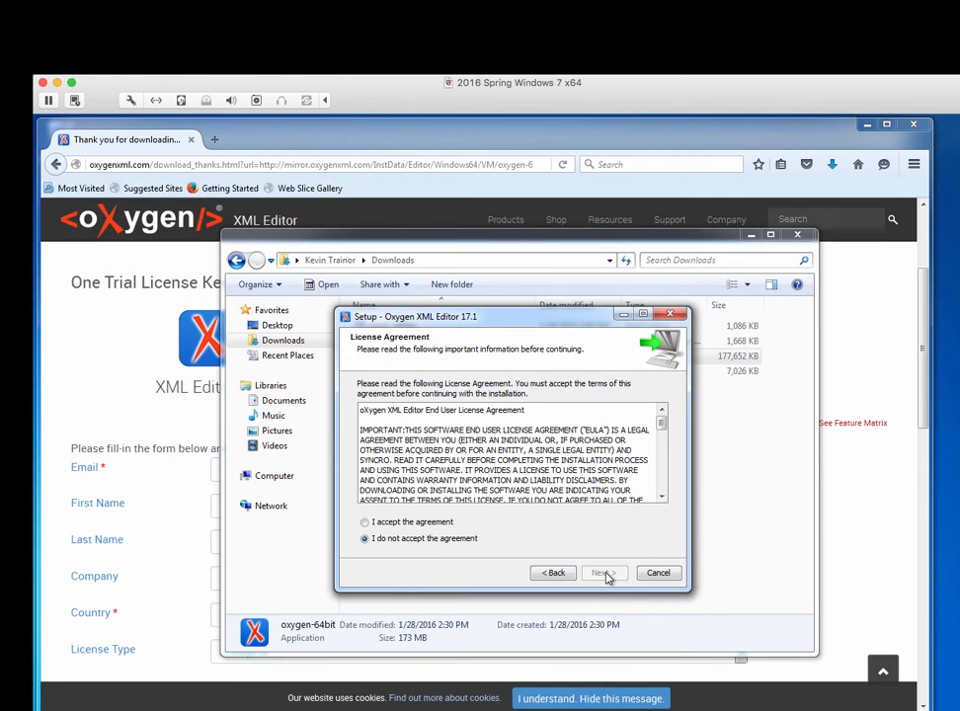
left_click(365, 522)
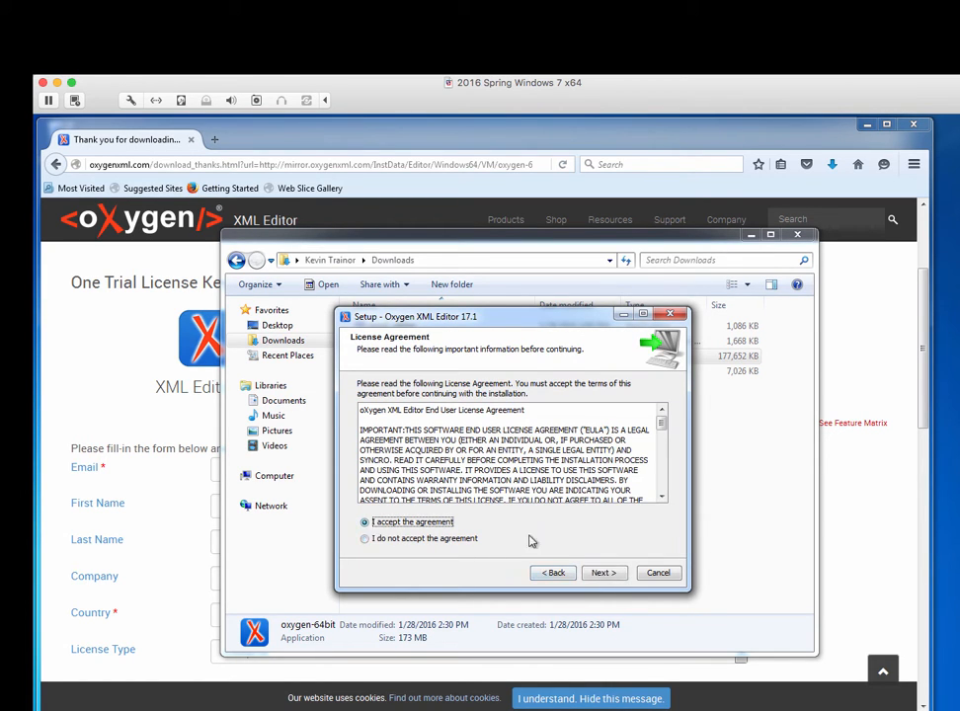
left_click(604, 573)
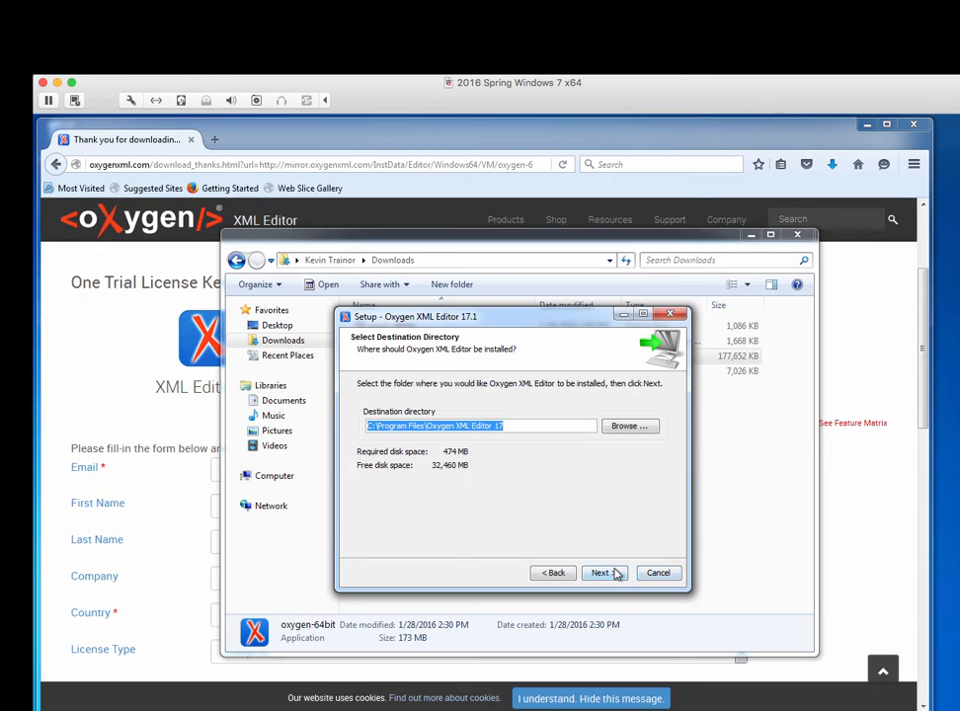
left_click(600, 573)
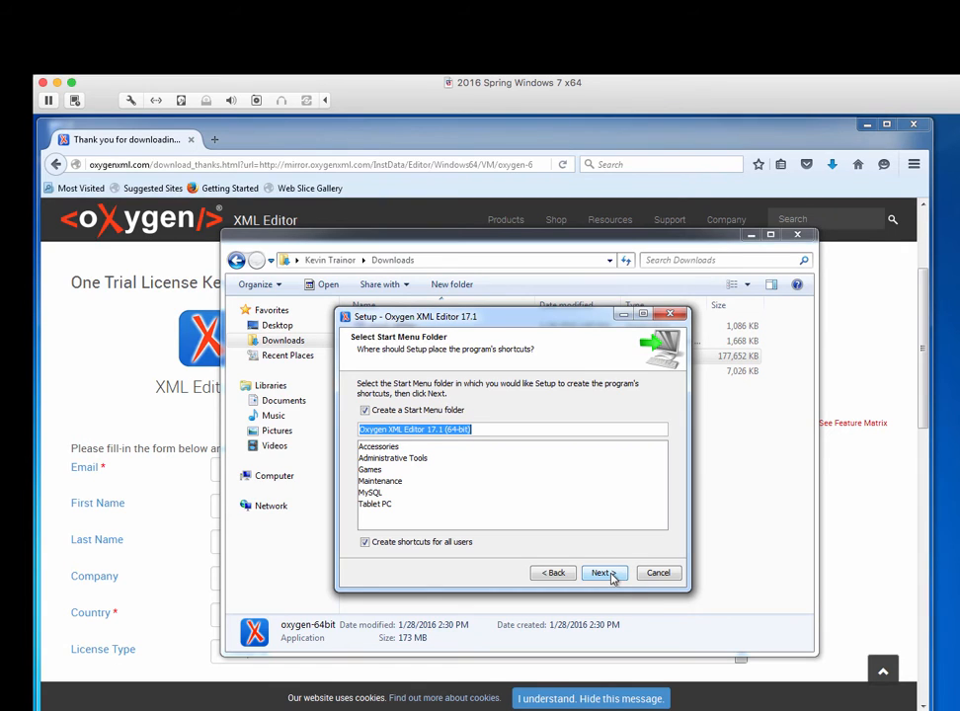
left_click(604, 572)
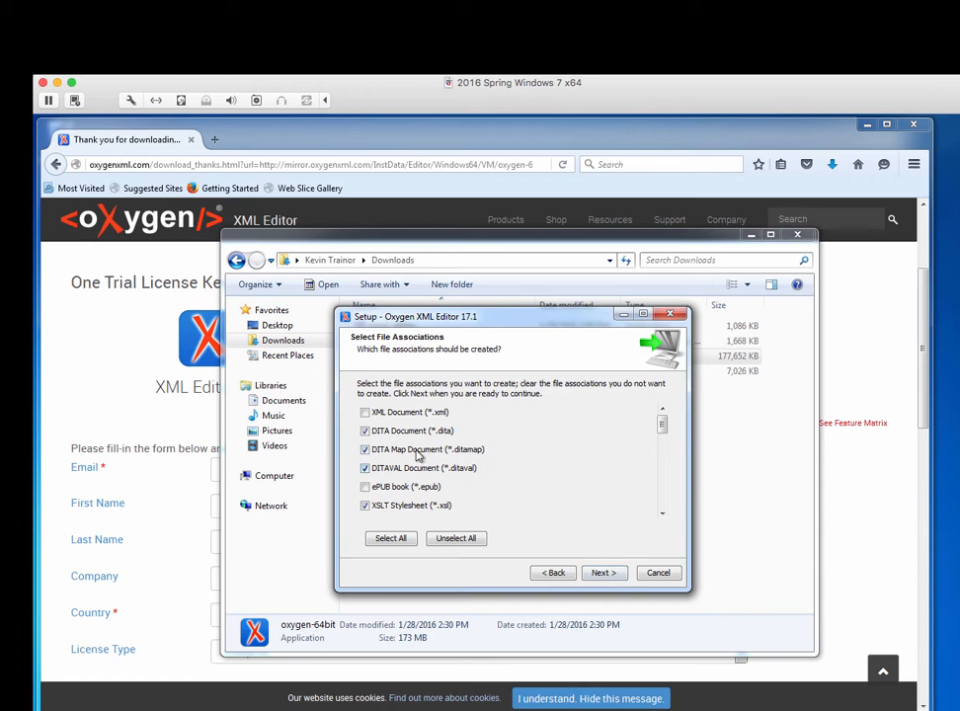
Step: Associate XML and DITA documents with Oxygen, dismissing the Internet Explorer warning
left_click(365, 412)
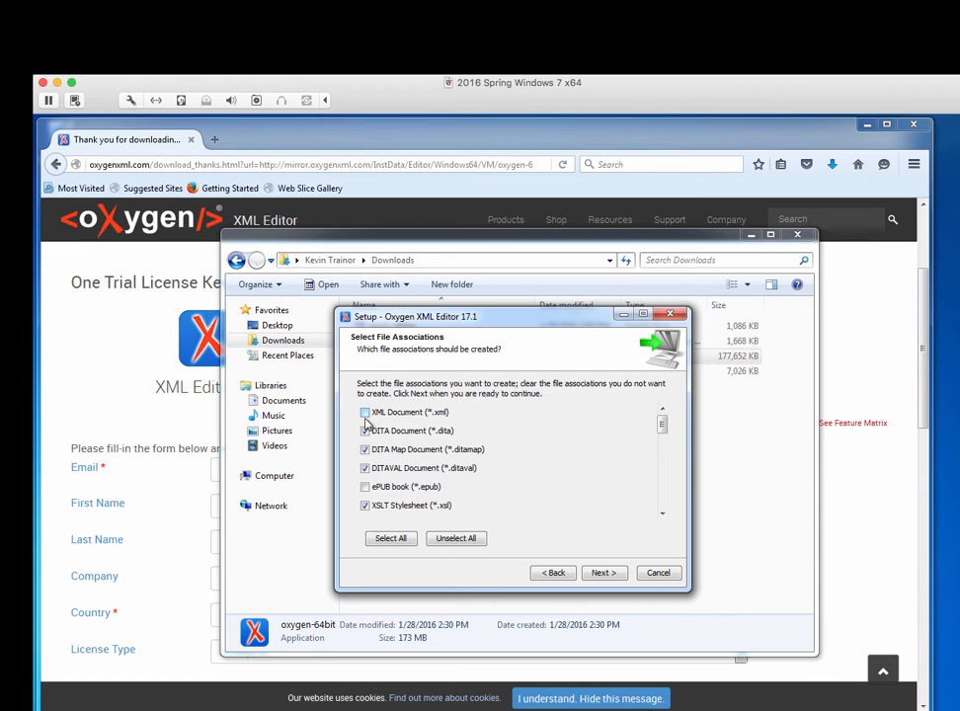
left_click(365, 431)
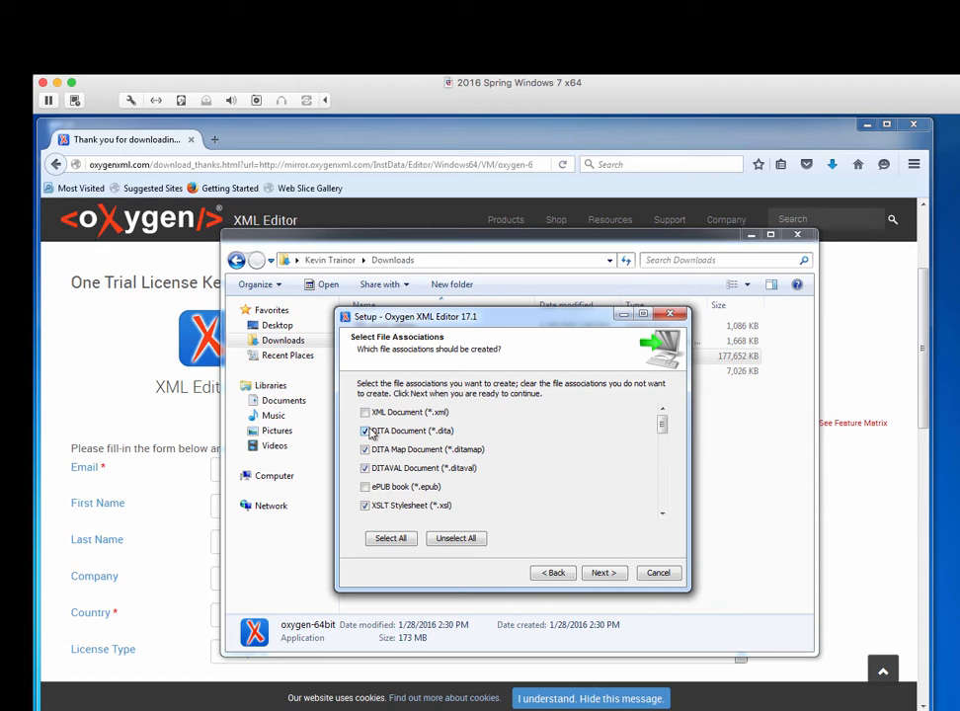
left_click(365, 431)
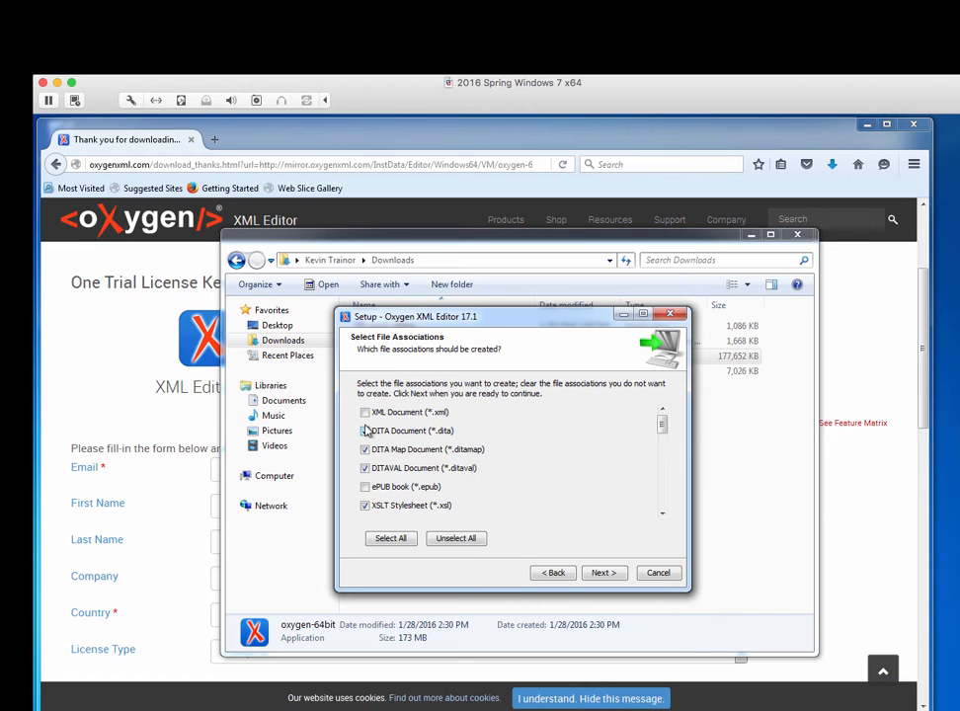
left_click(365, 412)
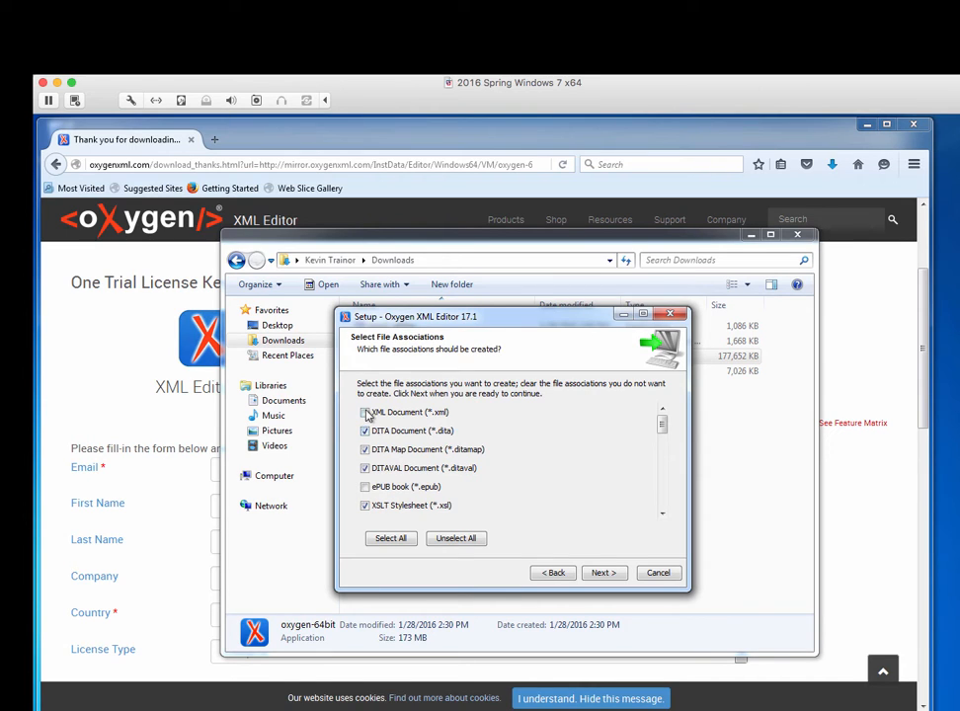
left_click(364, 413)
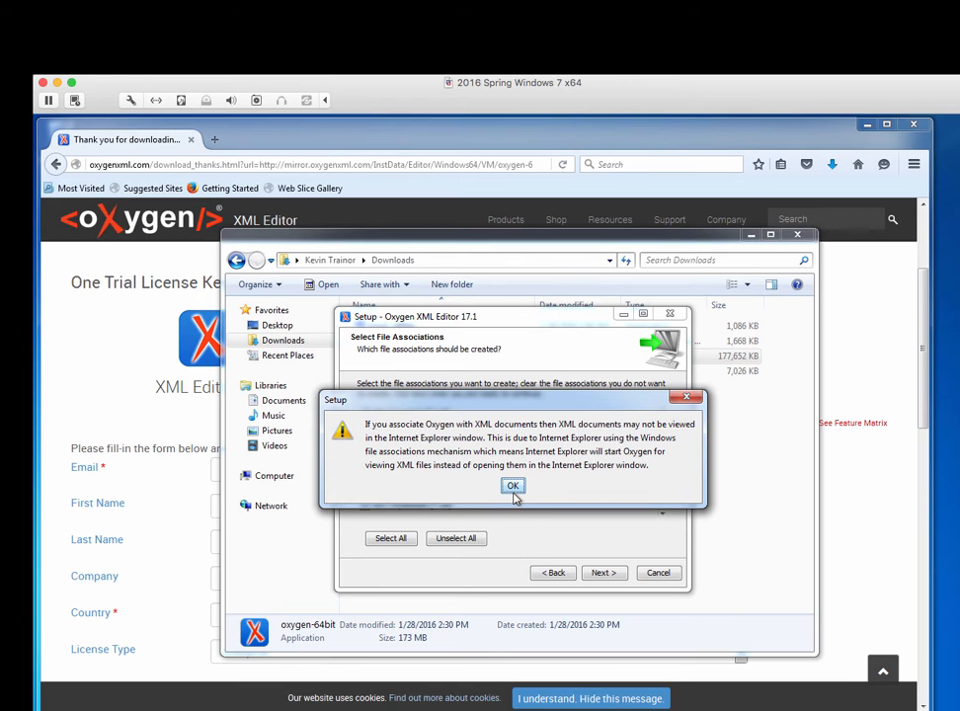
left_click(513, 486)
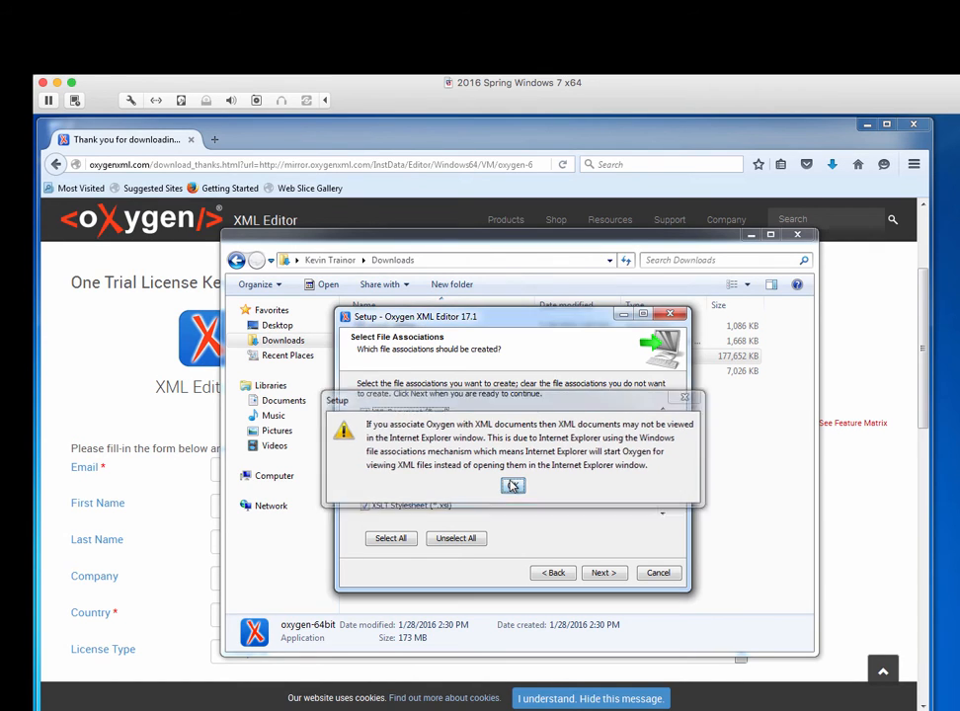
left_click(512, 485)
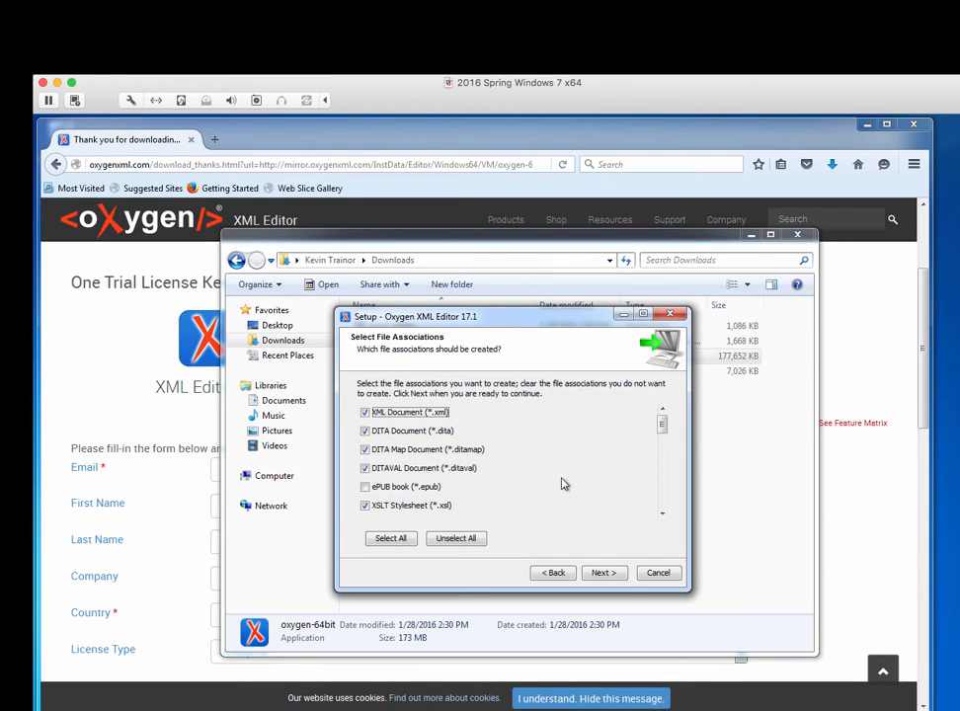
left_click(603, 573)
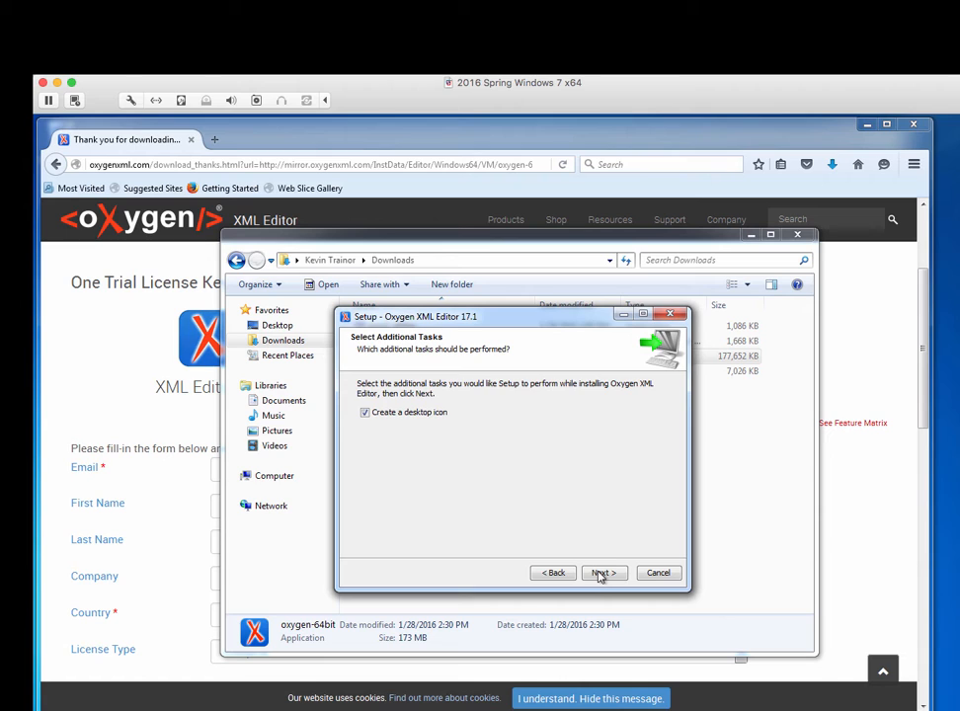
Step: Install with a desktop icon and finish with 'Run Oxygen XML Editor' enabled
left_click(602, 573)
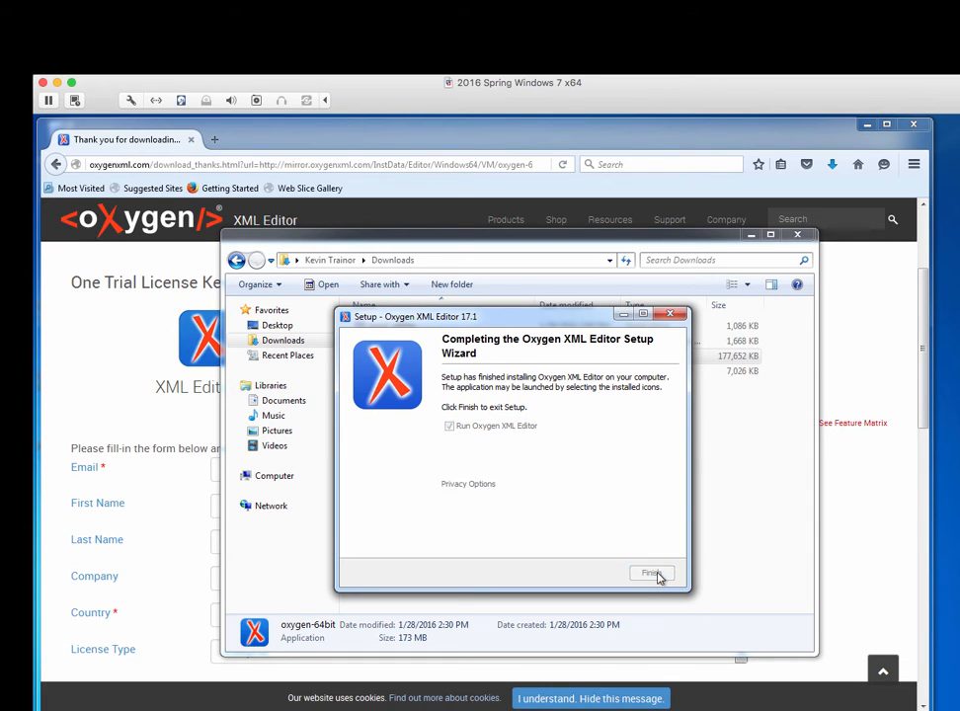
left_click(653, 573)
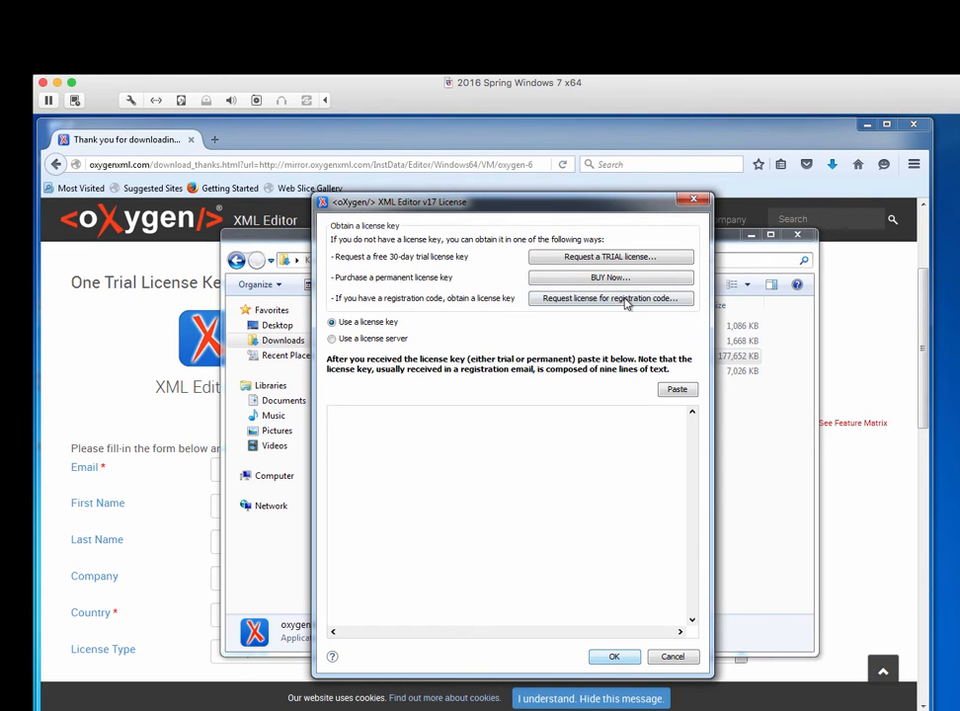
mouse_move(609, 257)
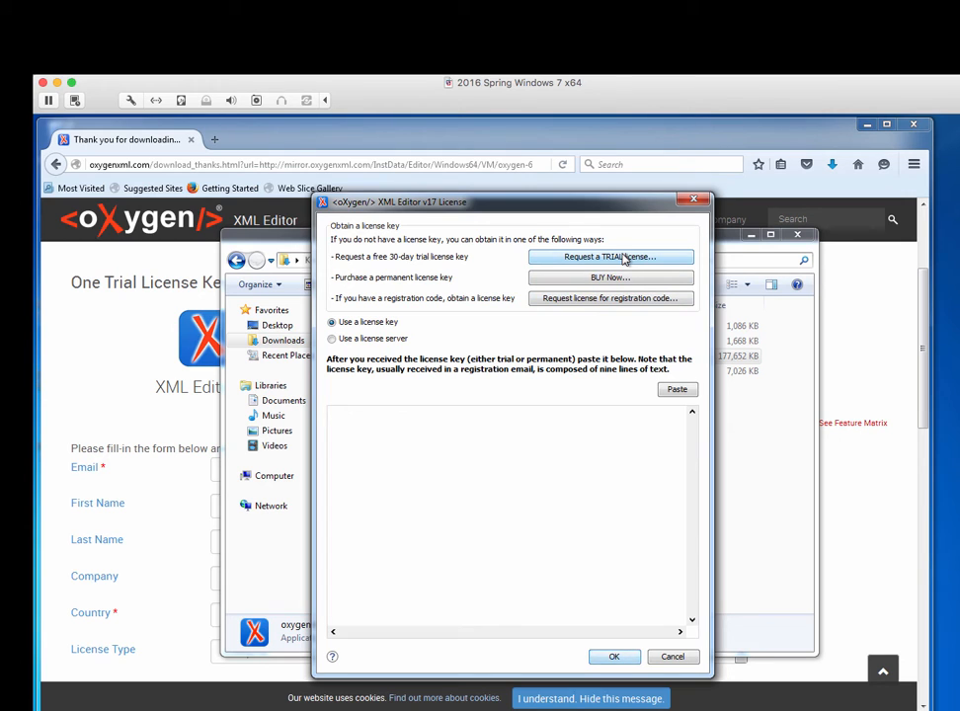
Step: Choose 'Request a TRIAL license...' in the License dialog
left_click(610, 257)
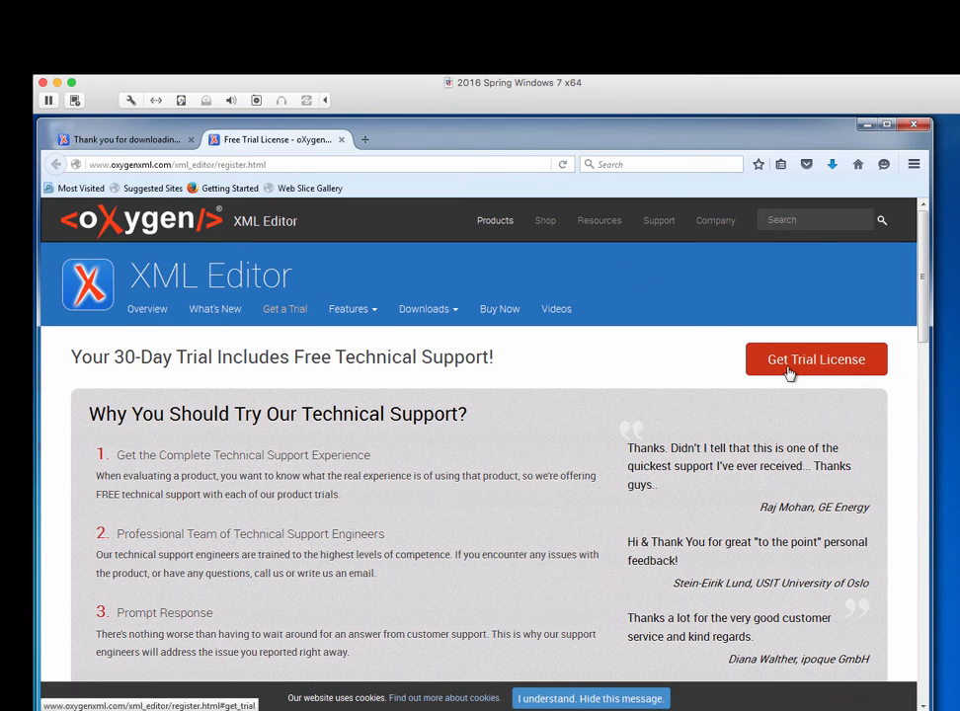
left_click(816, 359)
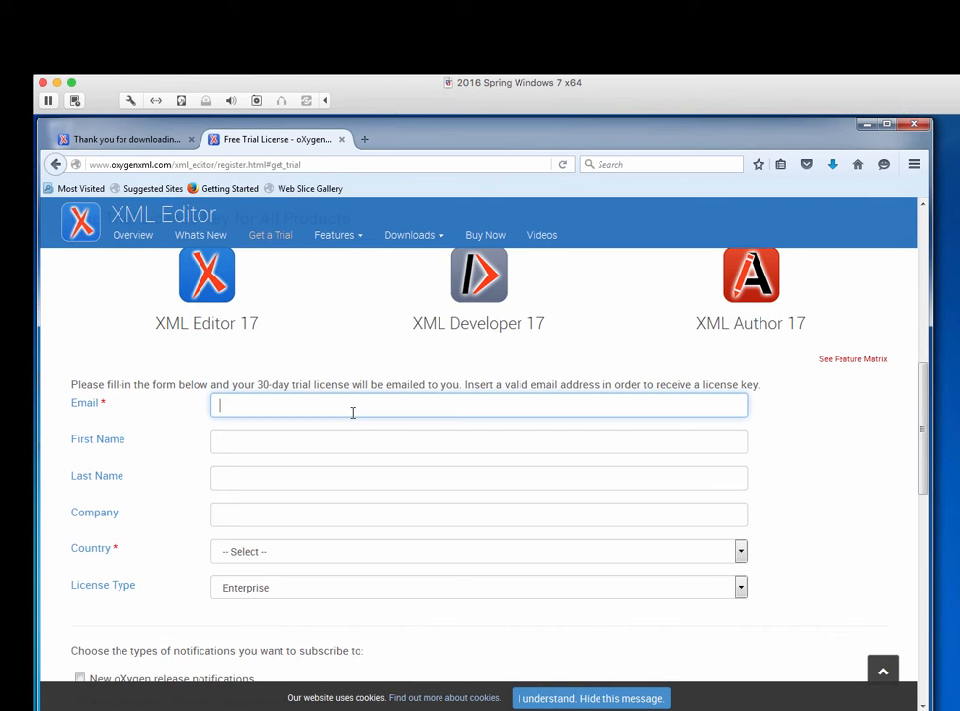
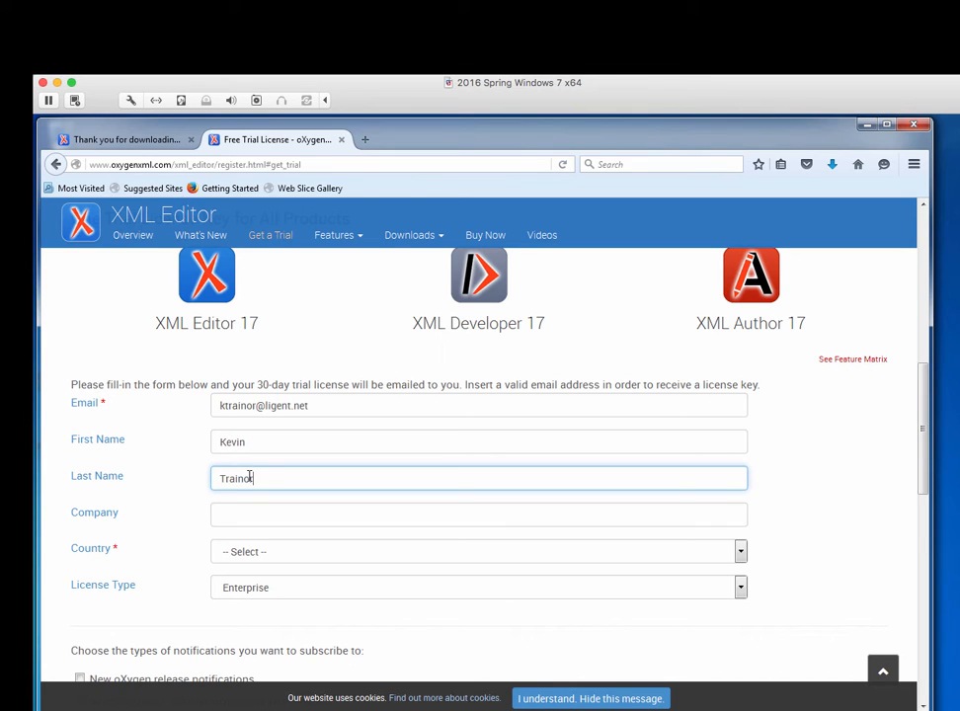
Step: Set company 'ligent.', country United States of America, and license type Academic
left_click(478, 515)
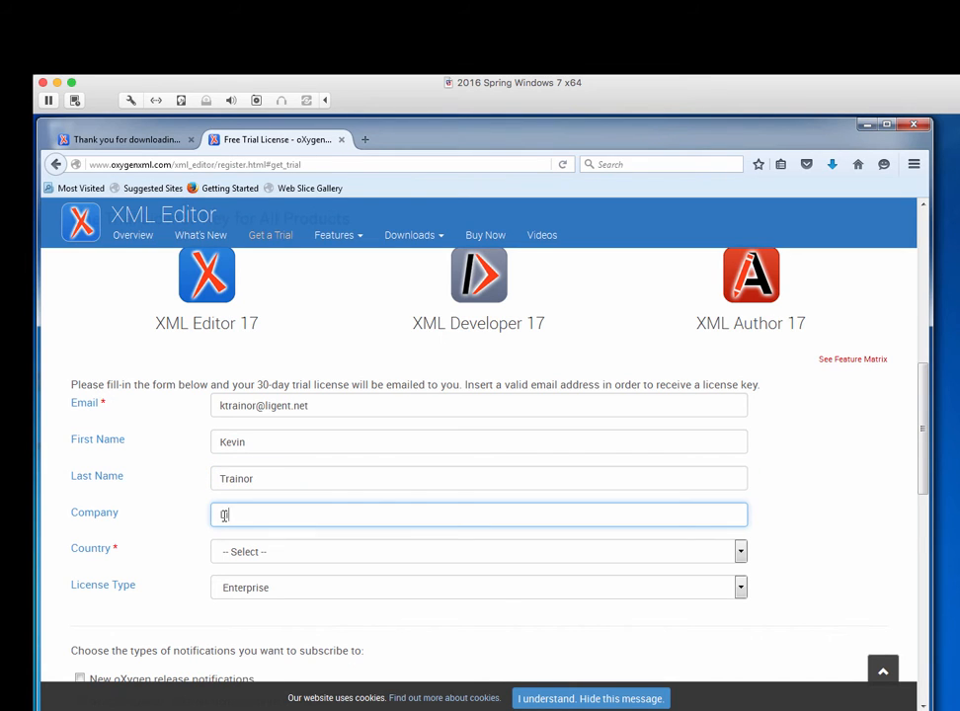
type("ligent.")
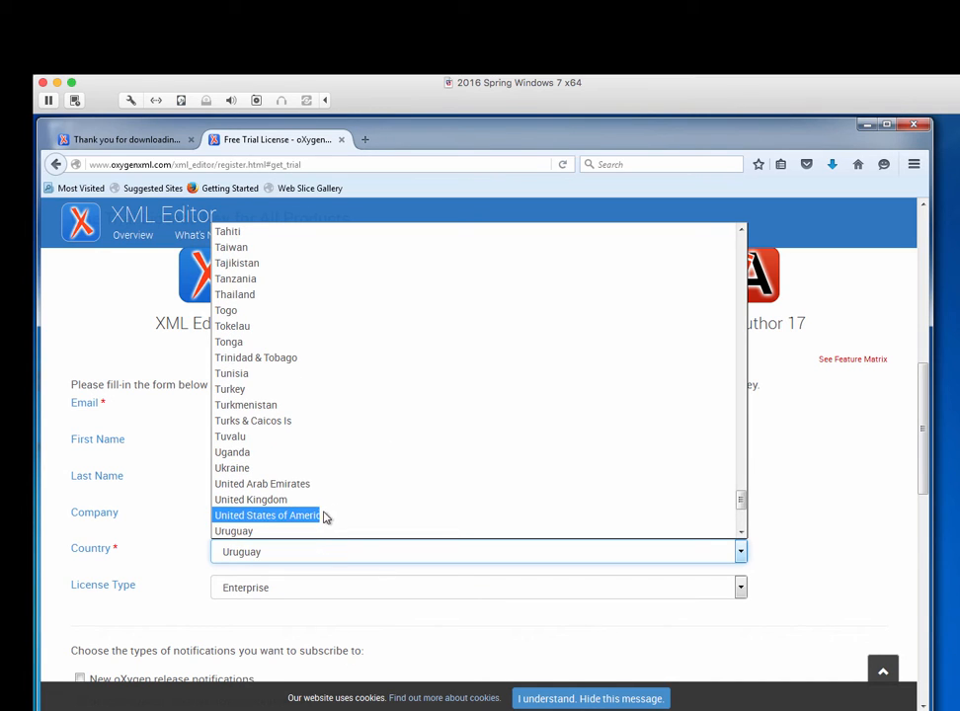
left_click(267, 515)
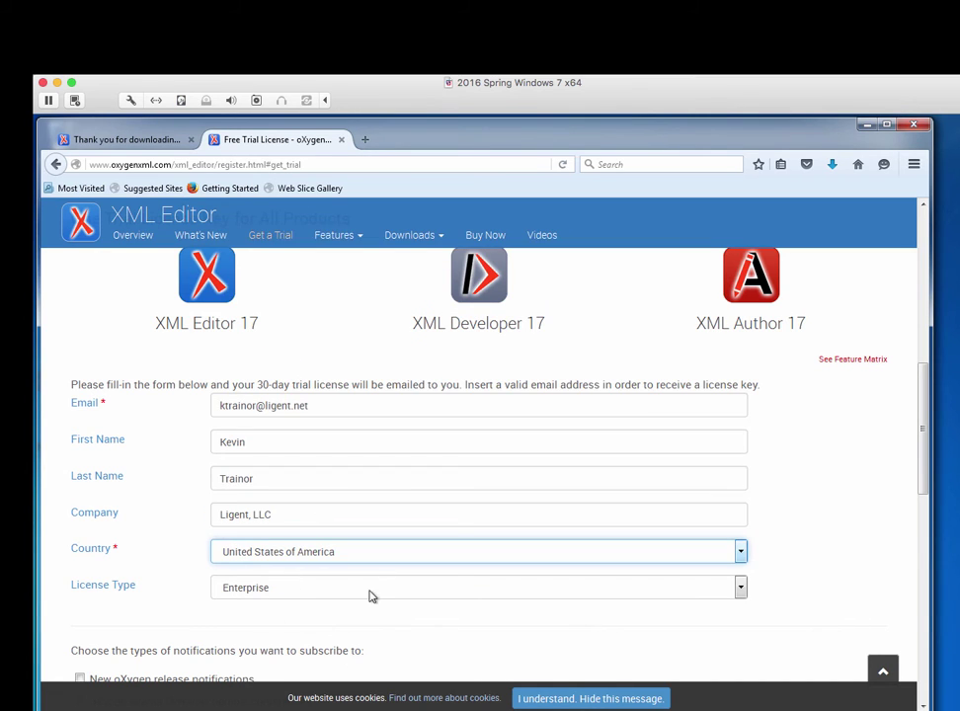
left_click(741, 587)
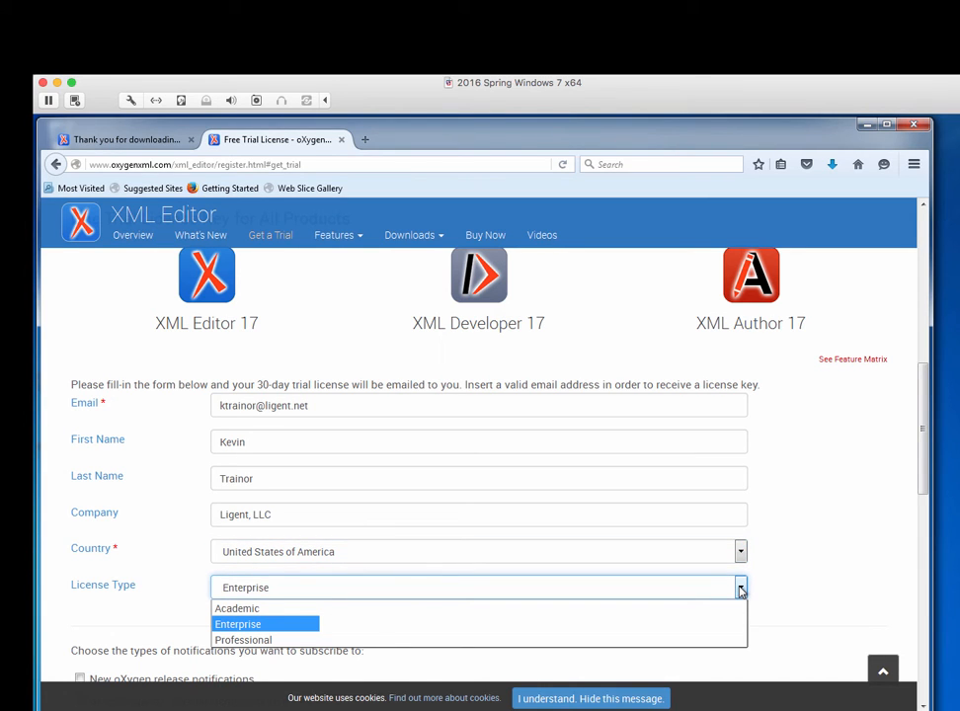
mouse_move(244, 609)
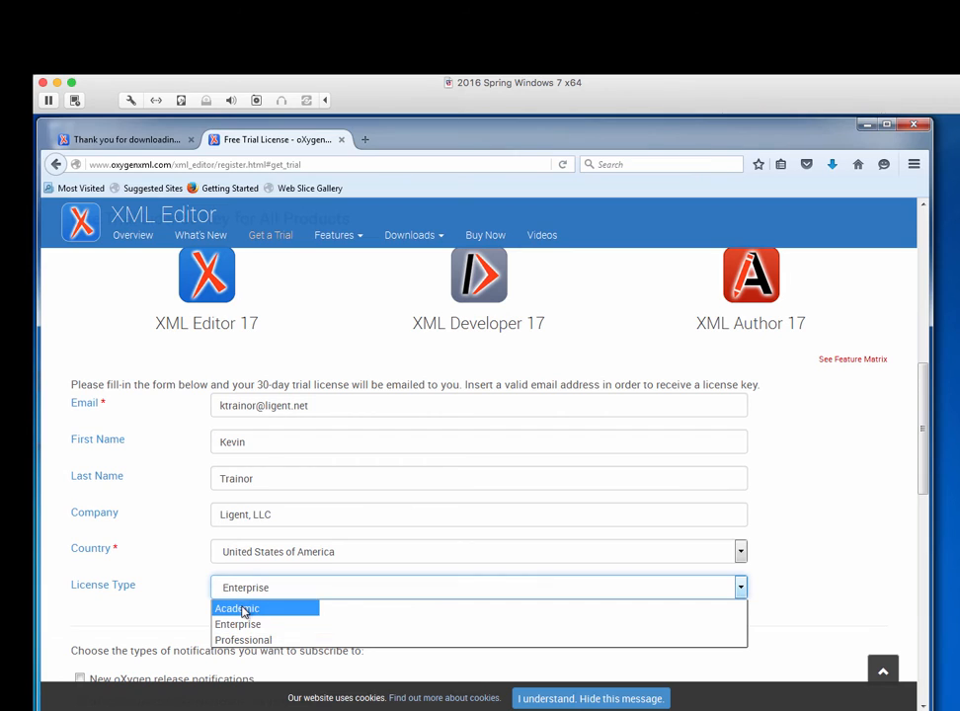
left_click(238, 607)
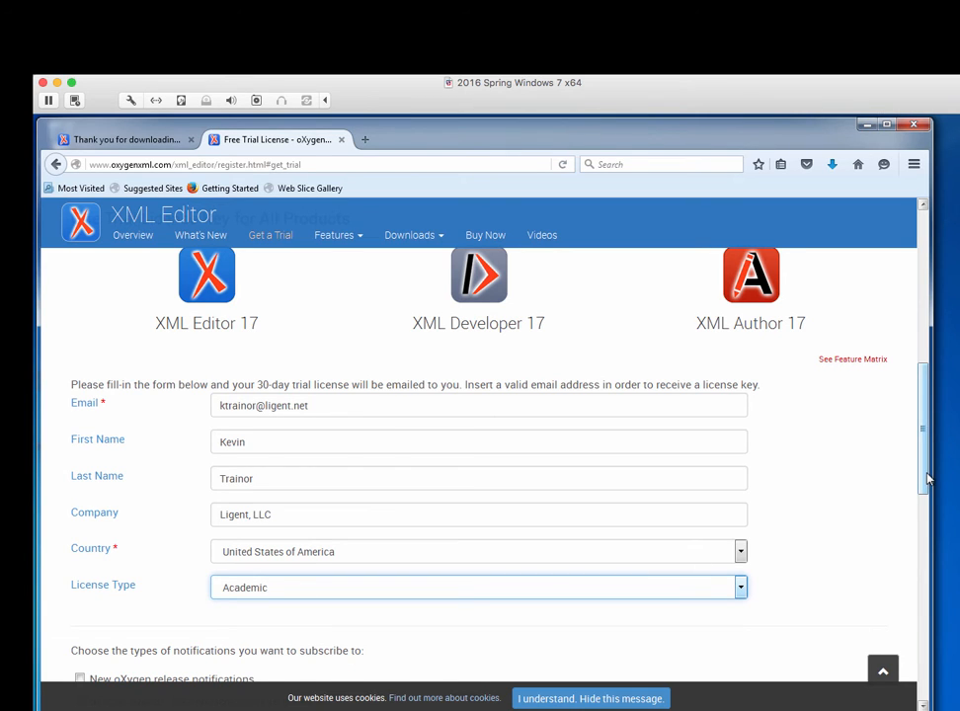
Step: Enter verification code NGWY and submit the trial license request form
scroll("down", 3)
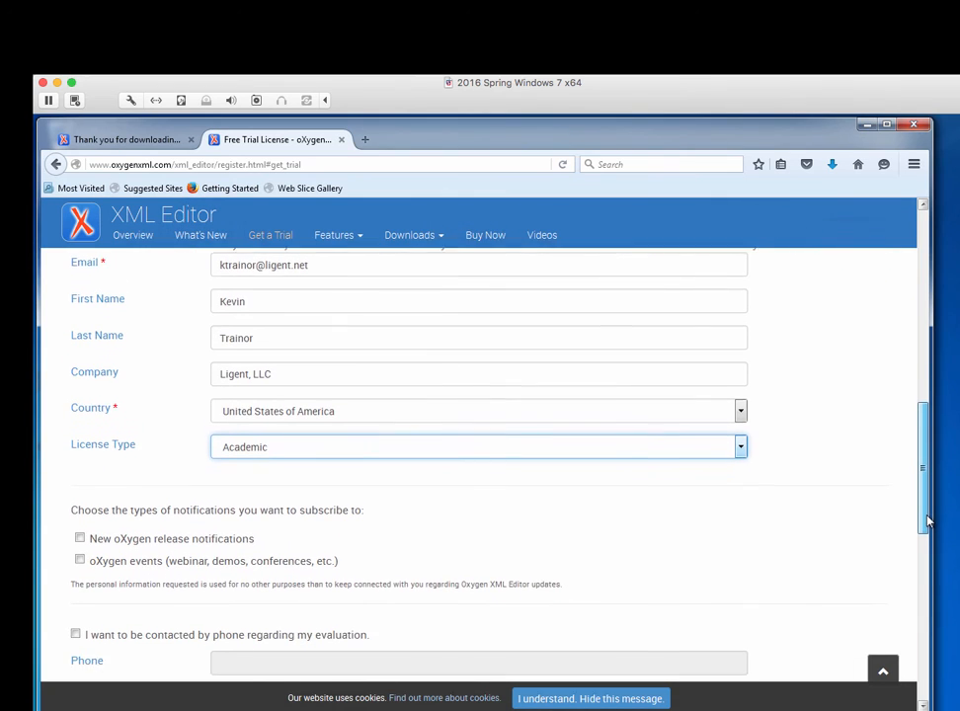
scroll("down", 3)
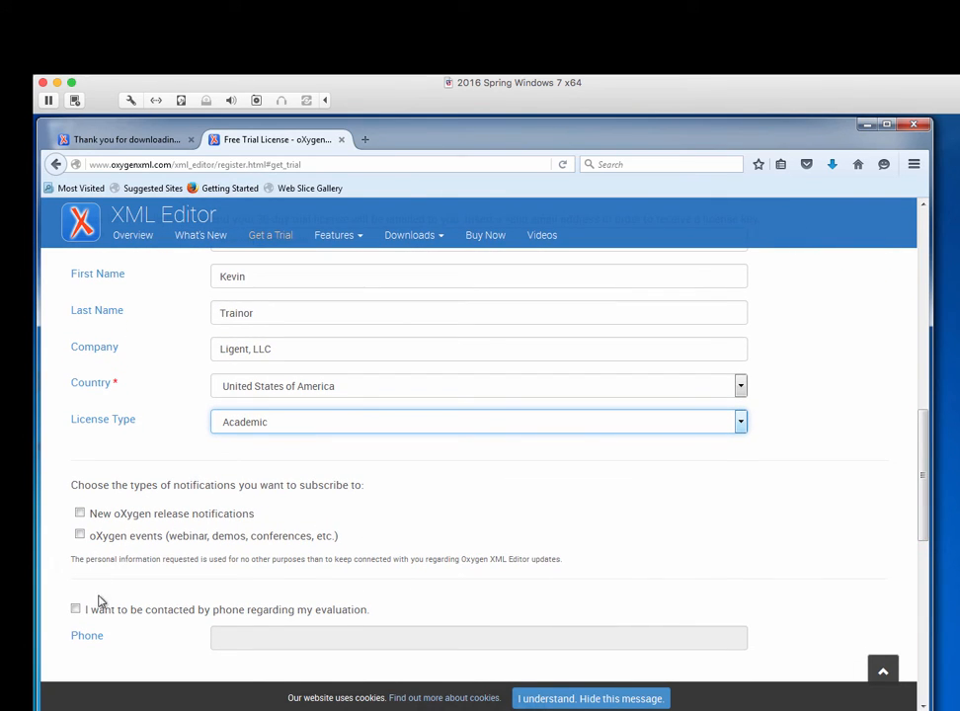
mouse_move(375, 553)
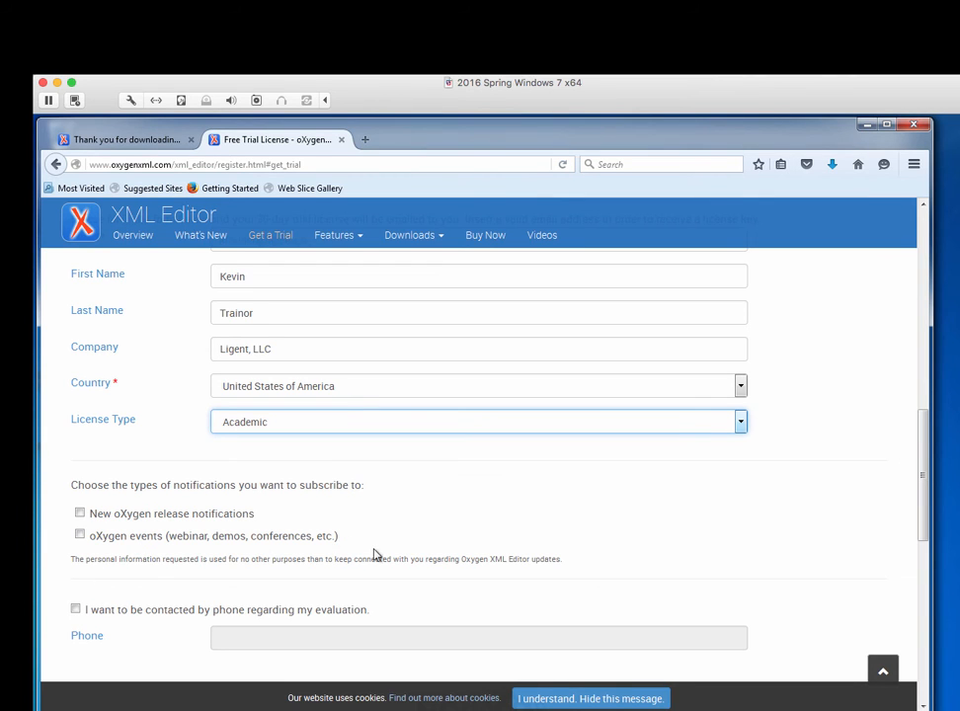
scroll("down", 3)
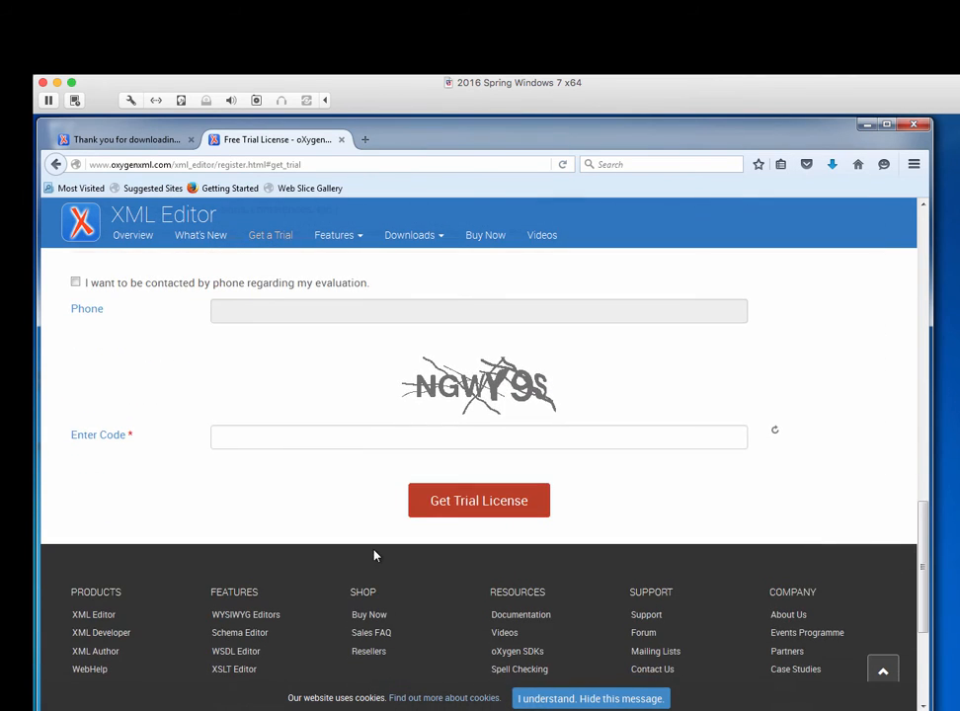
left_click(478, 437)
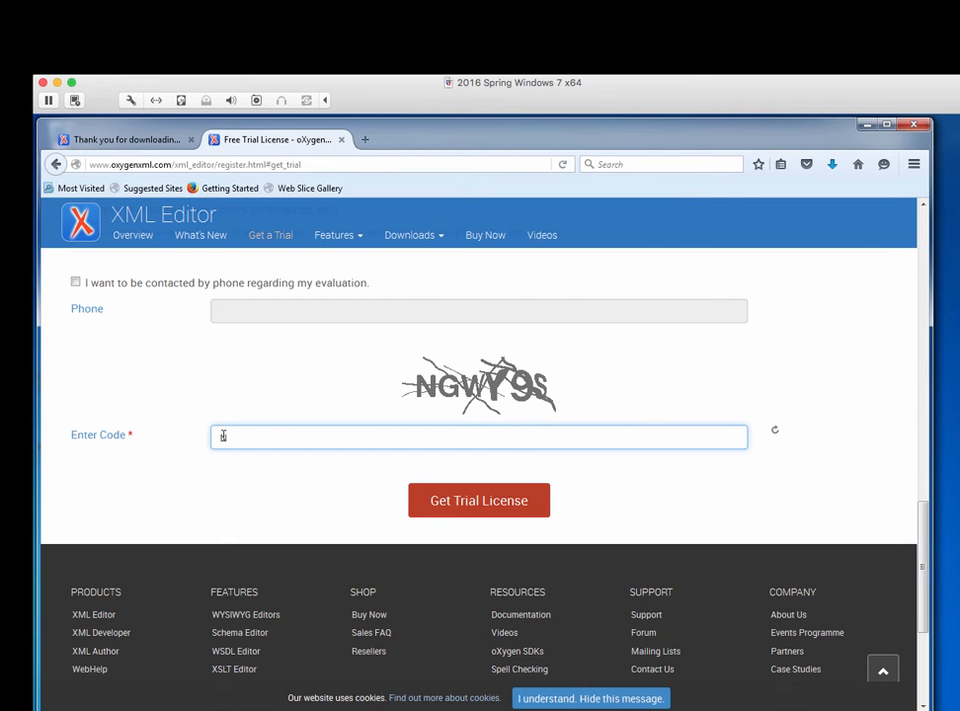
type("NGWY9S")
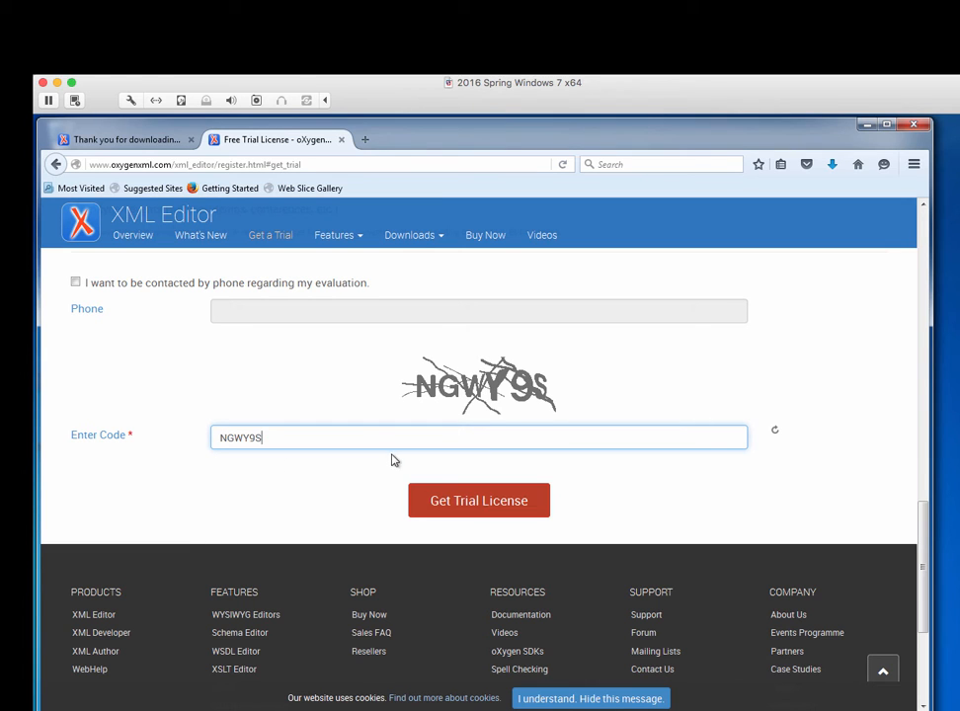
left_click(479, 500)
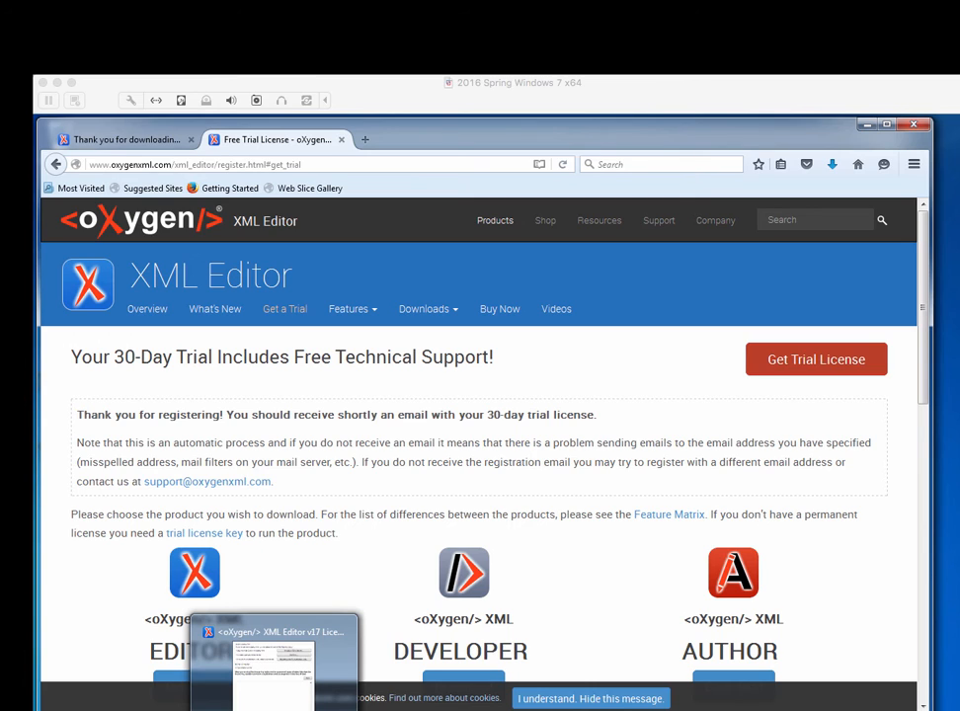
mouse_move(621, 327)
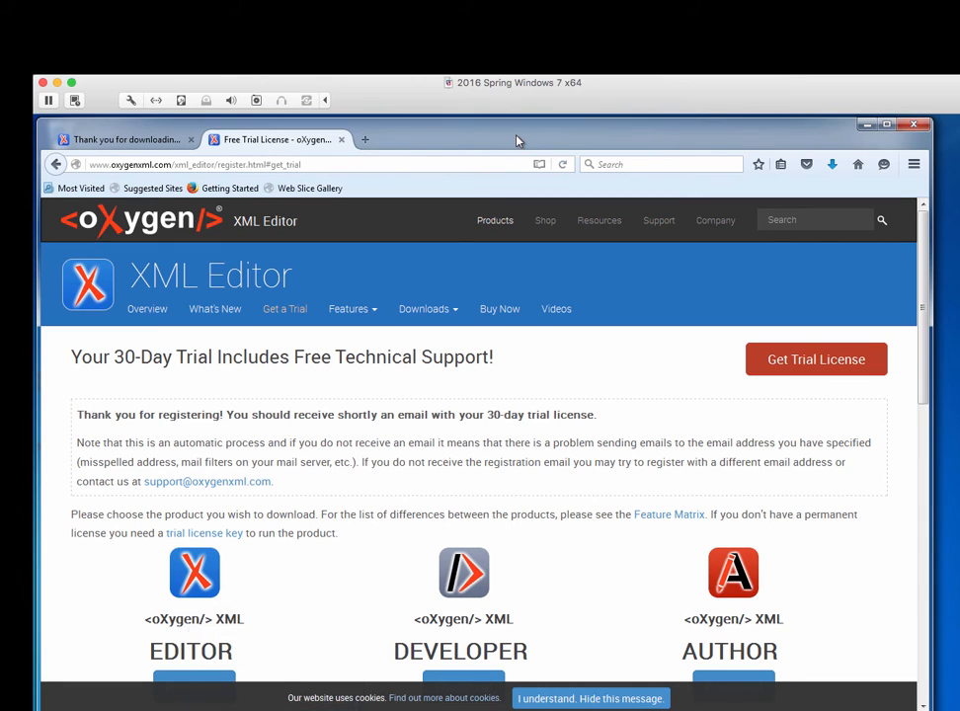
mouse_move(848, 132)
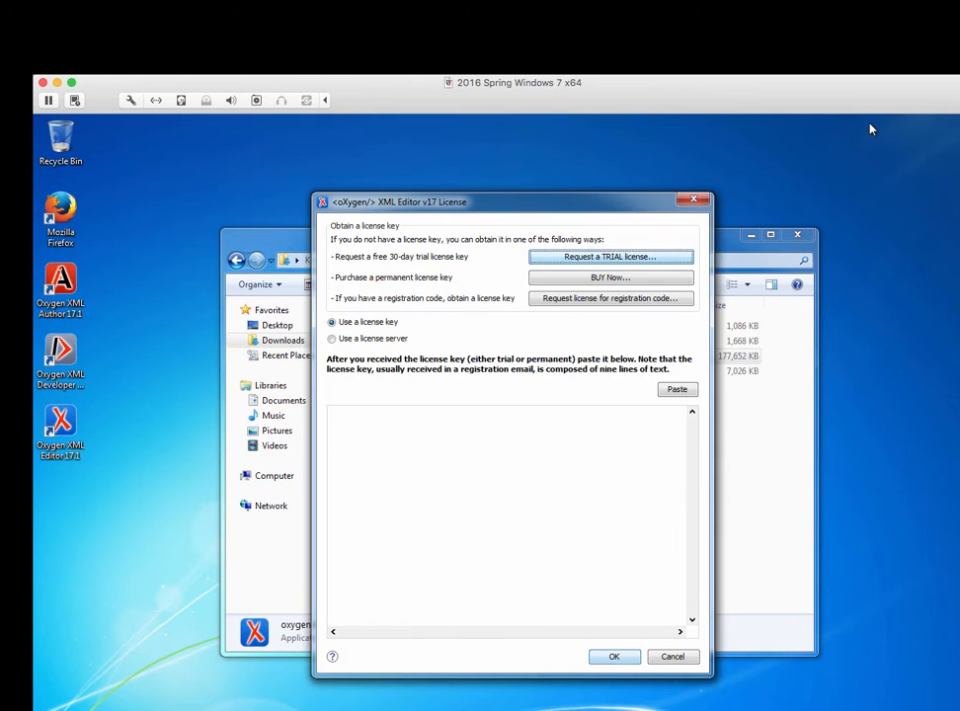
mouse_move(460, 442)
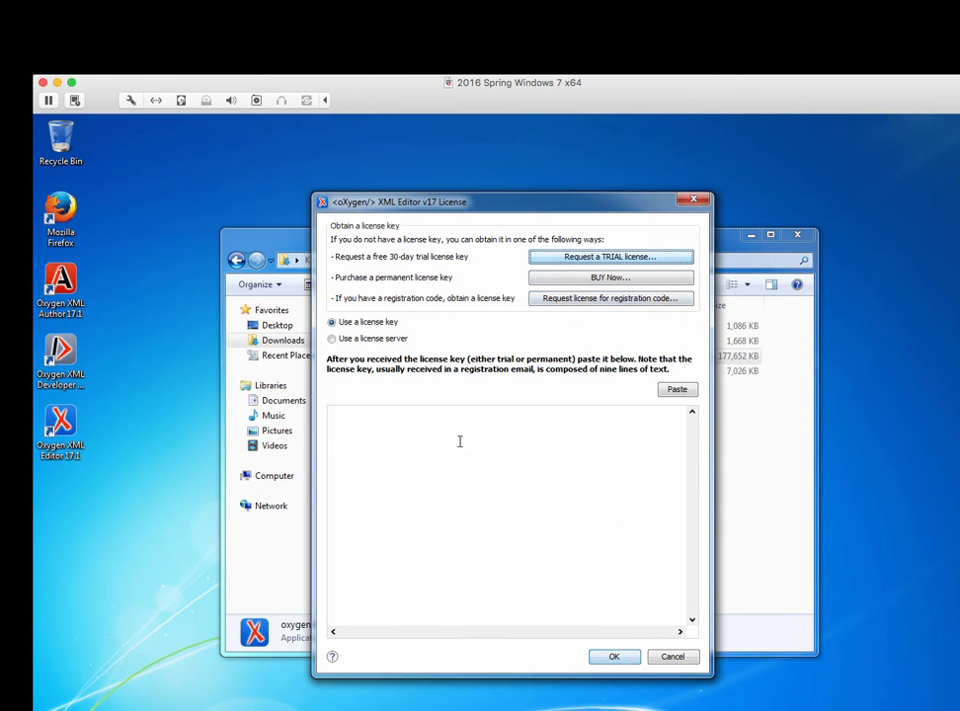
mouse_move(479, 493)
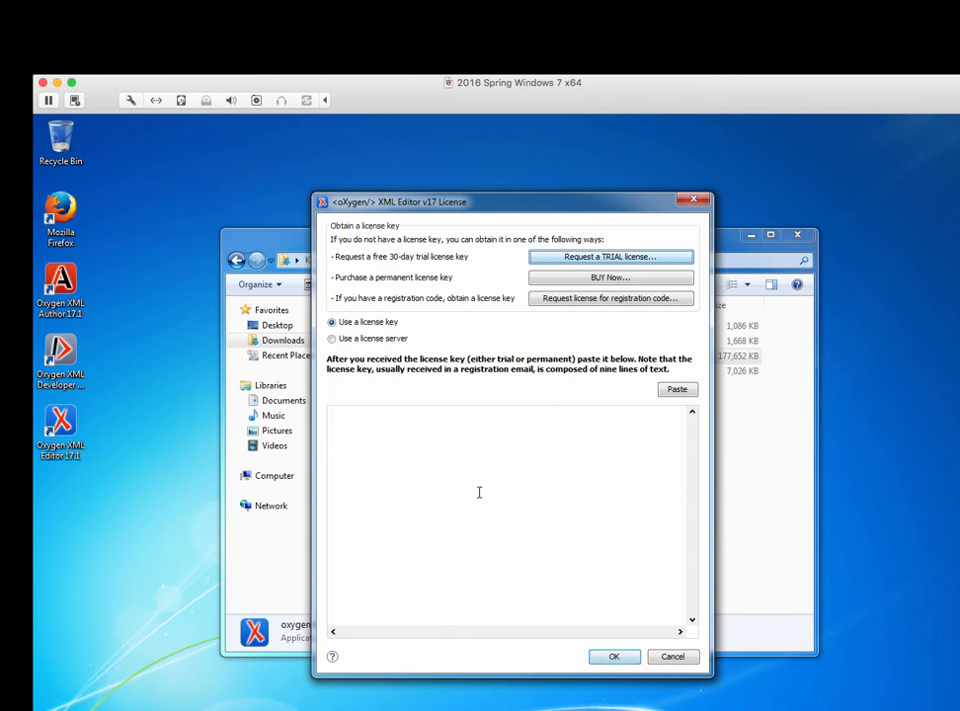
mouse_move(475, 463)
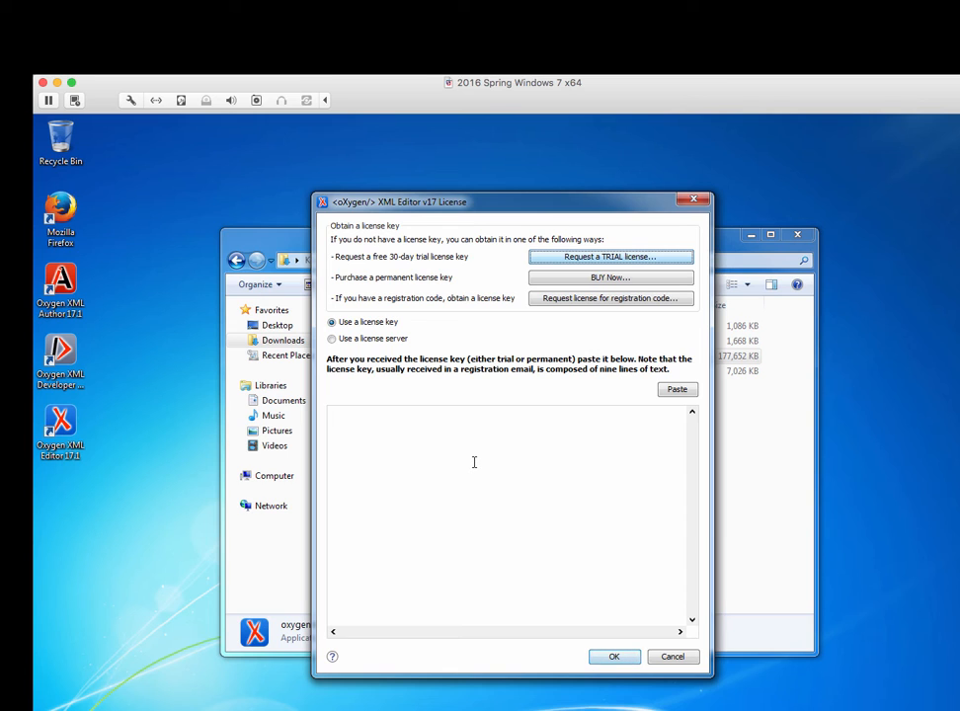
mouse_move(462, 460)
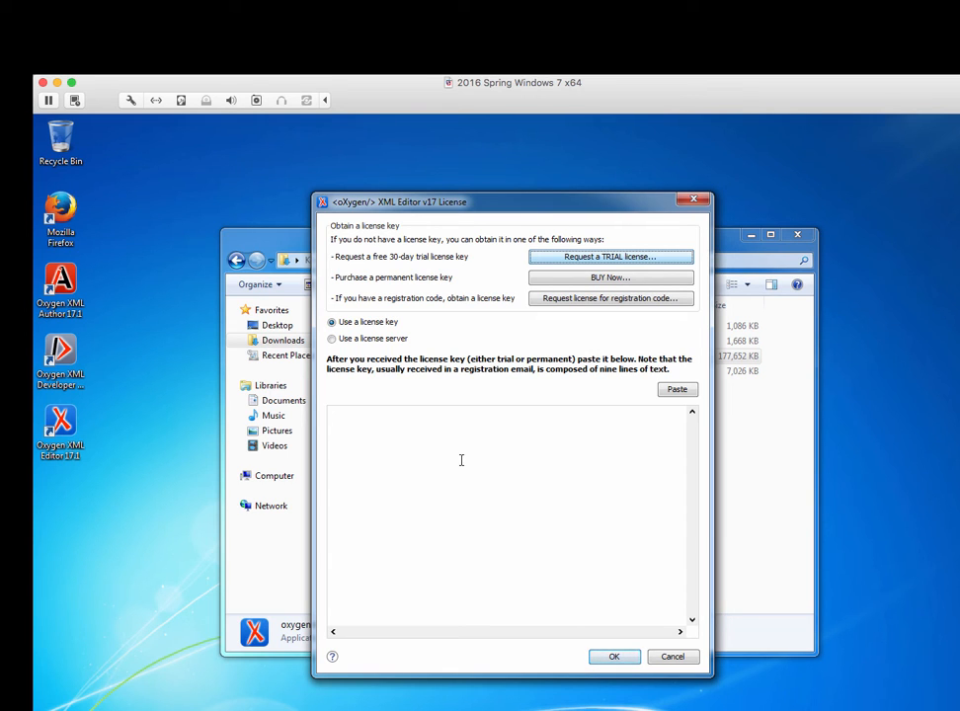
Step: Paste the emailed academic trial license key and accept it to start the editor
left_click(676, 389)
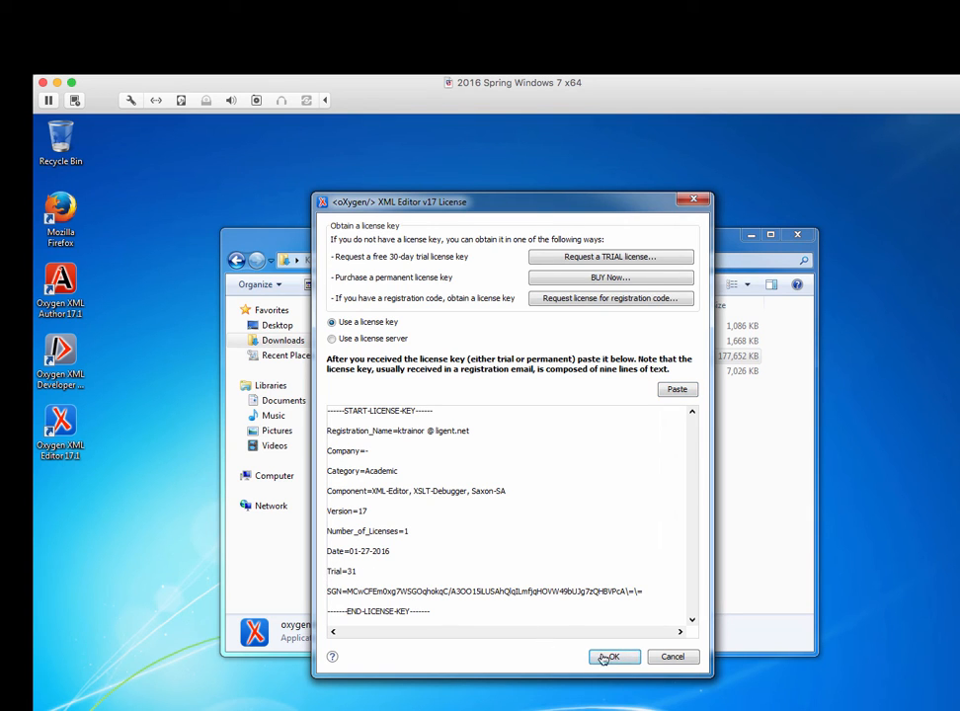
left_click(611, 656)
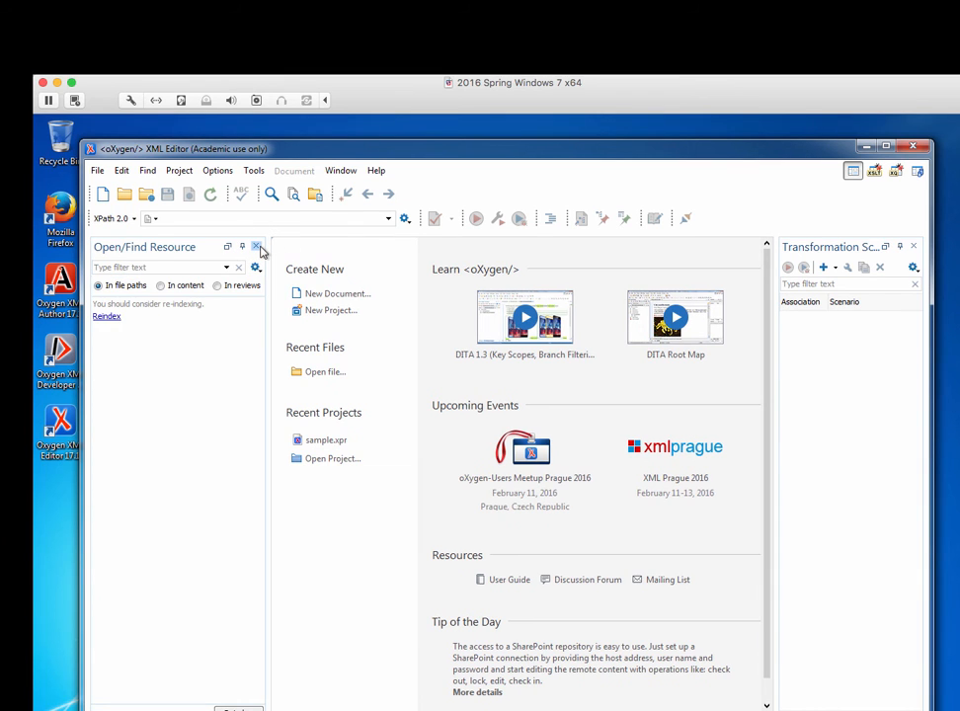
Step: Close the Open/Find Resource panel and create a new XML Document via File > New
left_click(255, 246)
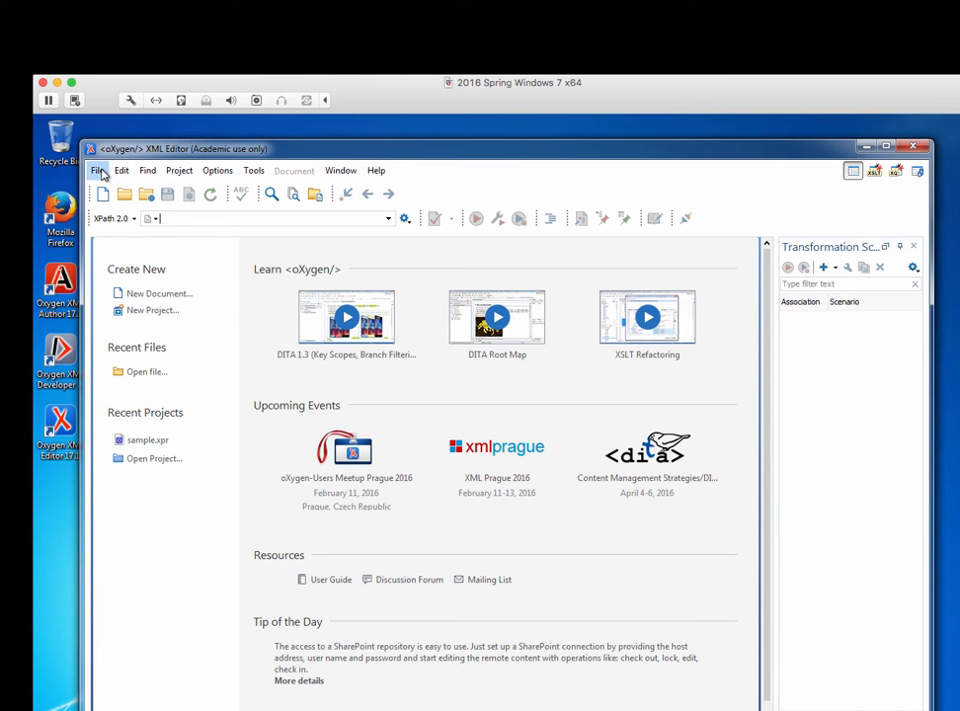
left_click(122, 170)
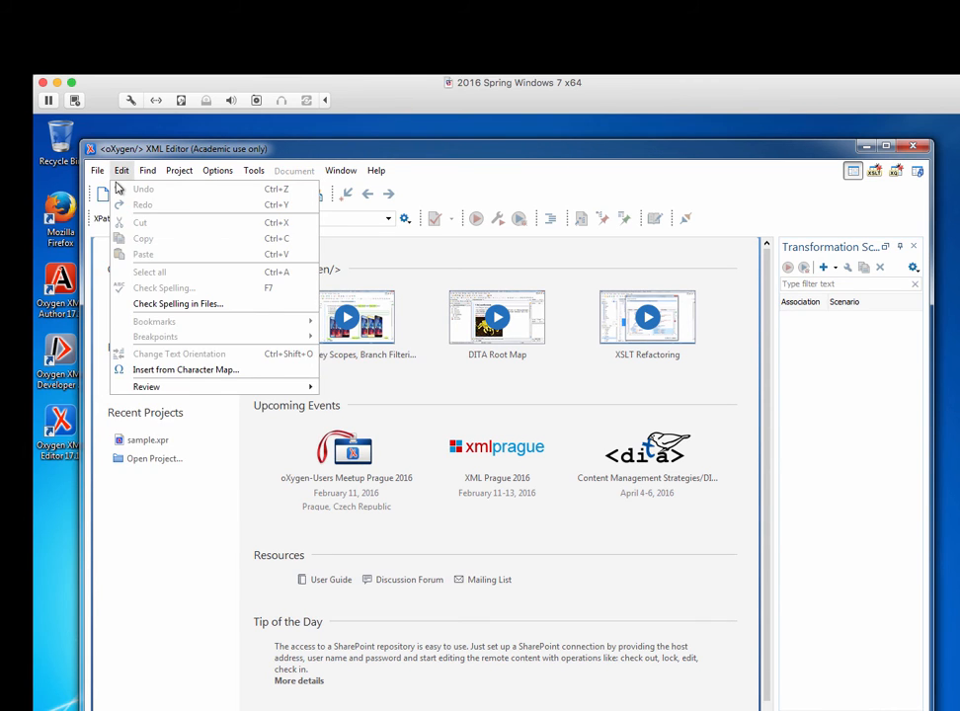
left_click(98, 170)
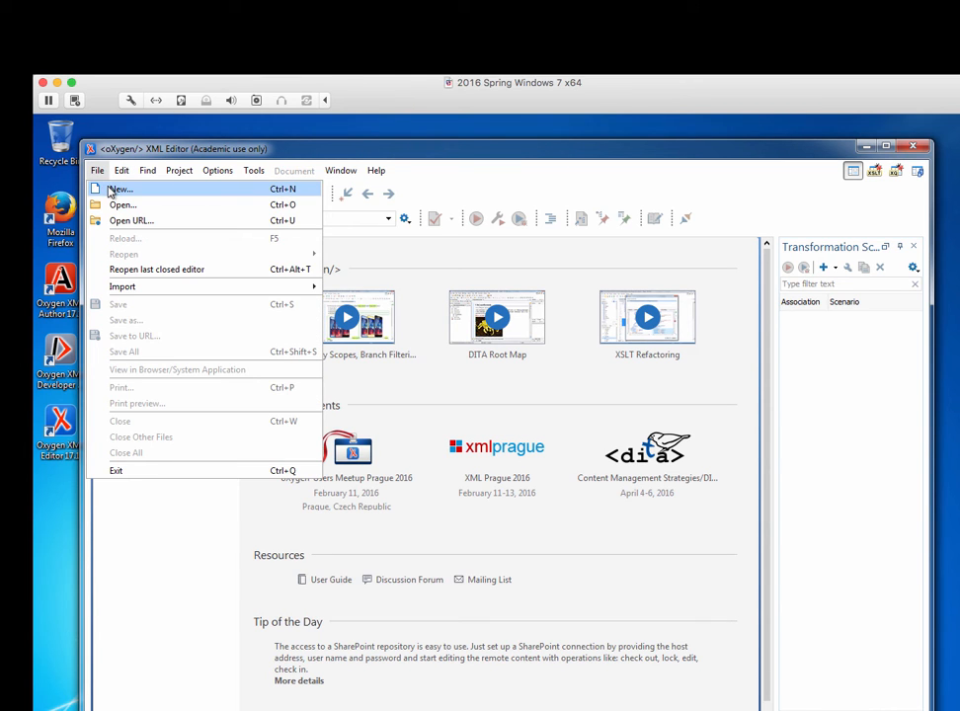
left_click(120, 189)
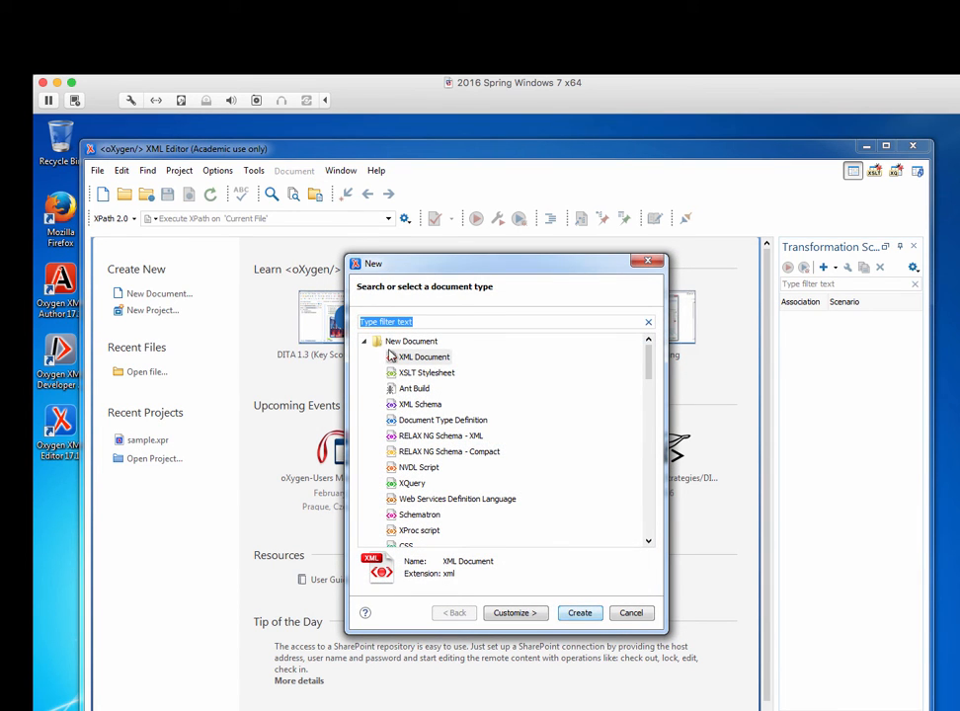
left_click(423, 356)
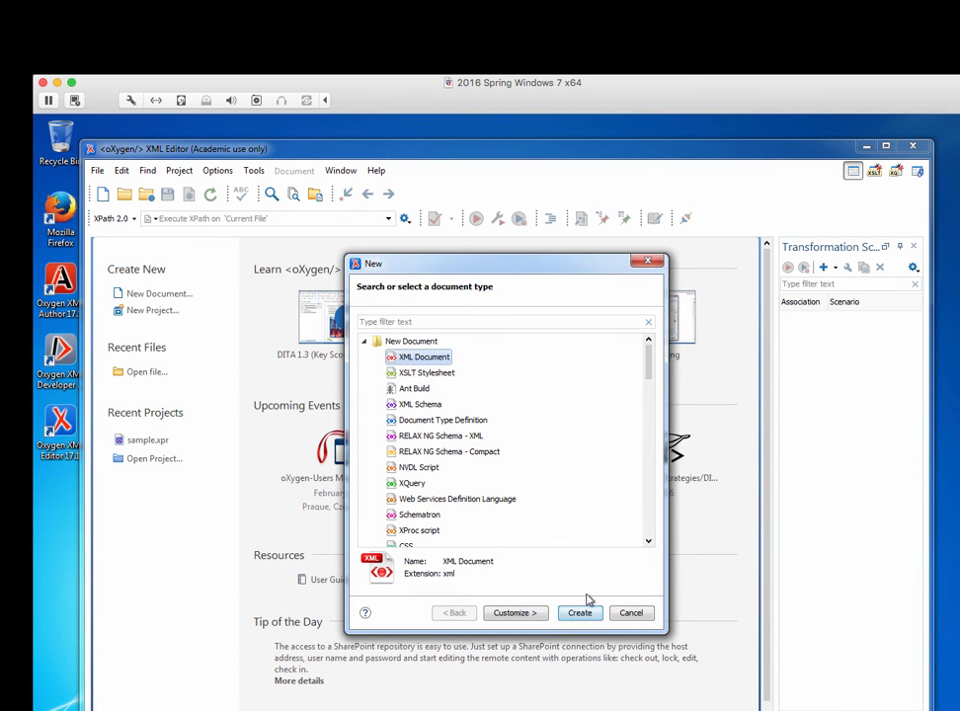
left_click(631, 612)
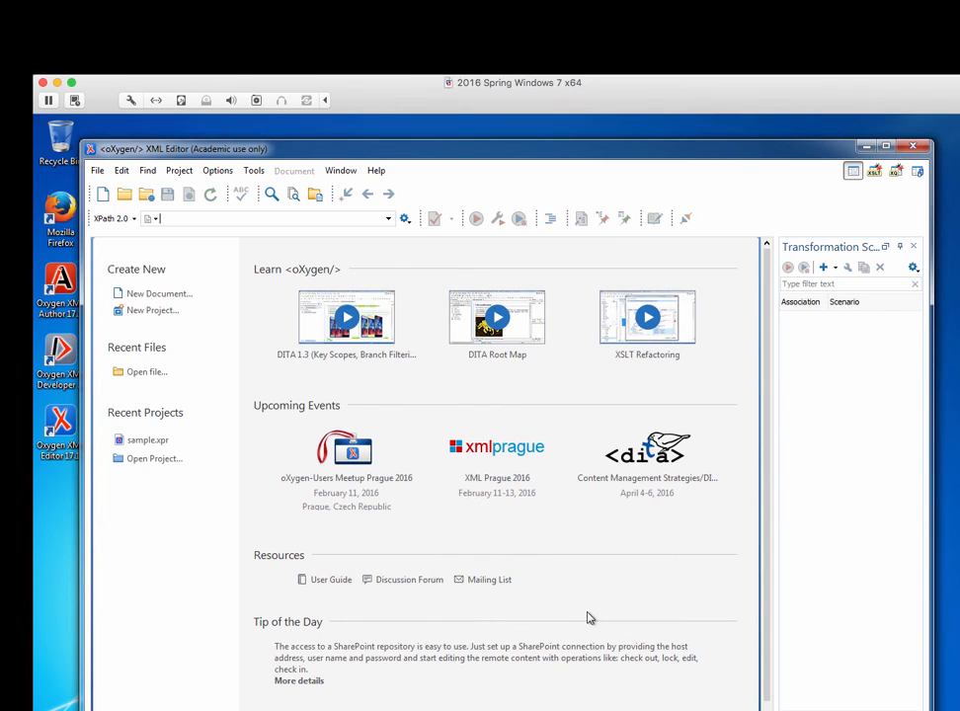
left_click(102, 193)
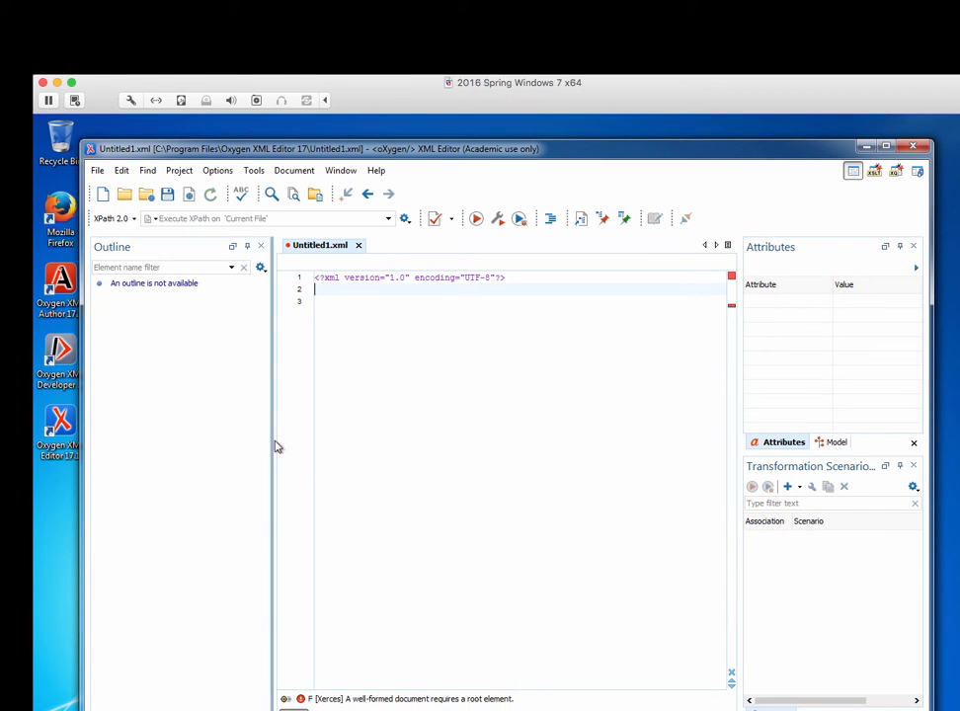
Step: Narrow the Outline panel to widen the Untitled1.xml editing area
left_click_drag(277, 446, 226, 447)
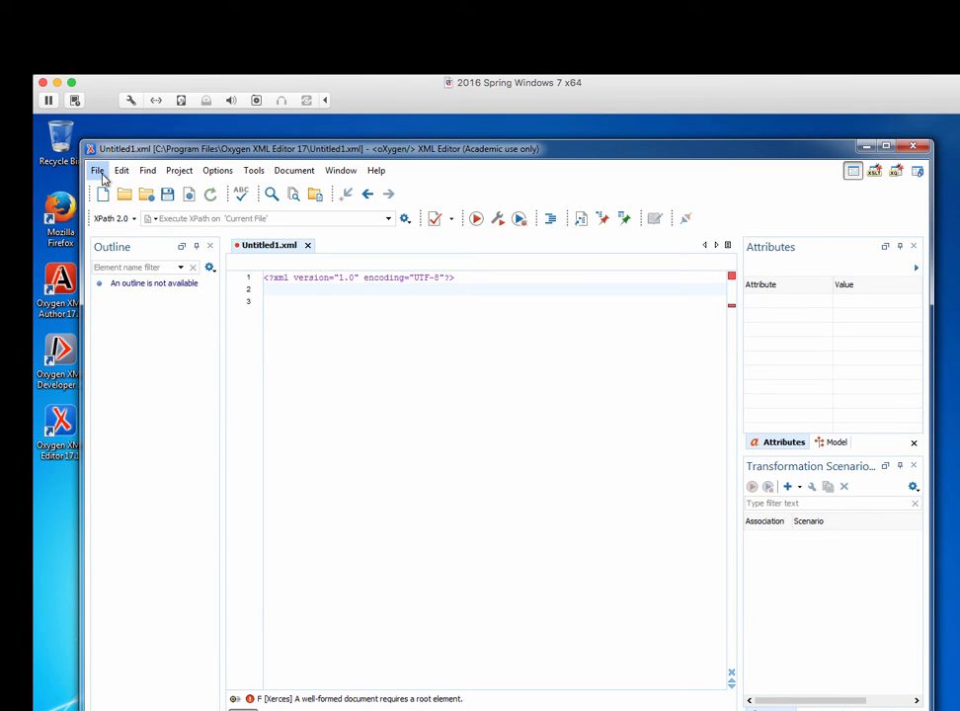
mouse_move(218, 169)
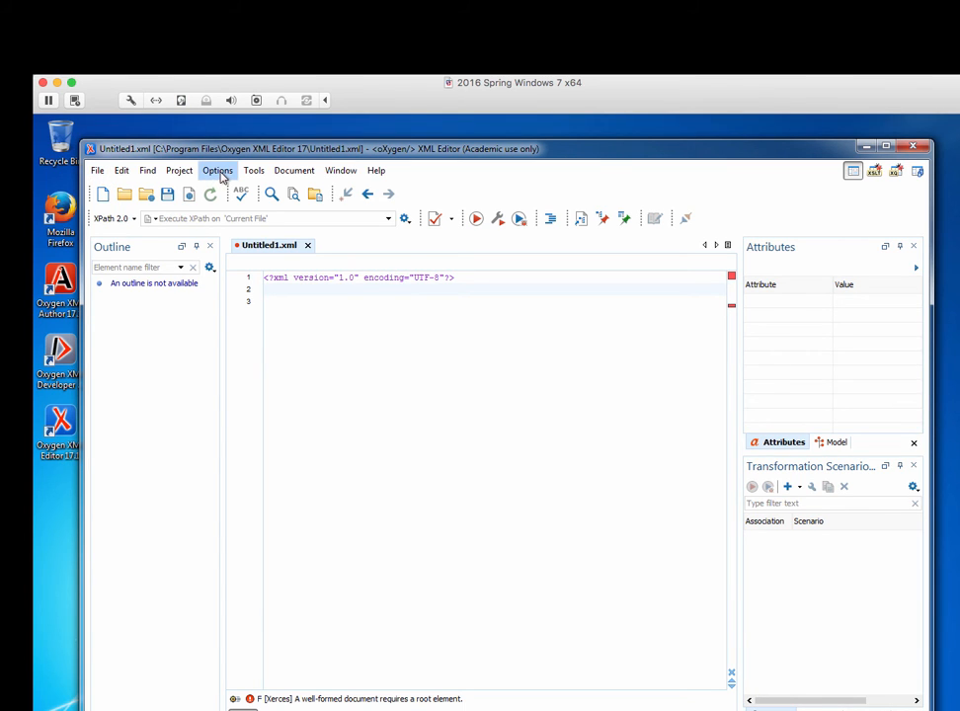
Step: Open Options > Preferences on the Appearance > Fonts page
left_click(218, 170)
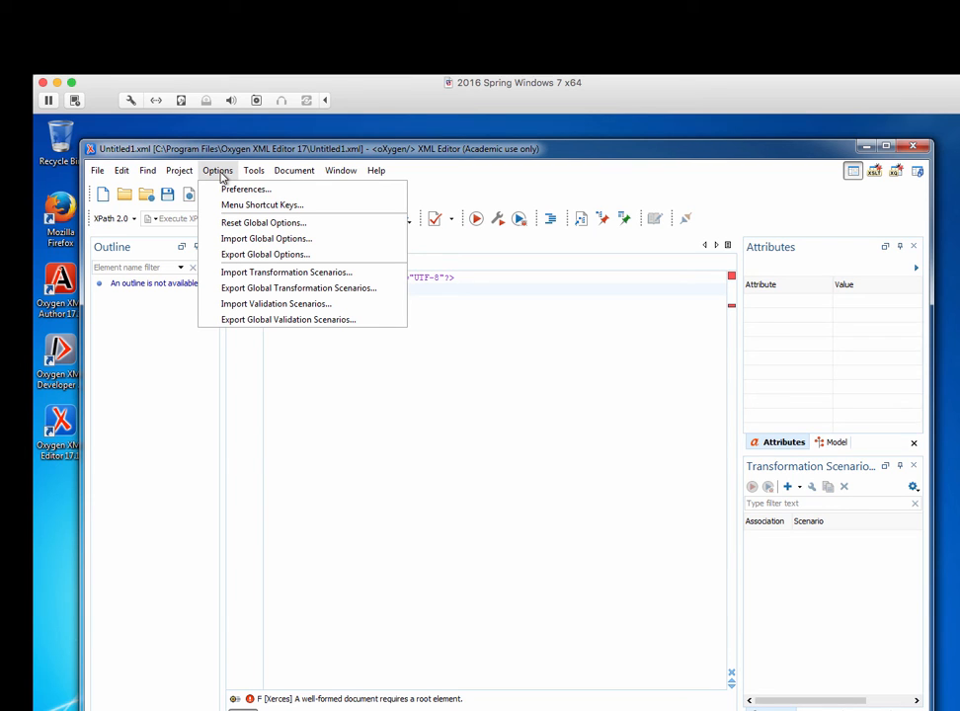
mouse_move(245, 188)
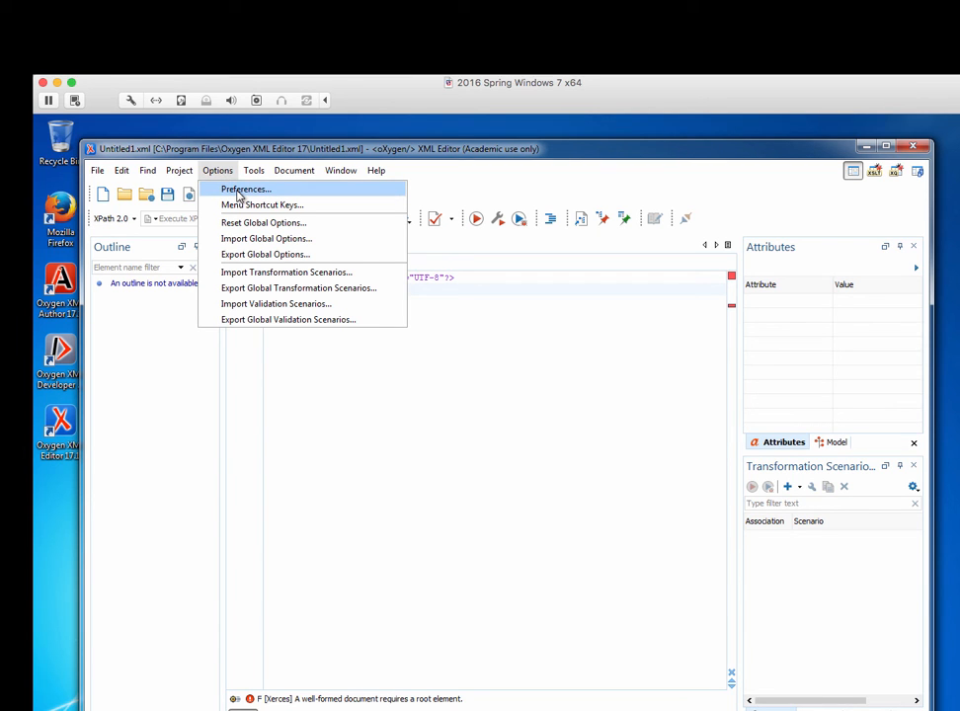
left_click(245, 189)
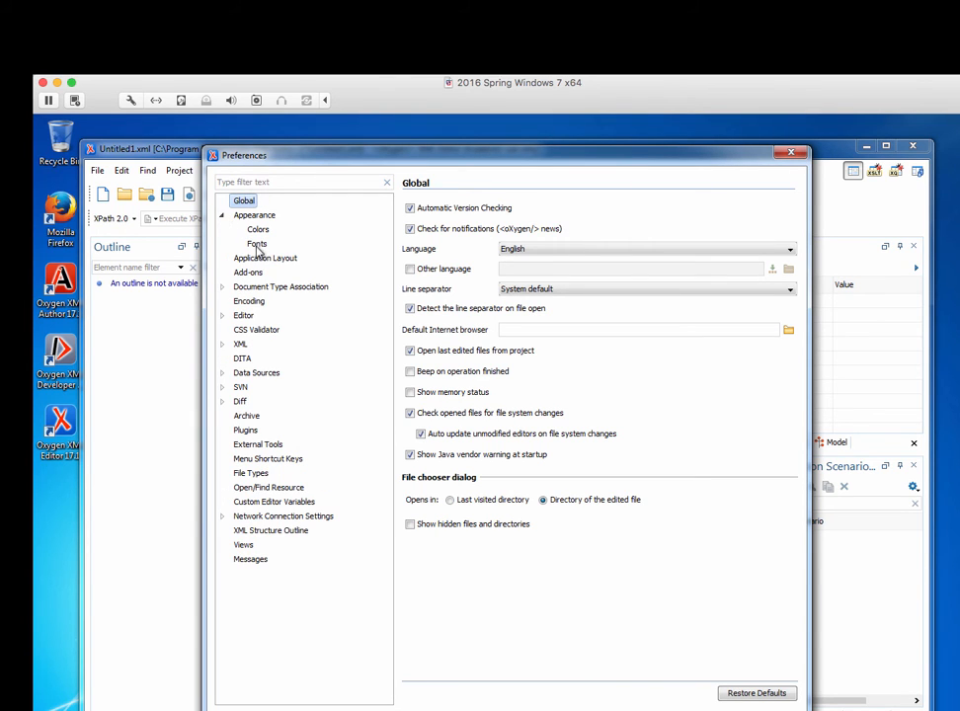
left_click(257, 244)
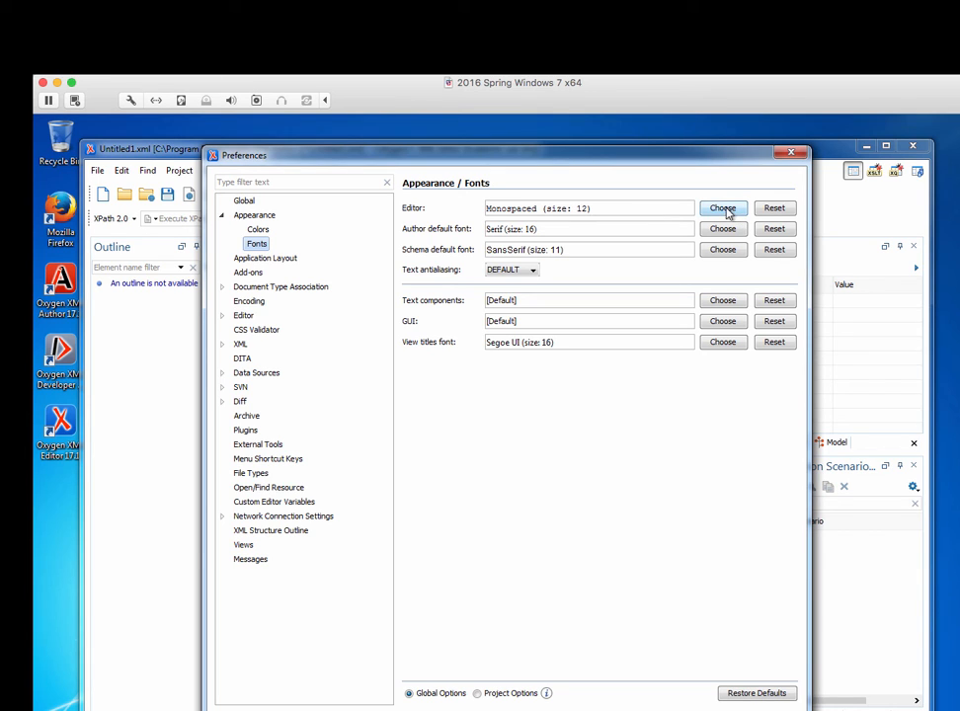
Step: Set the editor font to Lucida Sans Typewriter, bold, size 16
left_click(723, 208)
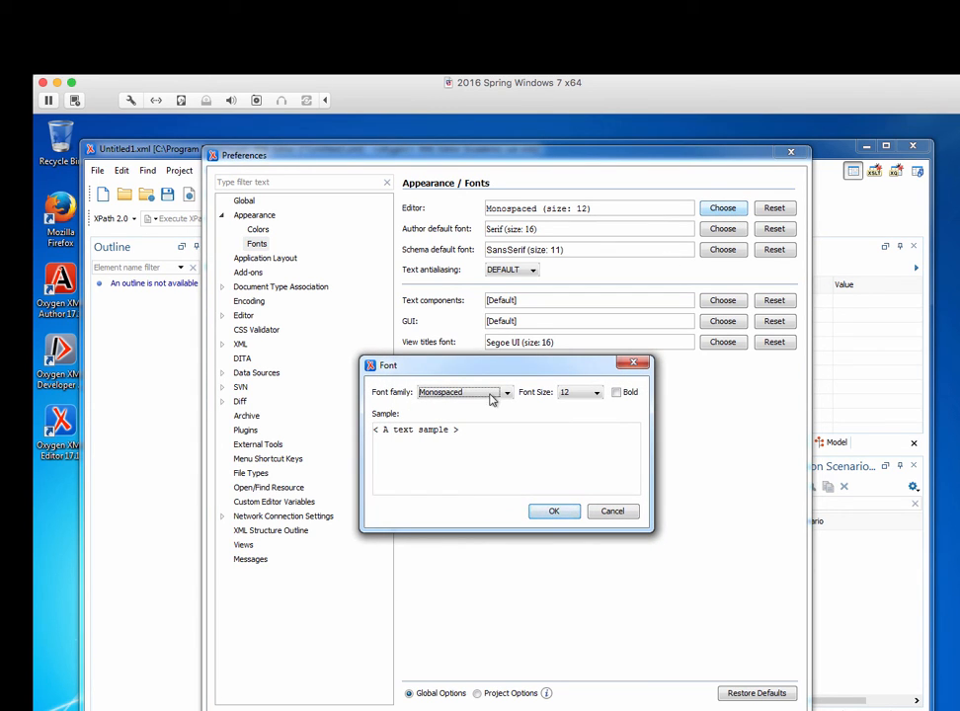
left_click(506, 392)
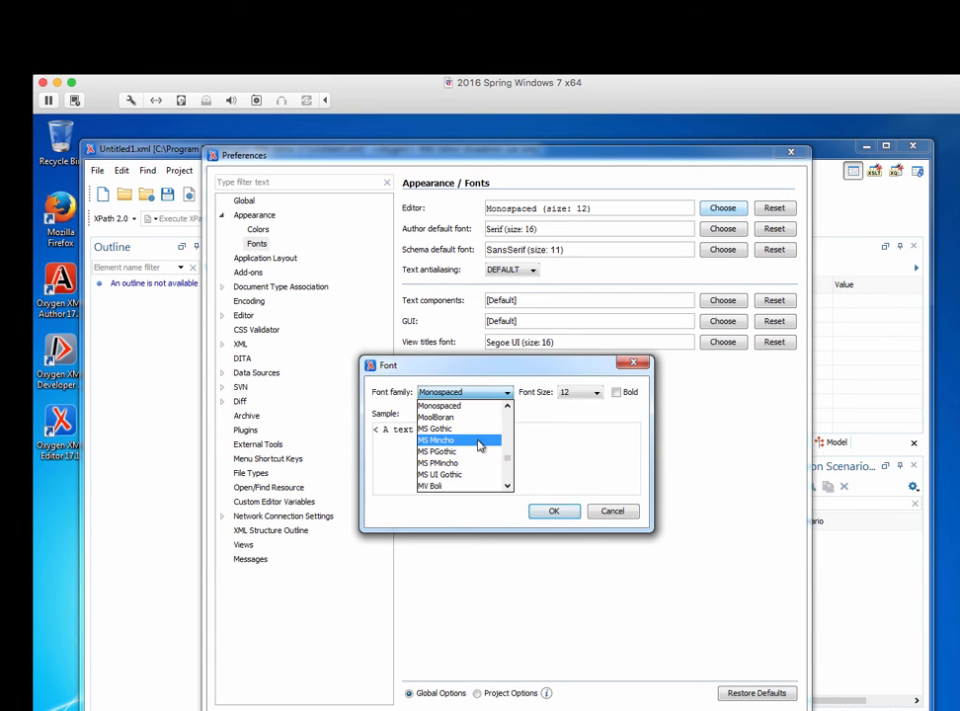
scroll("down", 3)
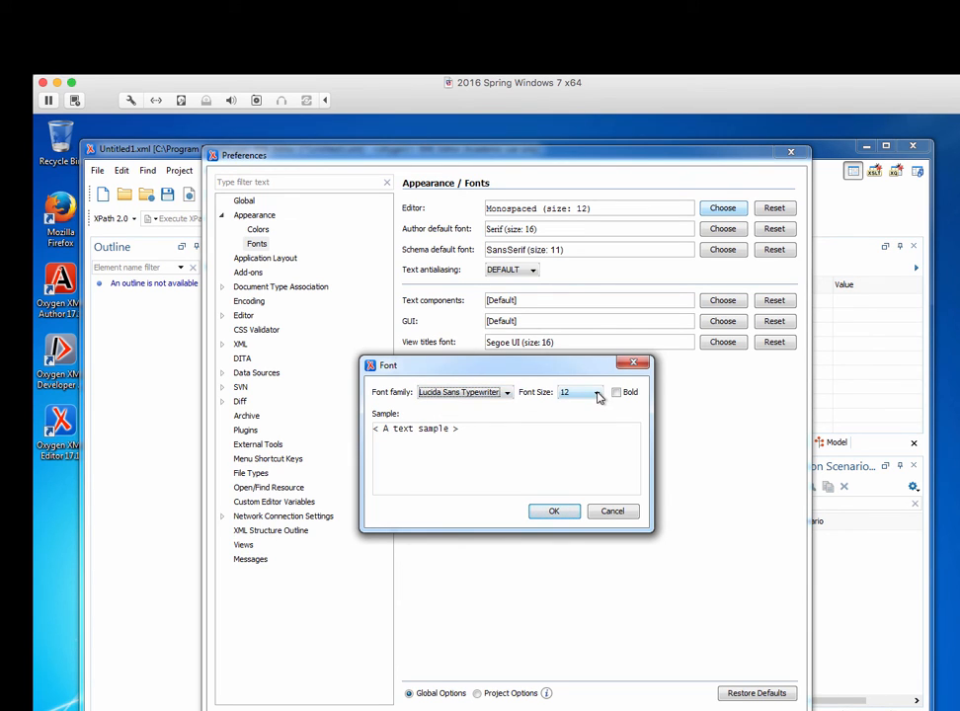
left_click(598, 392)
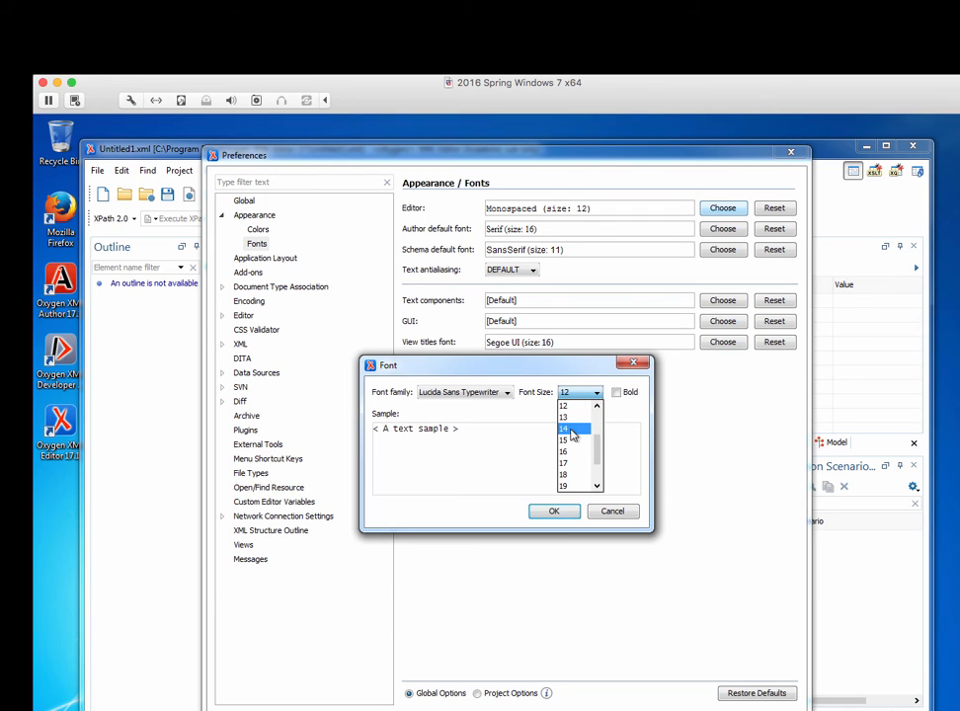
left_click(566, 428)
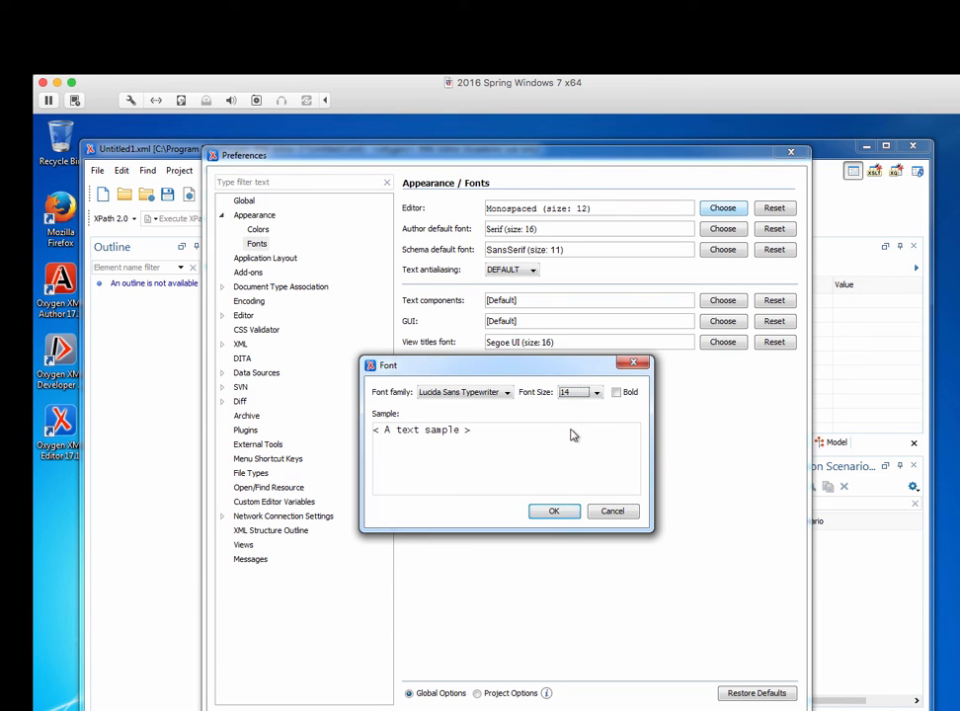
left_click(617, 392)
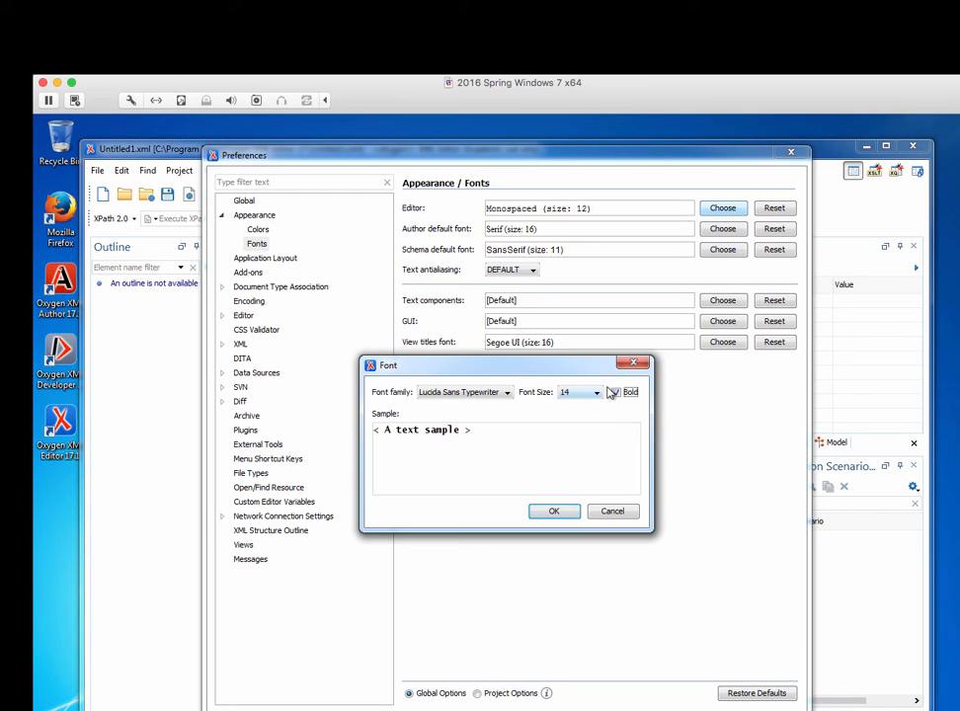
left_click(615, 392)
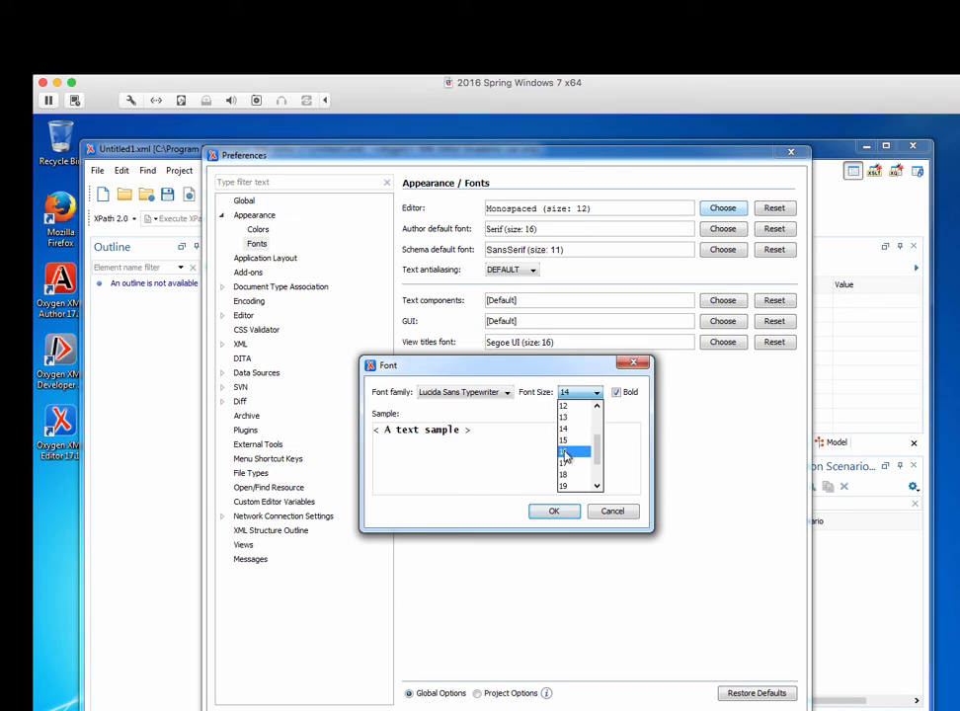
left_click(567, 458)
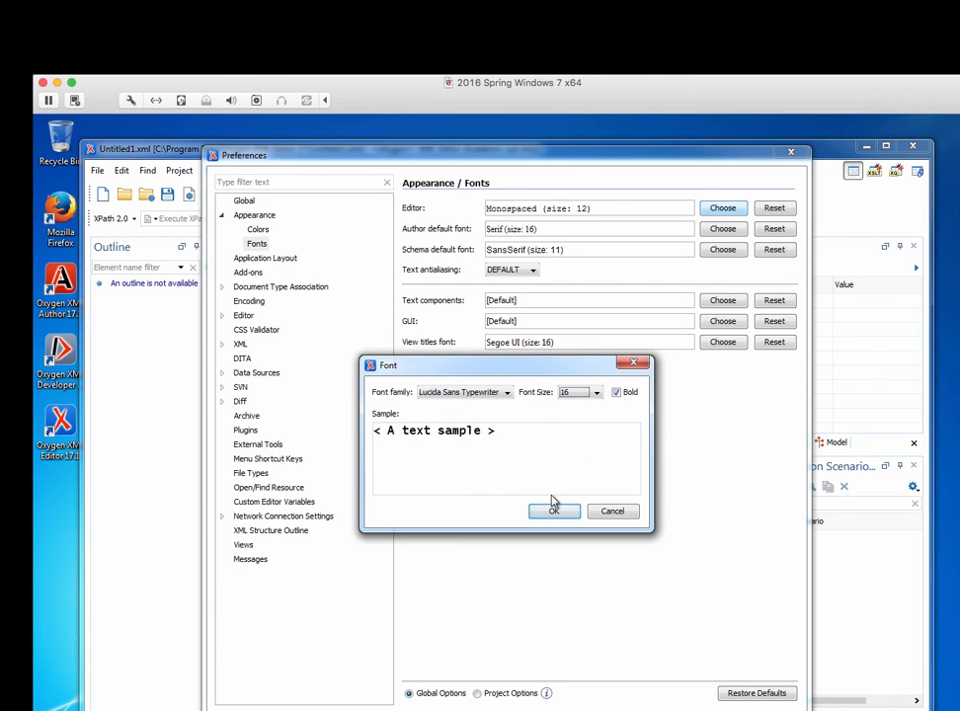
left_click(554, 511)
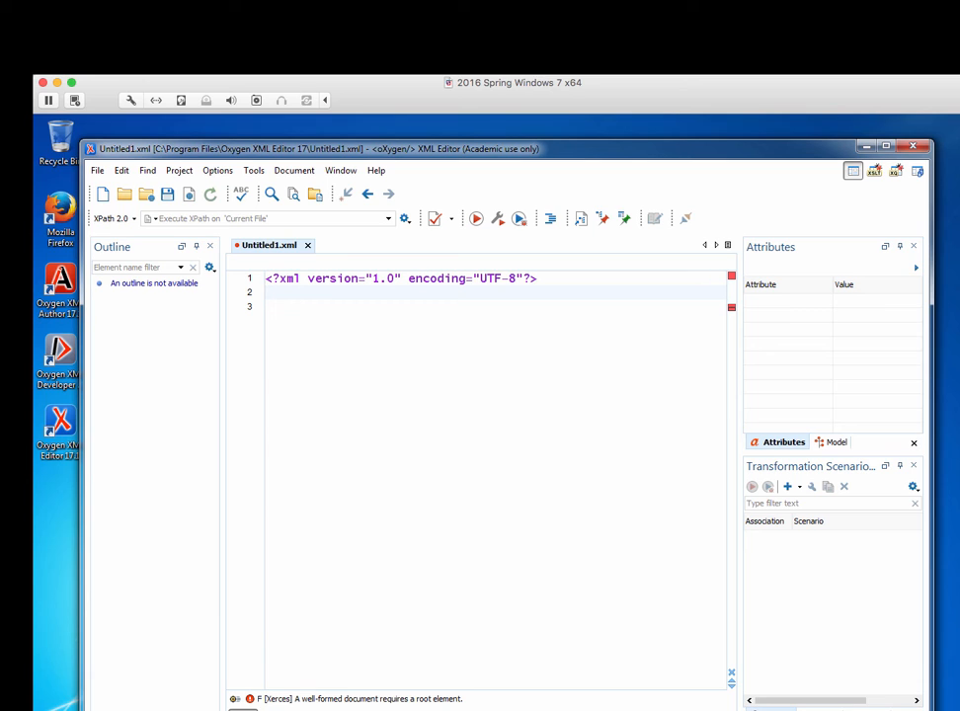
mouse_move(718, 623)
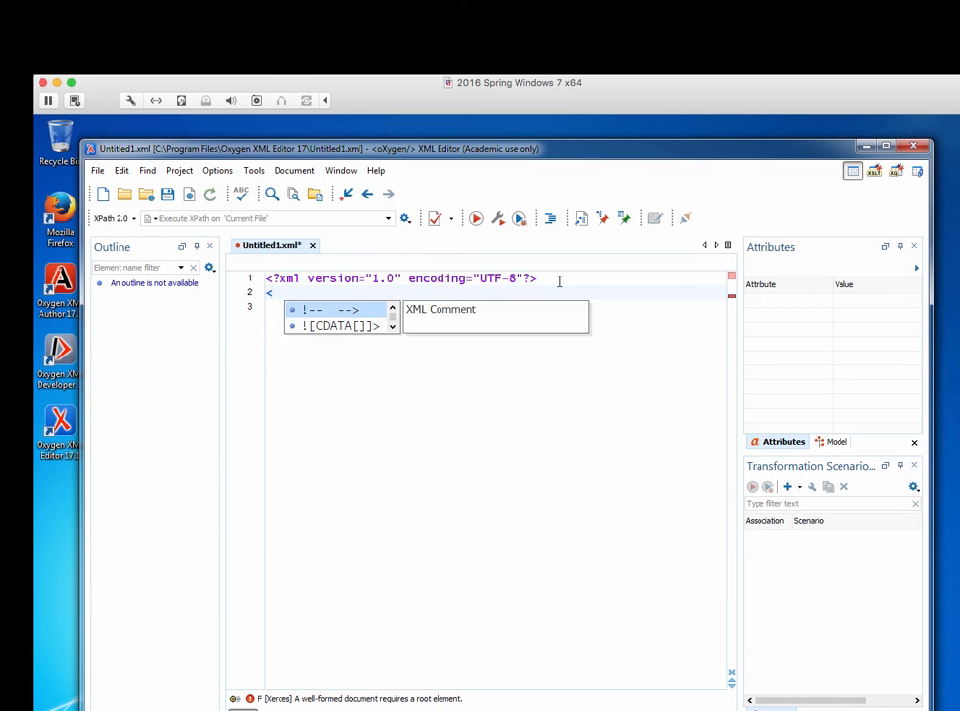
Step: Type the myDocument root tag and the name opening tag
type("MY")
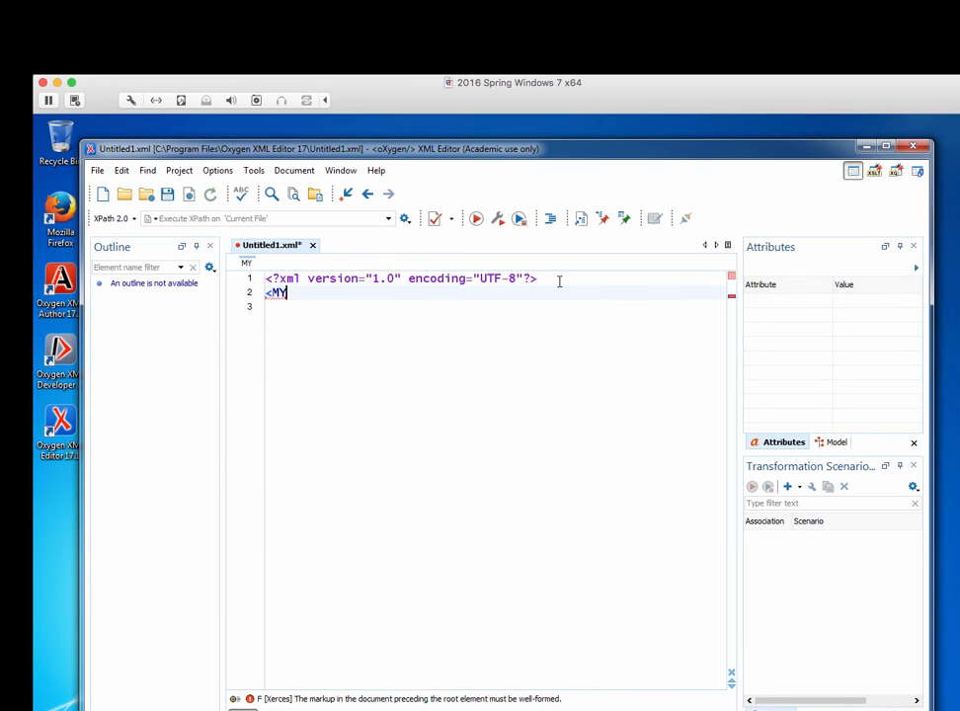
key("BackSpace")
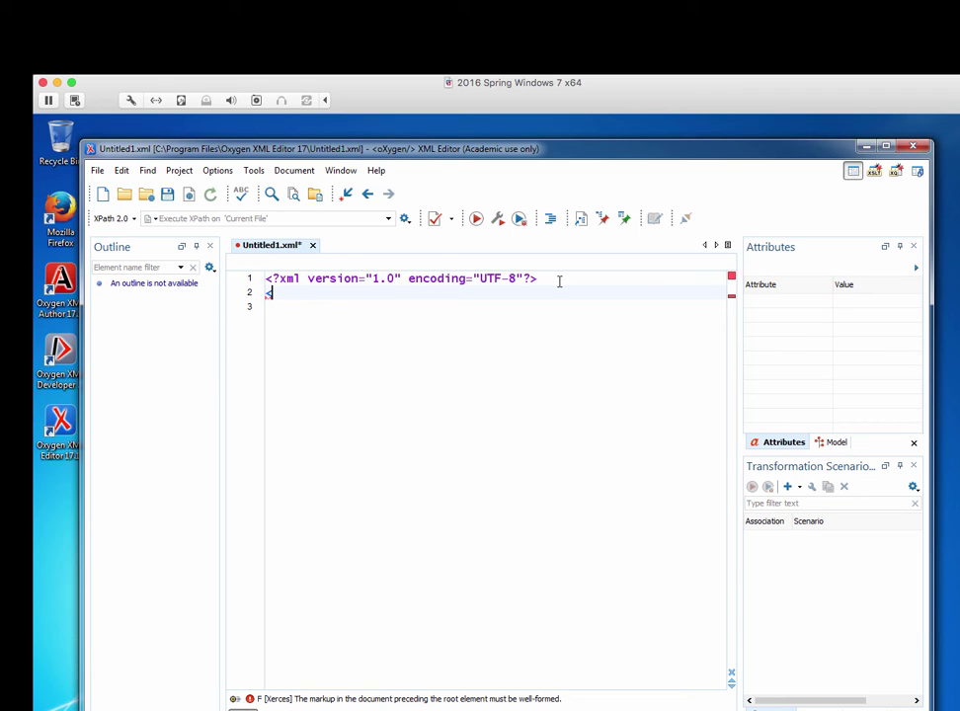
type("my")
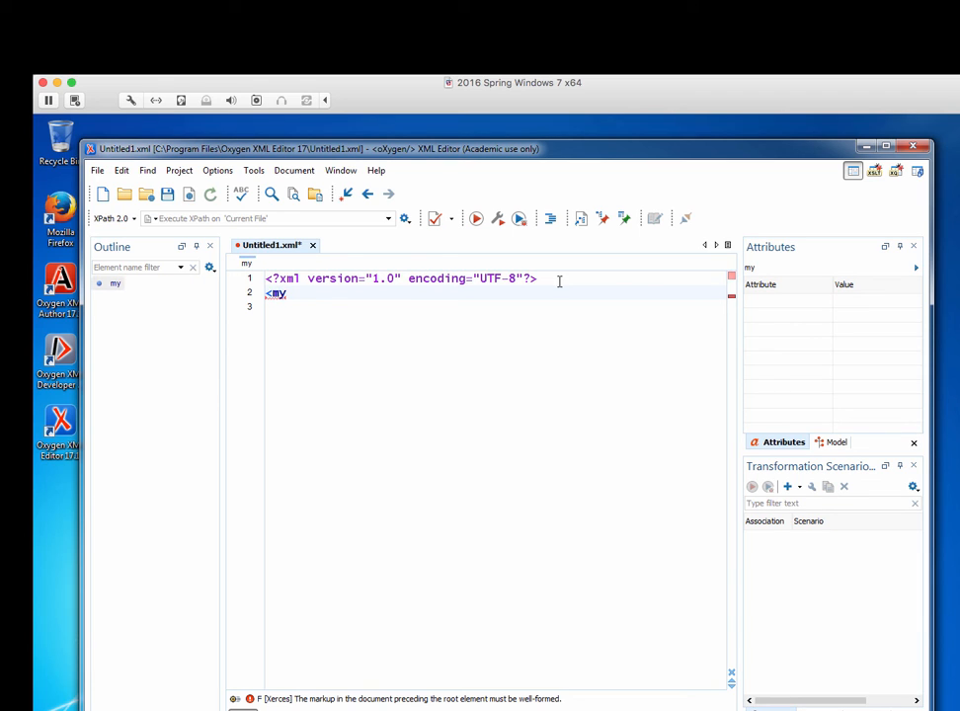
type("Doc")
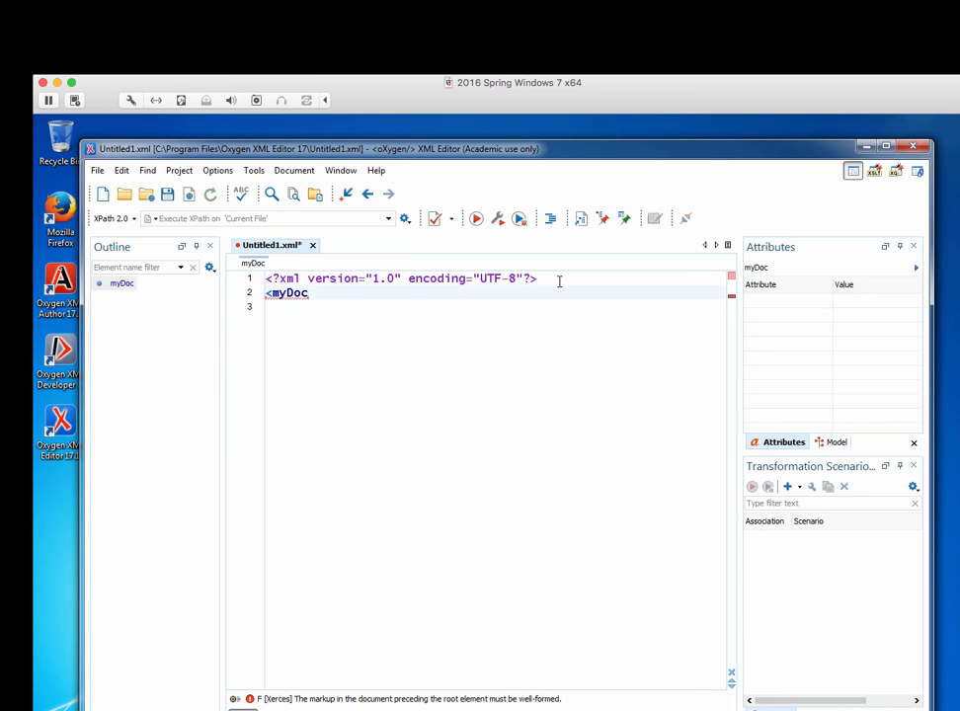
type("ument>")
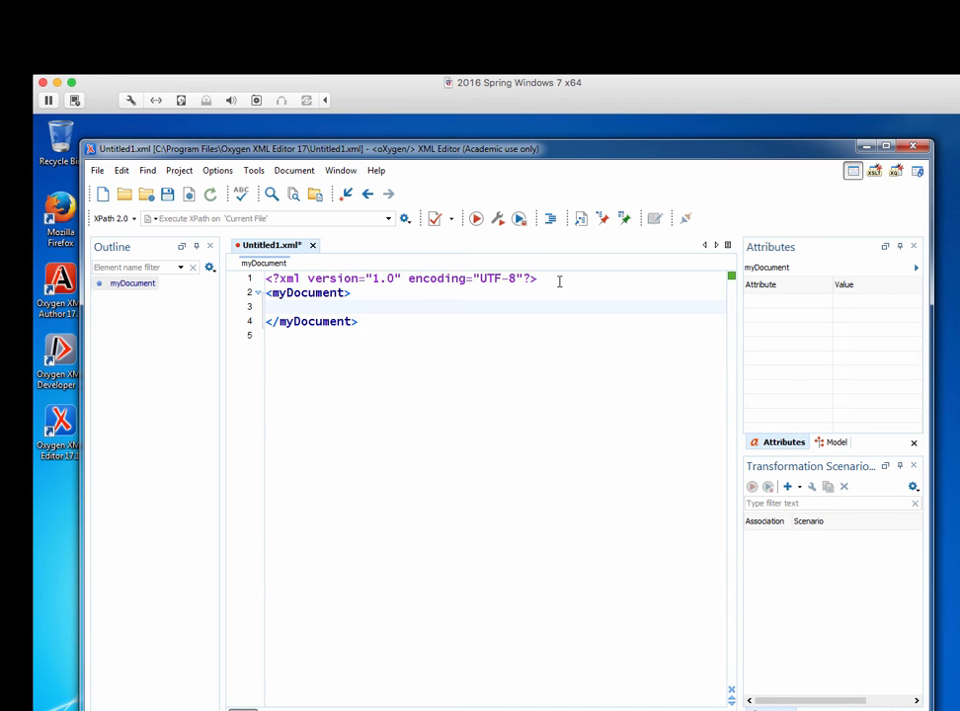
type("<name>")
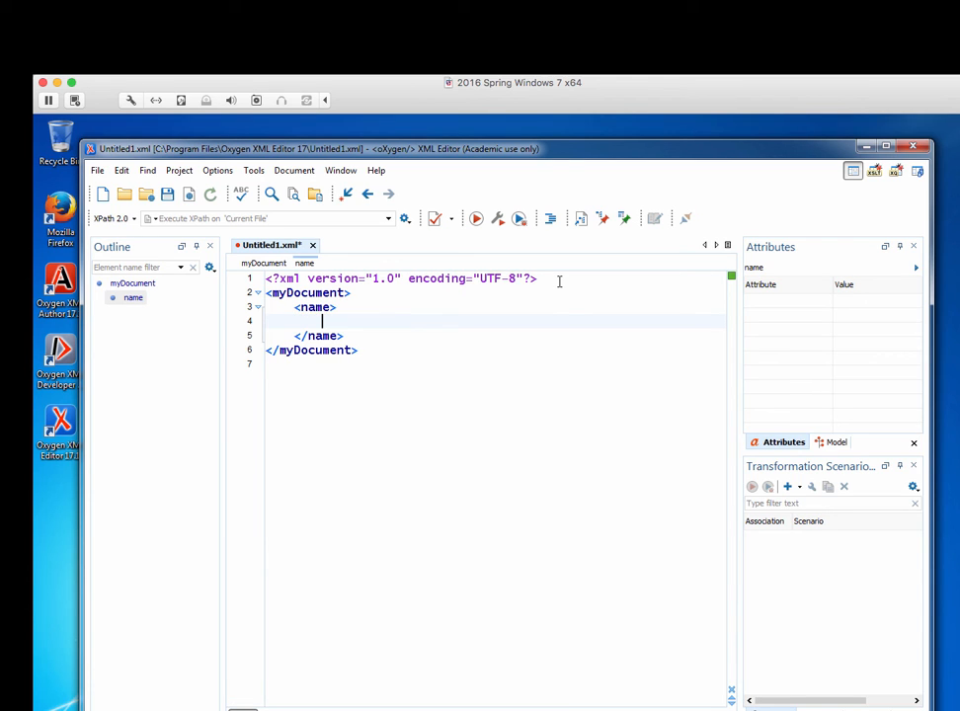
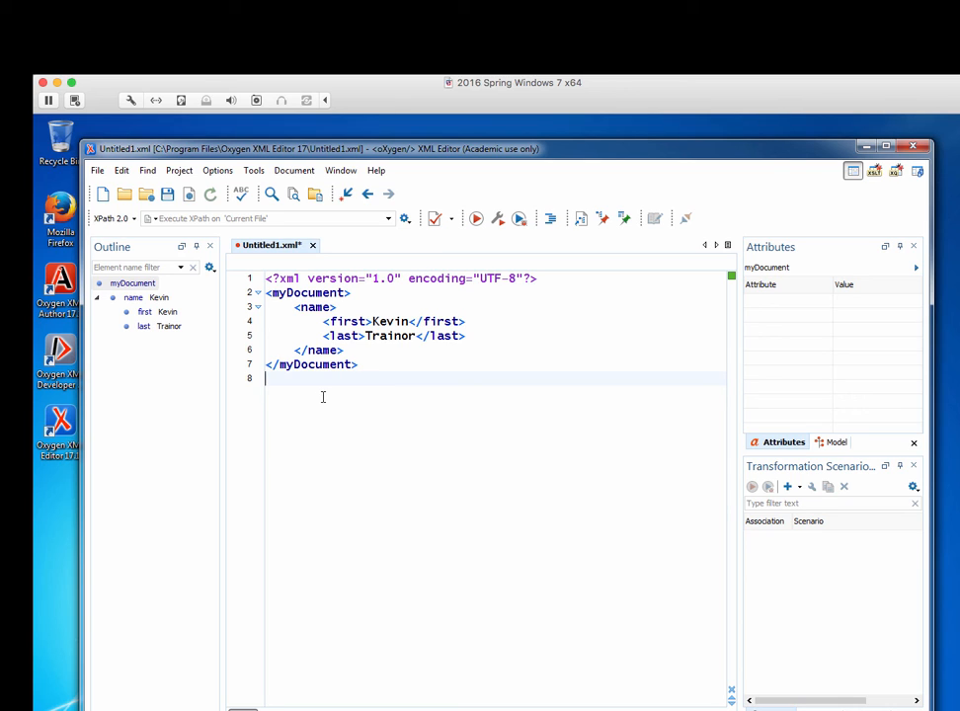
Step: Add a first element containing 'Kevin' and a last element containing 'Trainor'
mouse_move(326, 397)
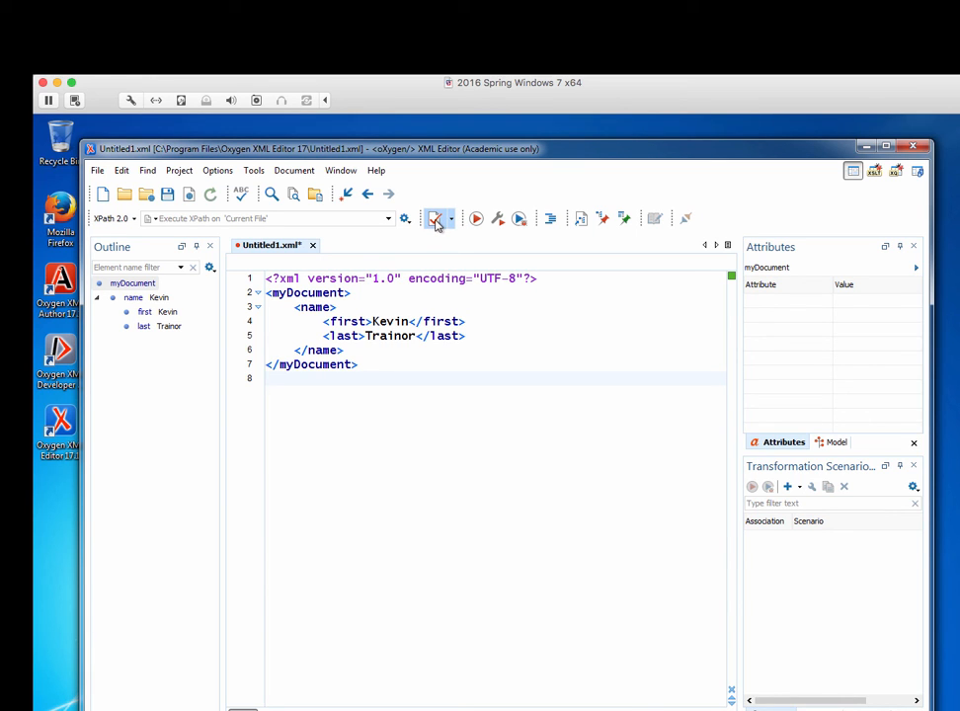
Step: Validate the document, then run Check Well-Formedness from the Validate dropdown
left_click(433, 218)
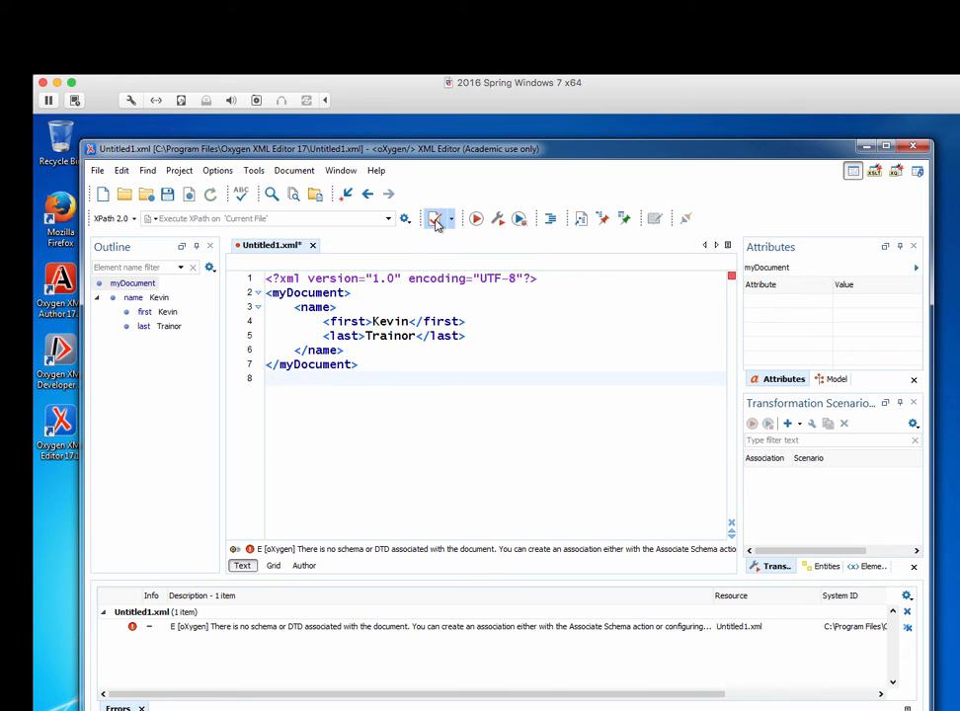
mouse_move(434, 218)
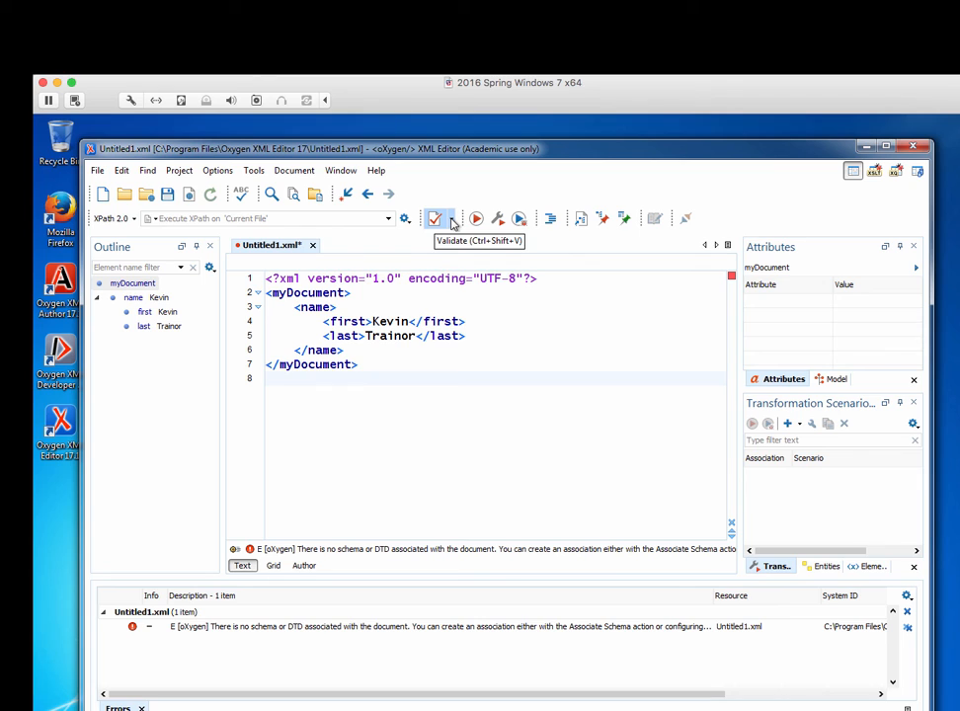
left_click(448, 218)
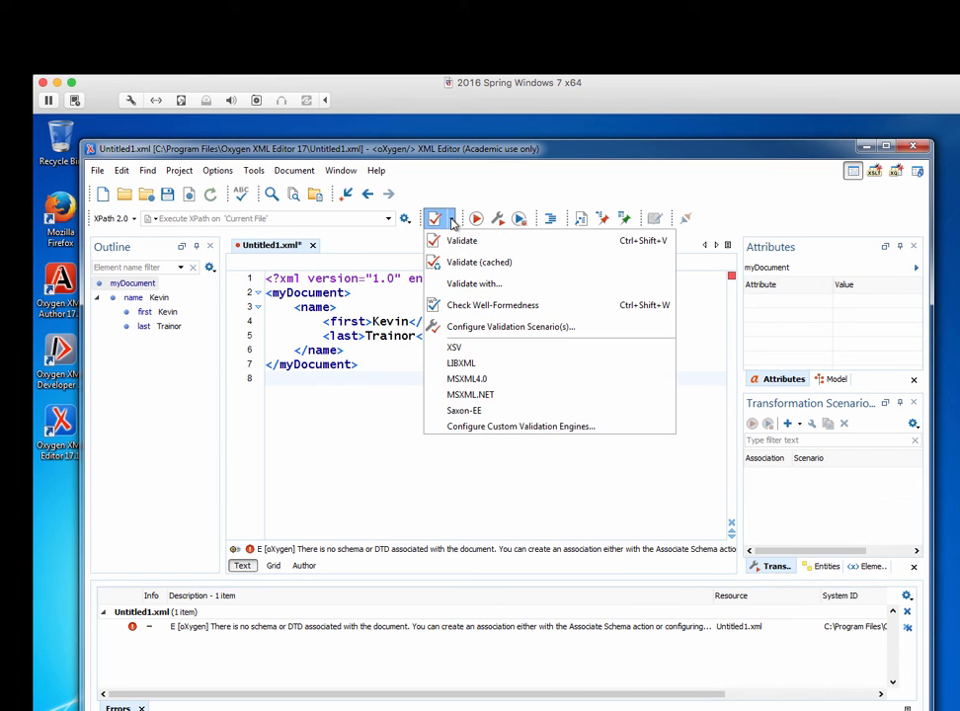
mouse_move(492, 304)
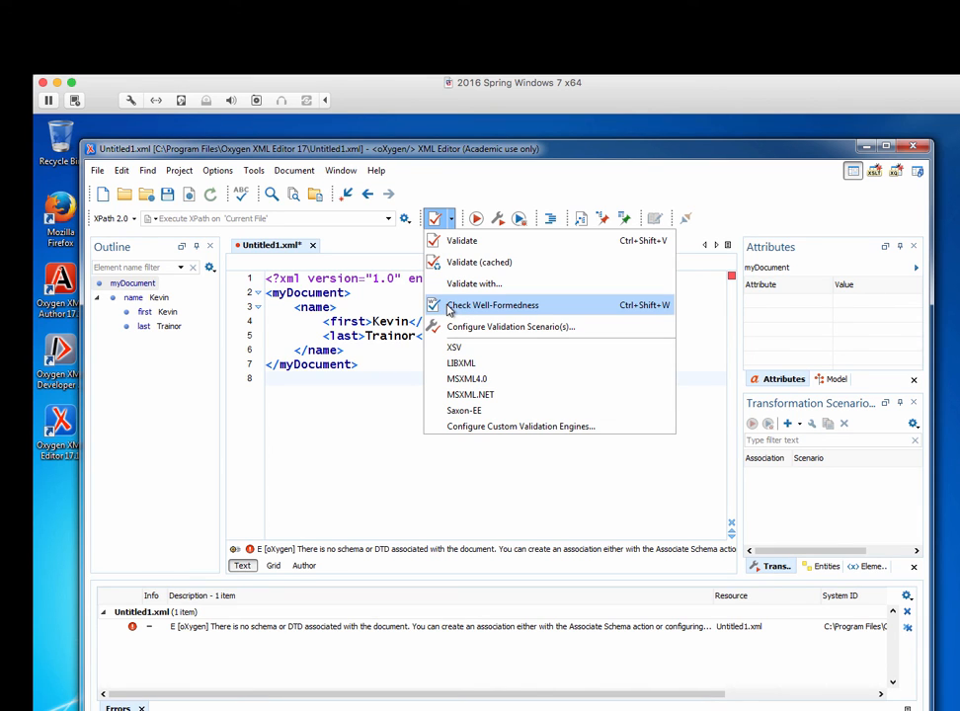
left_click(494, 304)
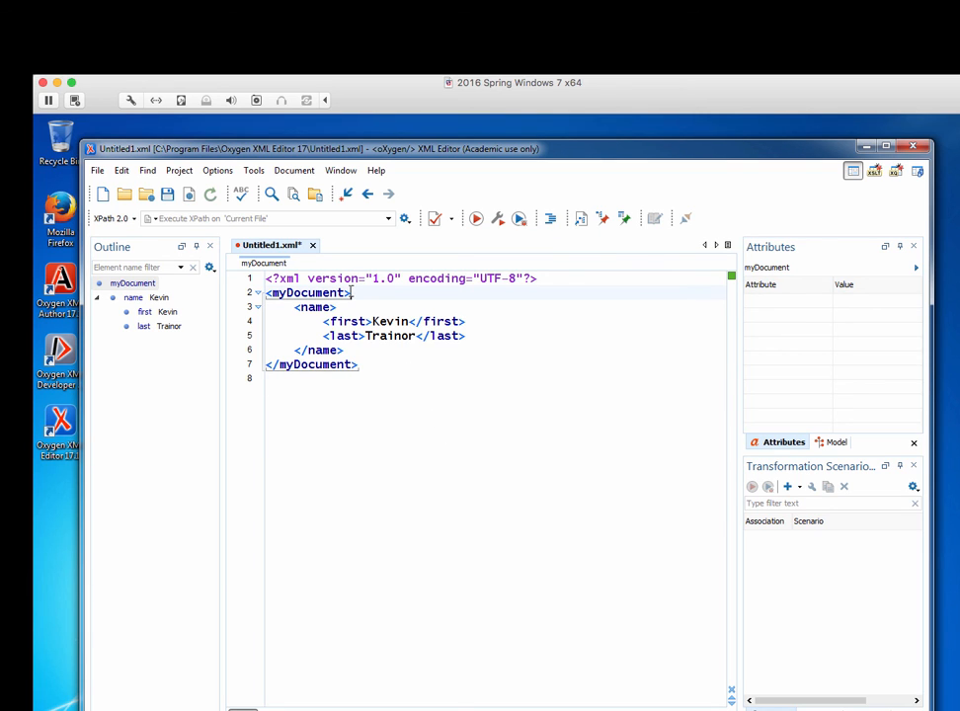
key("Backspace")
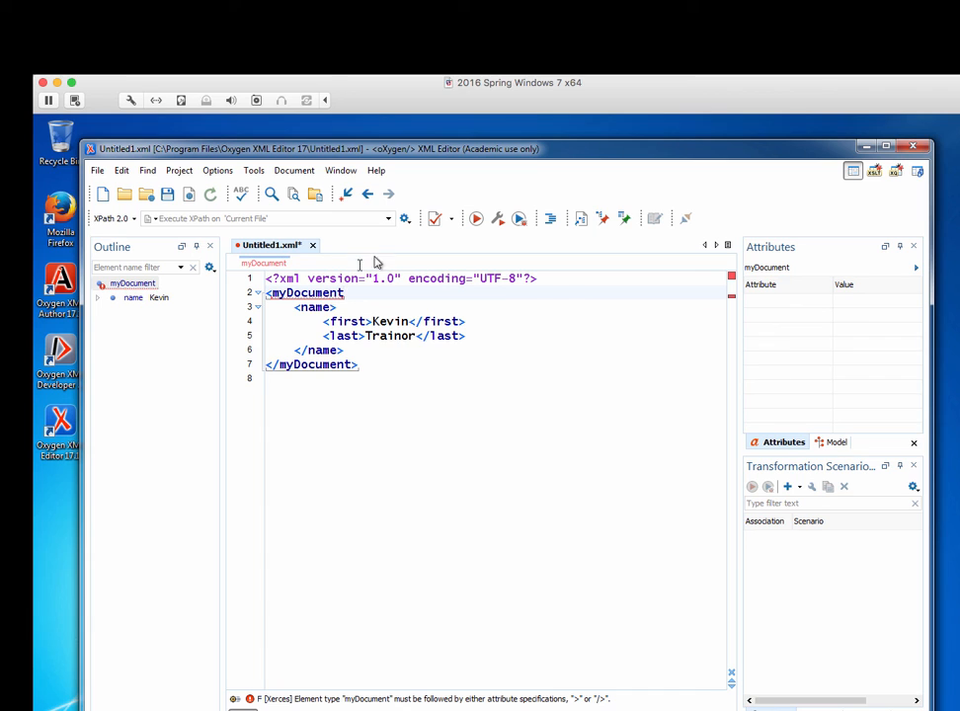
left_click(436, 218)
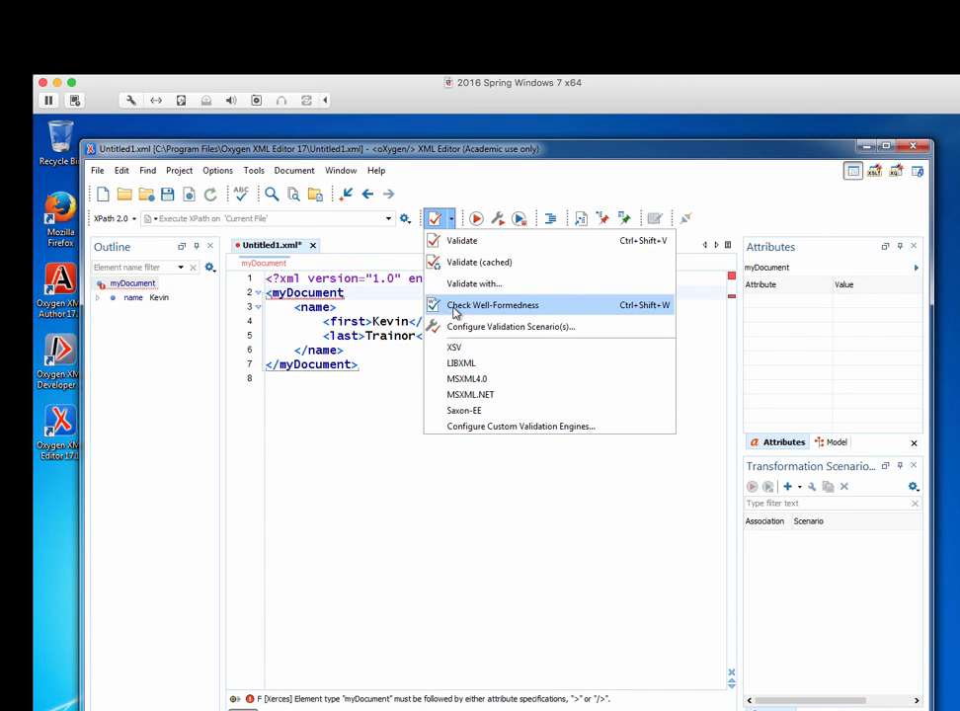
left_click(493, 304)
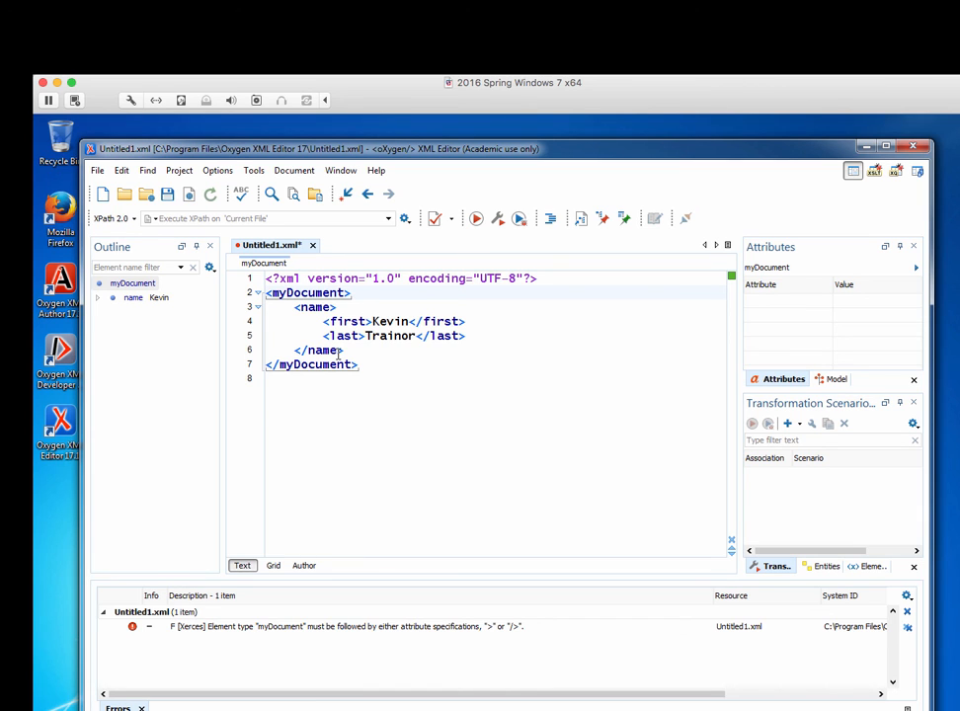
left_click(435, 219)
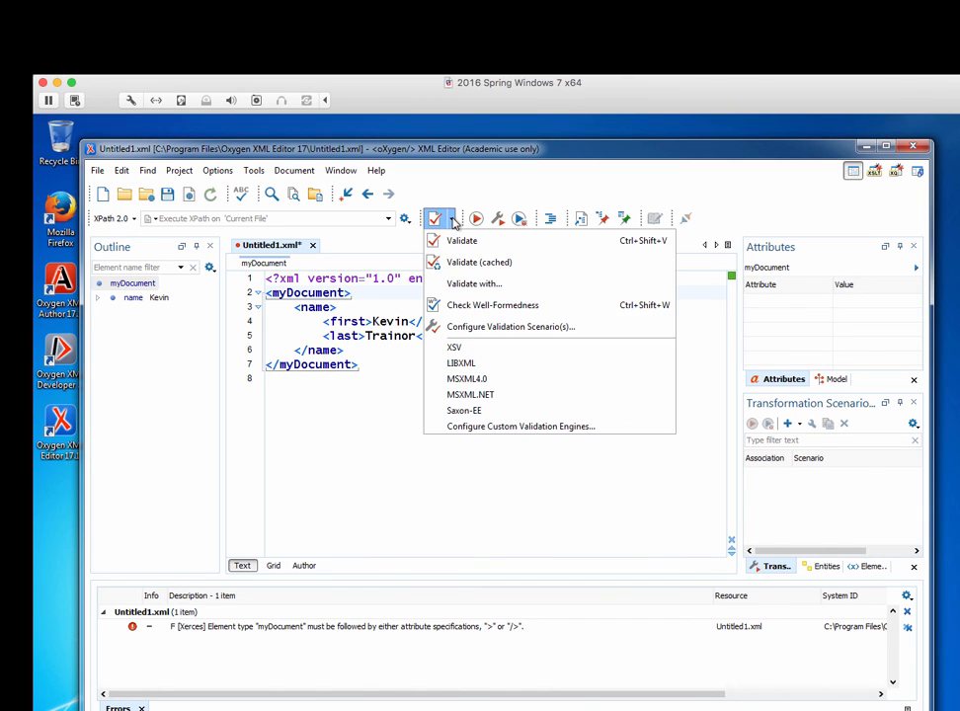
mouse_move(478, 305)
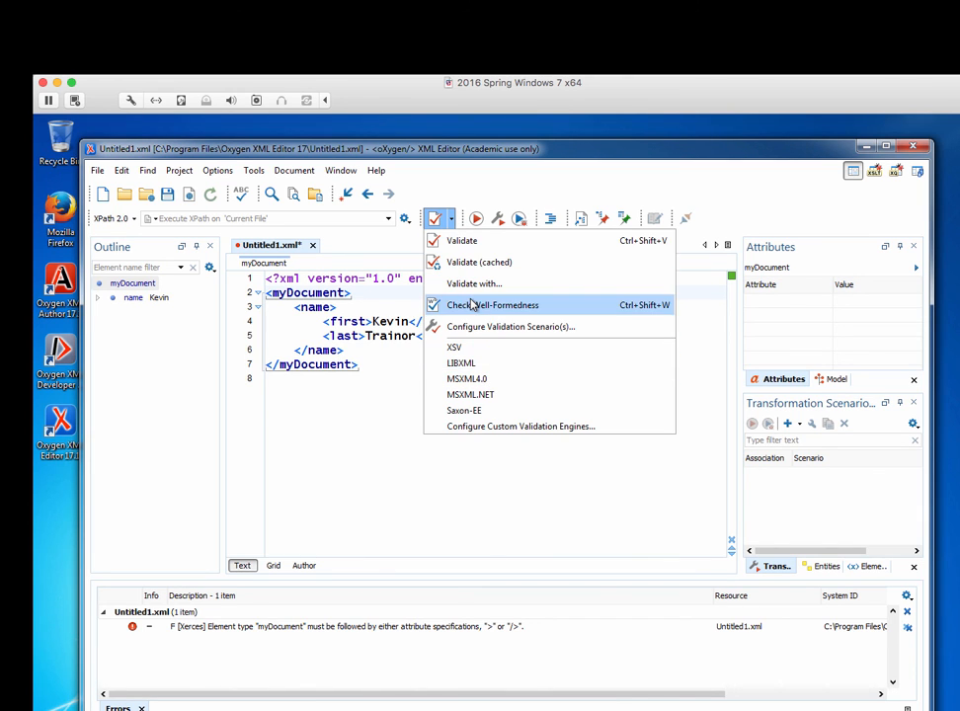
left_click(494, 304)
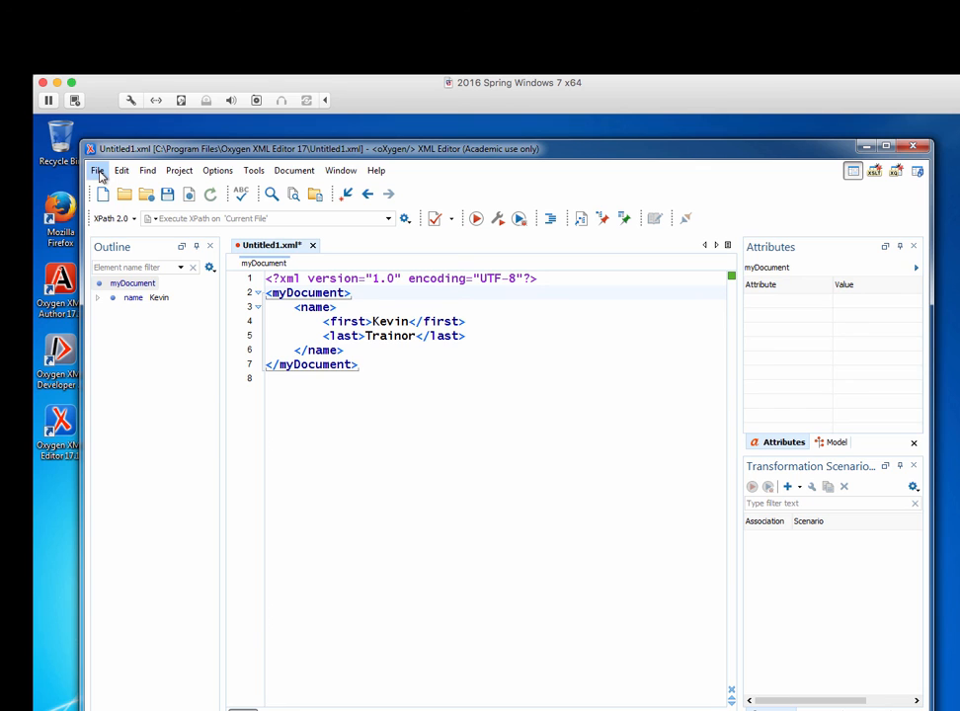
Step: From File > Save as, create a new myXMLdocs folder in Documents
left_click(96, 170)
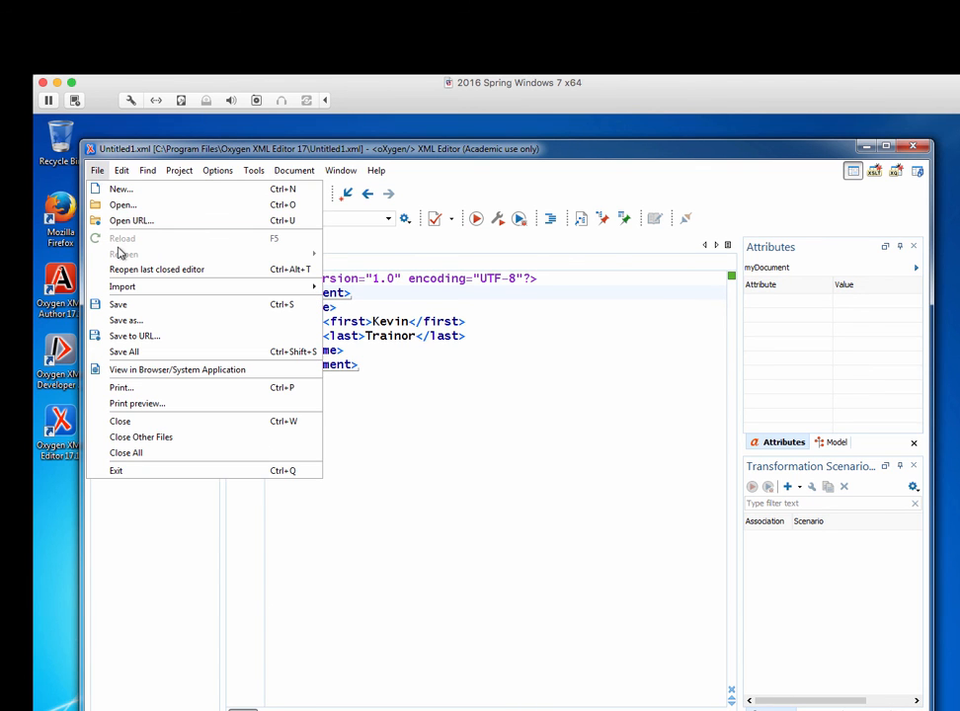
left_click(125, 319)
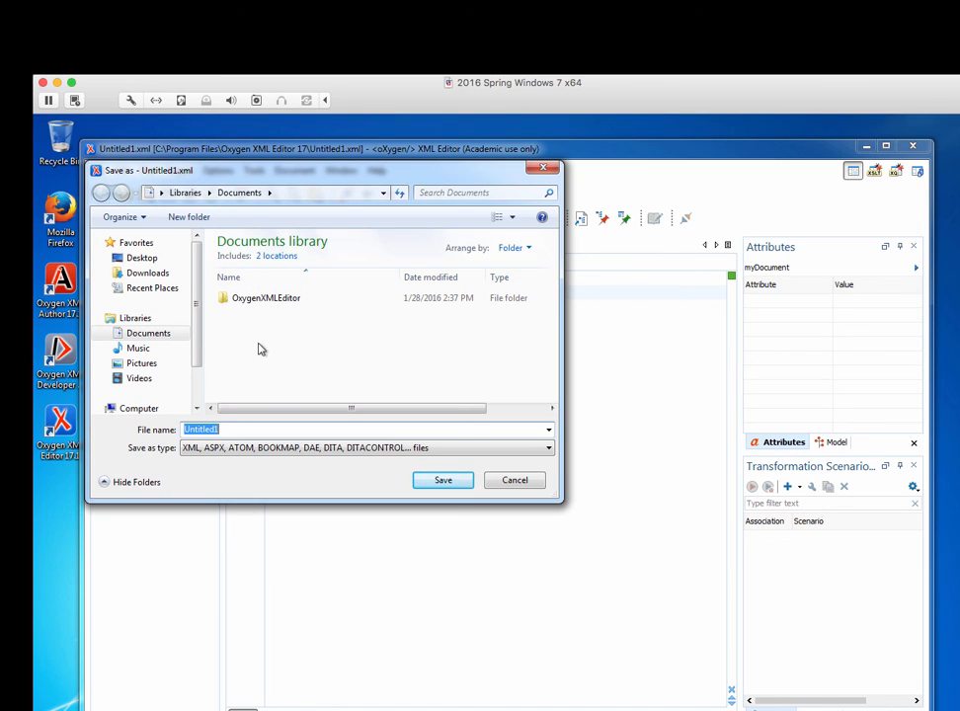
right_click(261, 349)
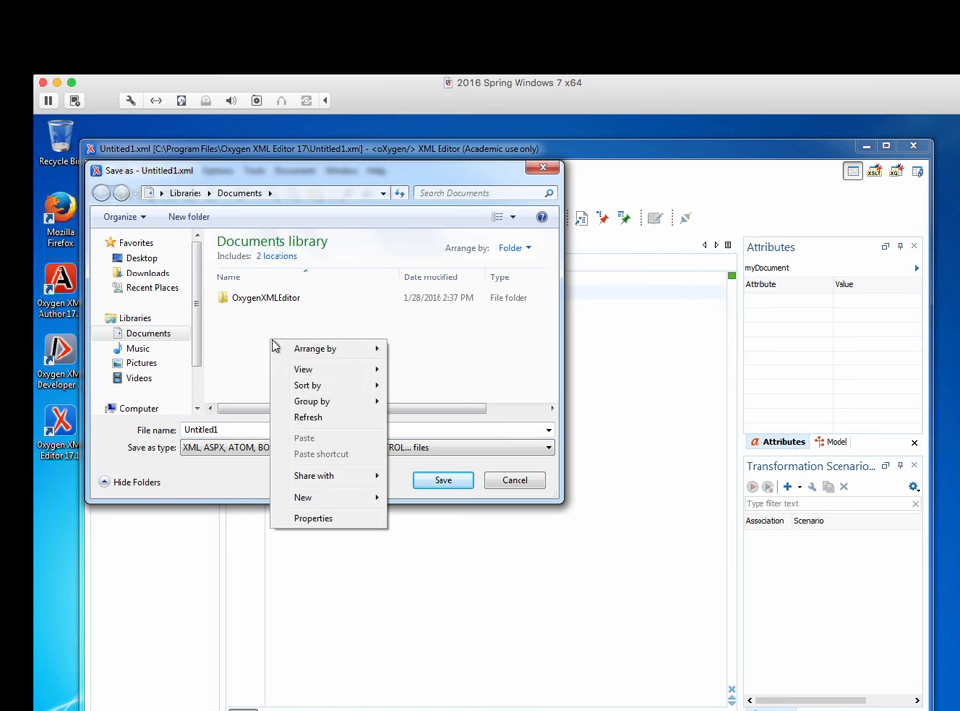
left_click(303, 497)
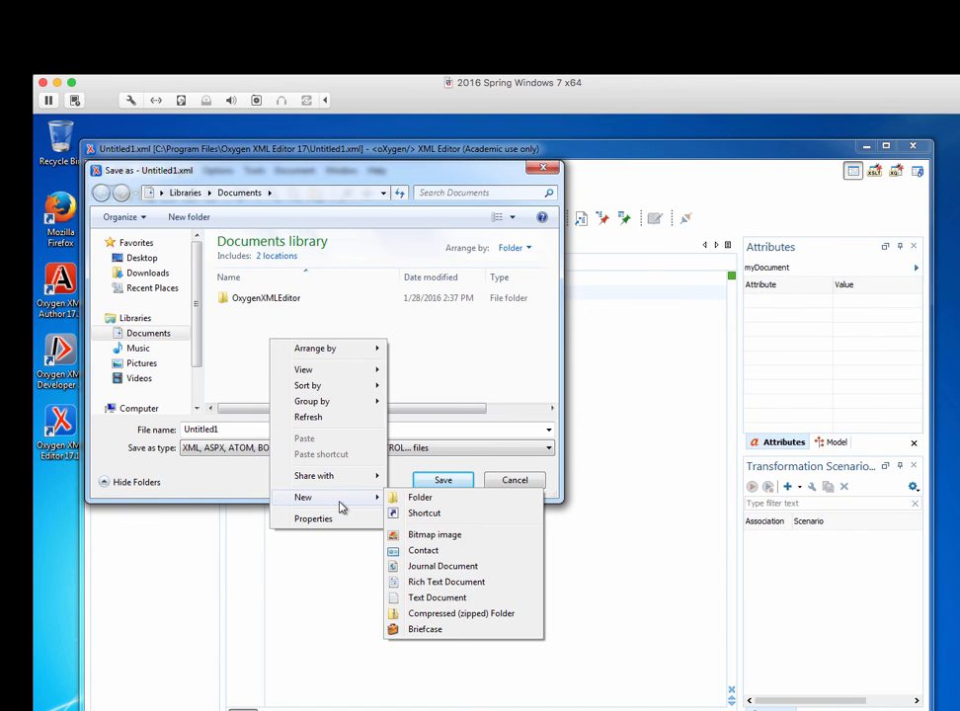
left_click(420, 497)
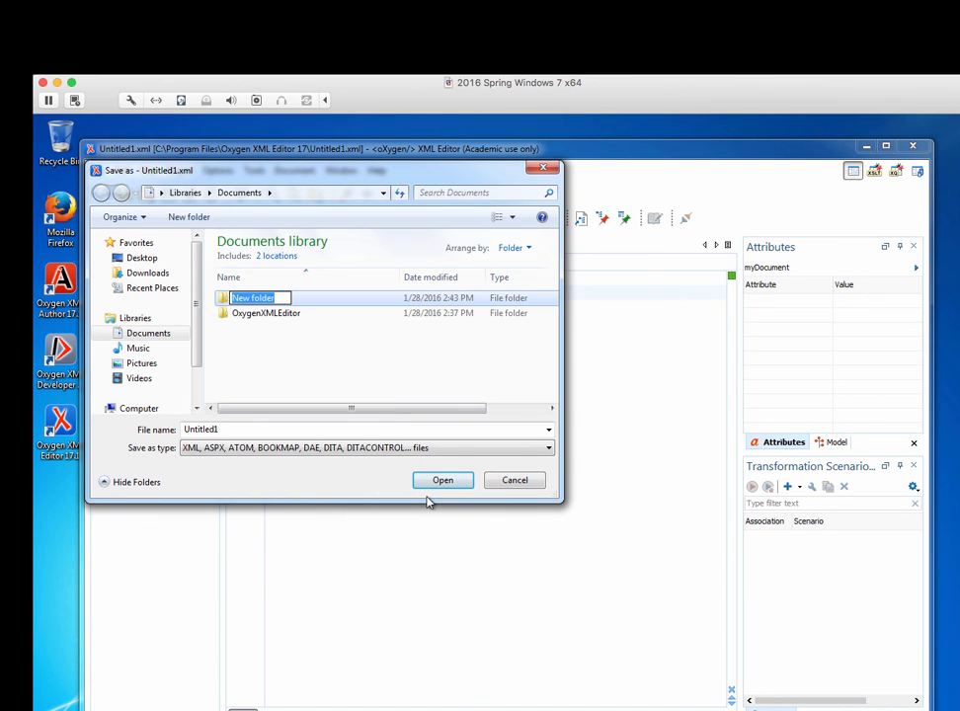
type("myXMLdocs")
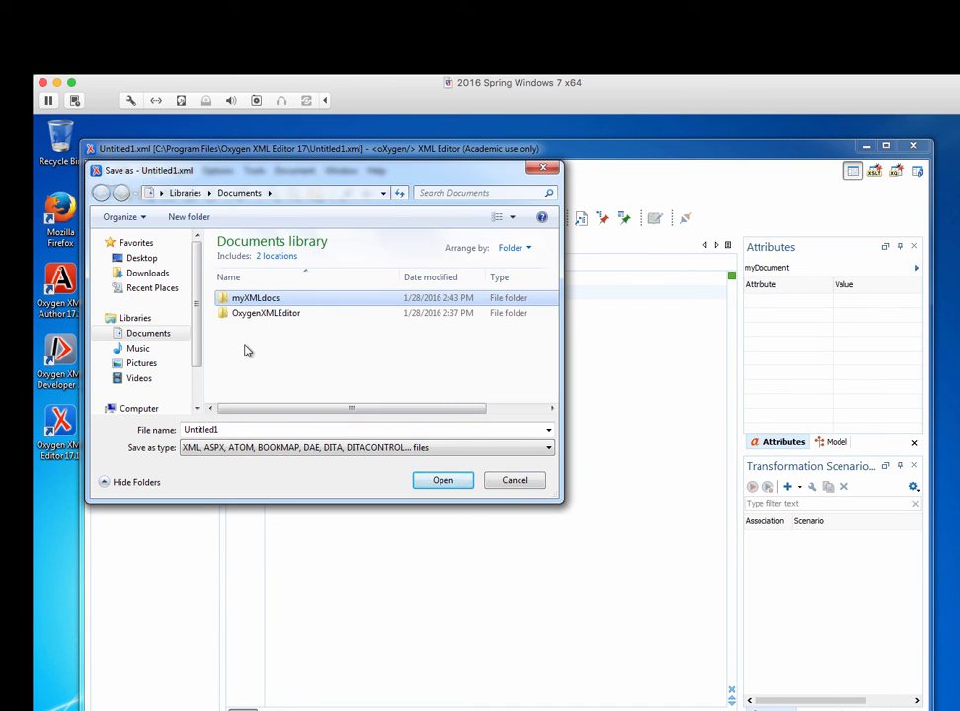
Step: Save the document inside myXMLdocs as myFirstXMLDoc
double_click(256, 296)
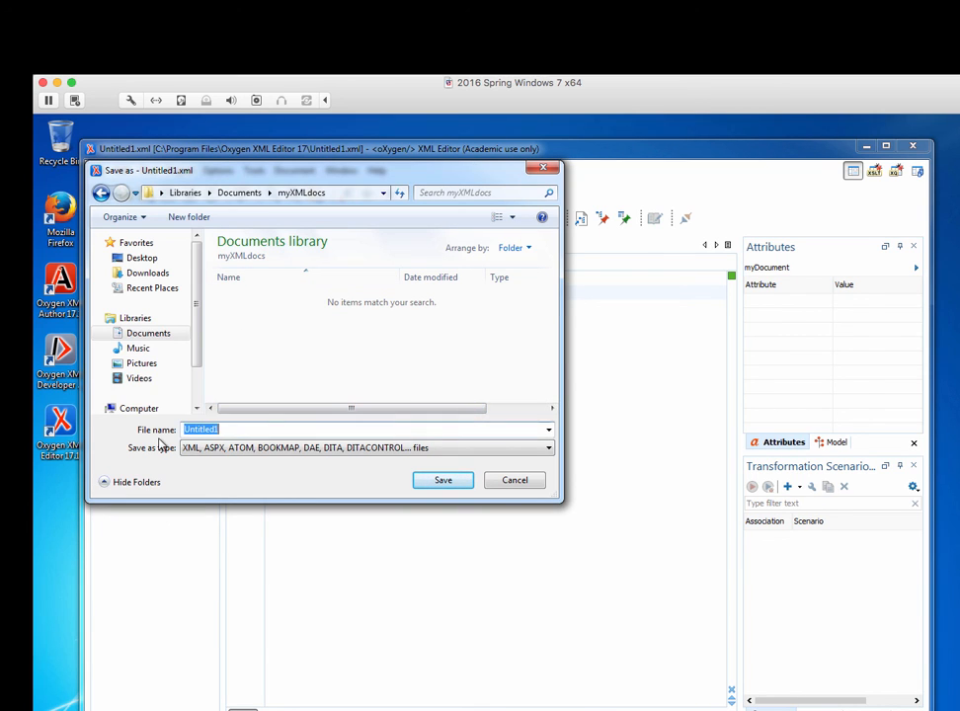
type("myFirst")
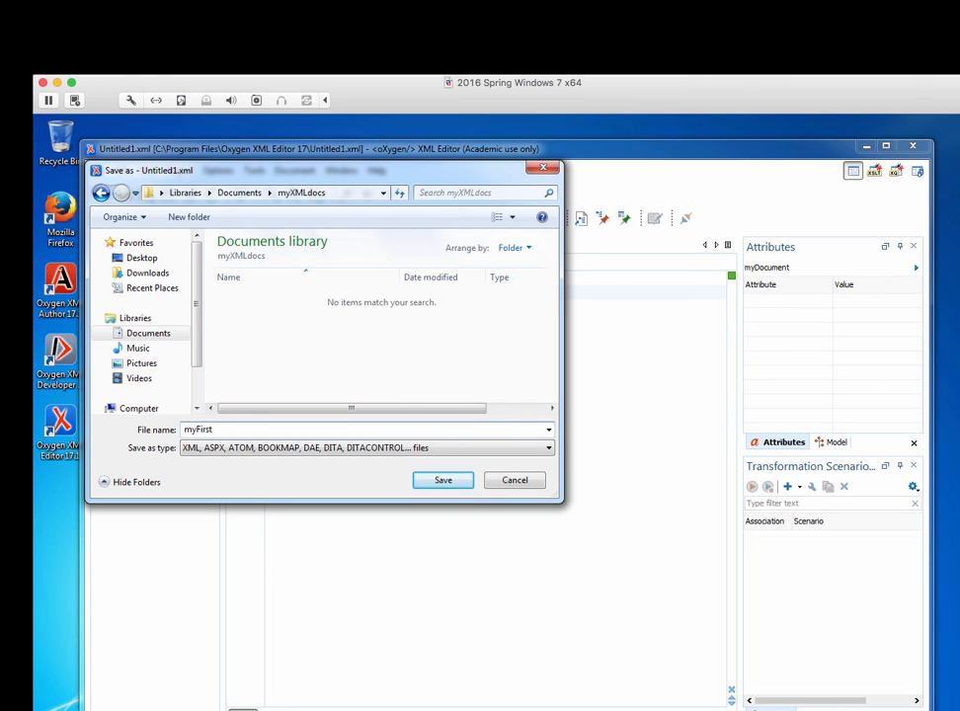
type("XML")
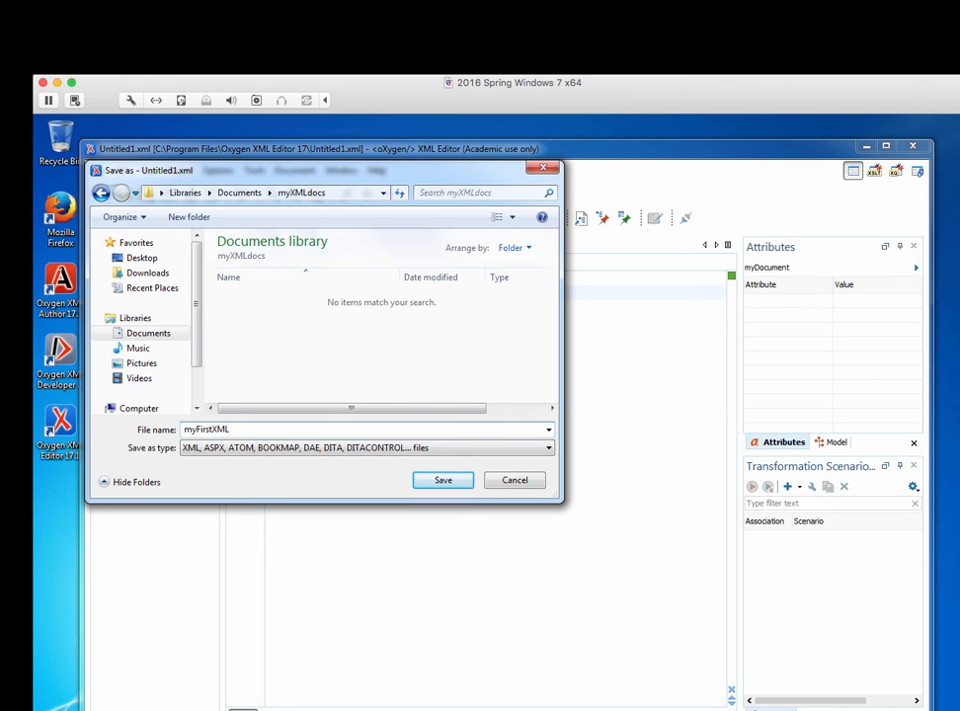
type("Doc")
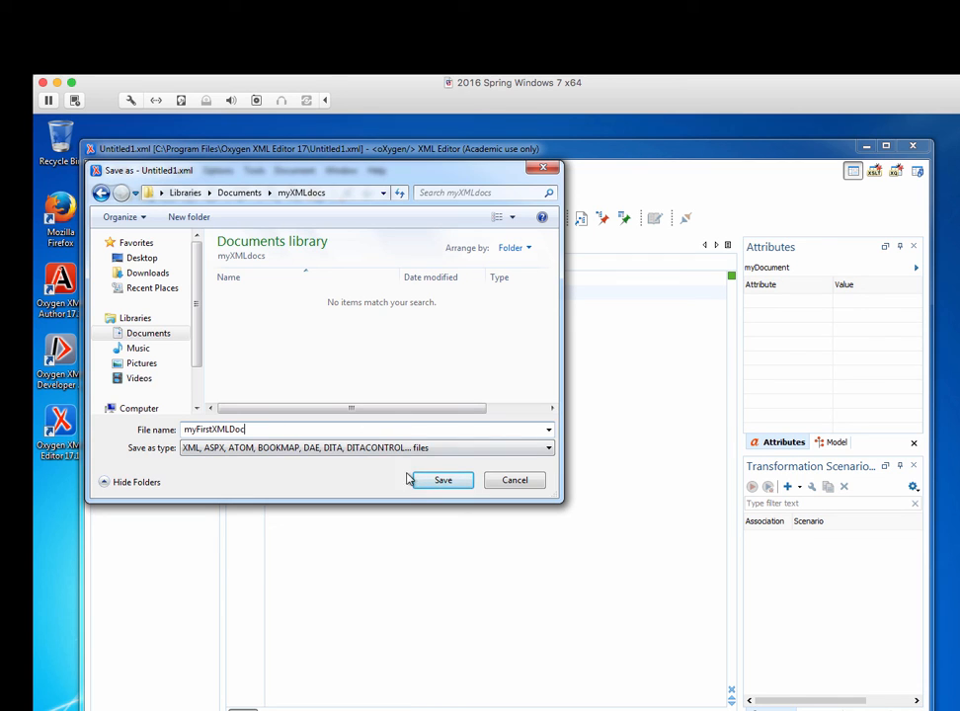
left_click(443, 481)
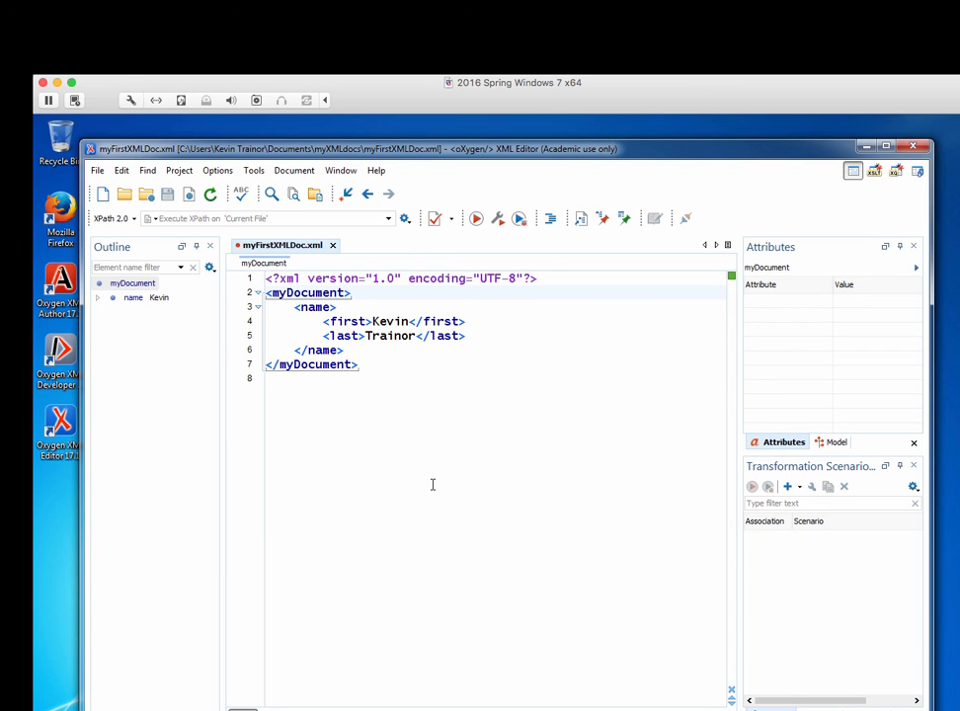
mouse_move(431, 487)
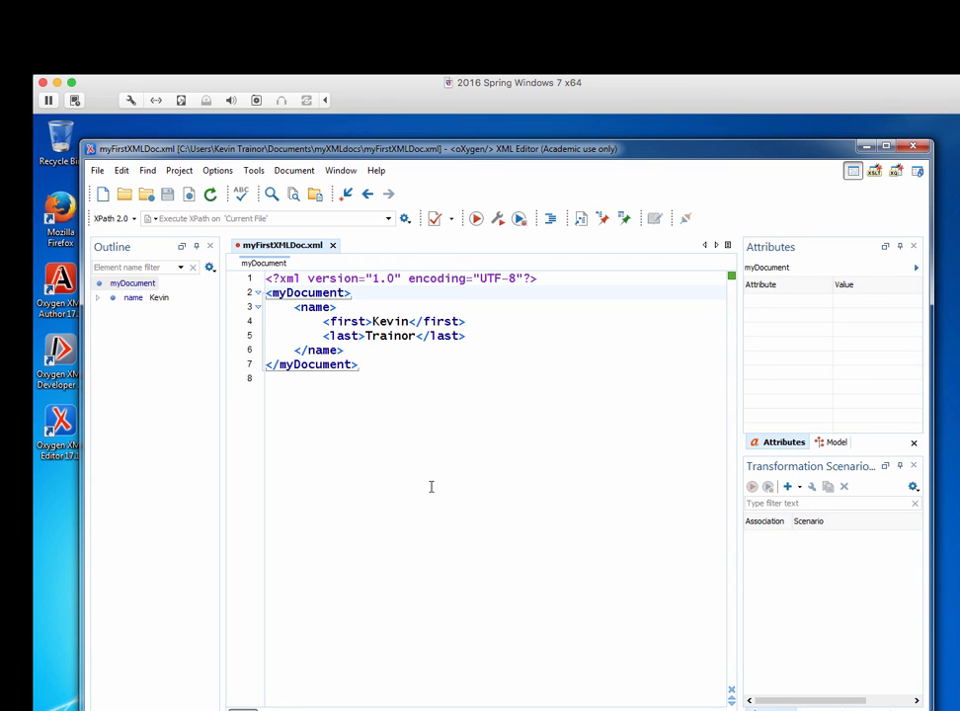
mouse_move(426, 489)
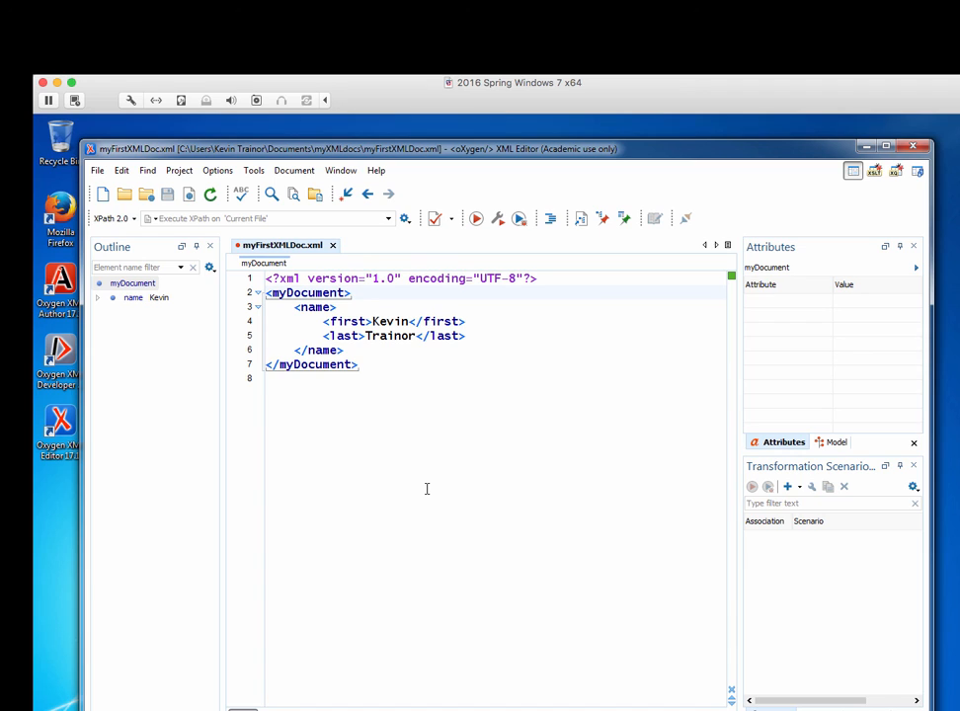